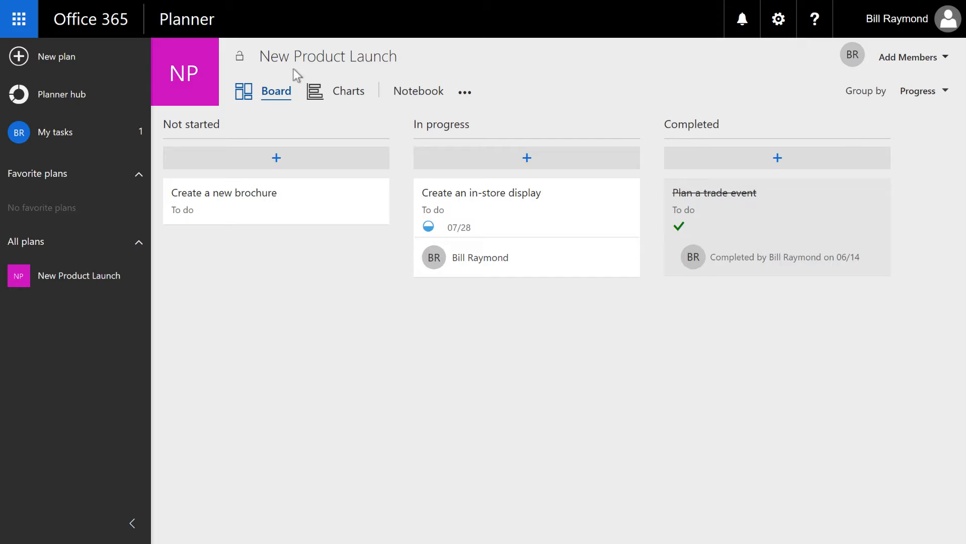
mouse_move(312, 67)
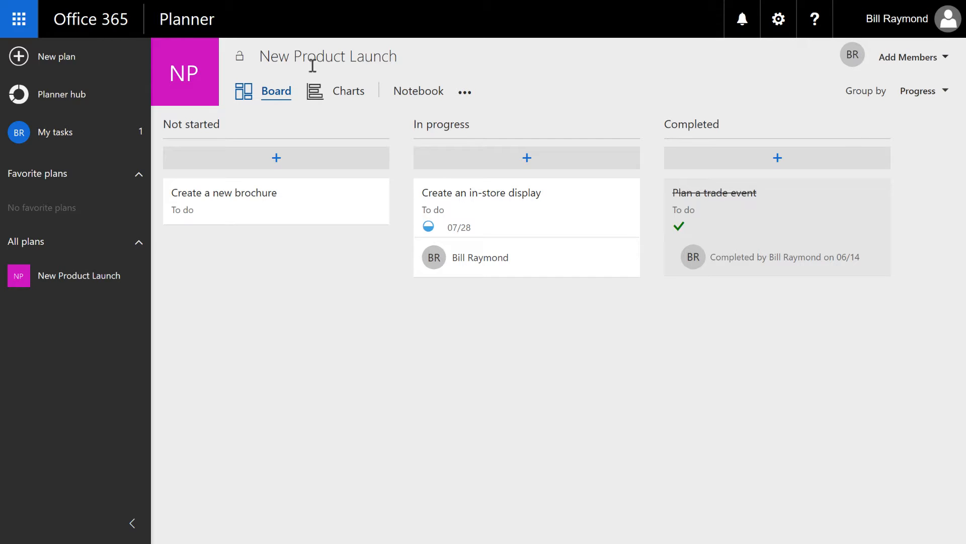
mouse_move(330, 161)
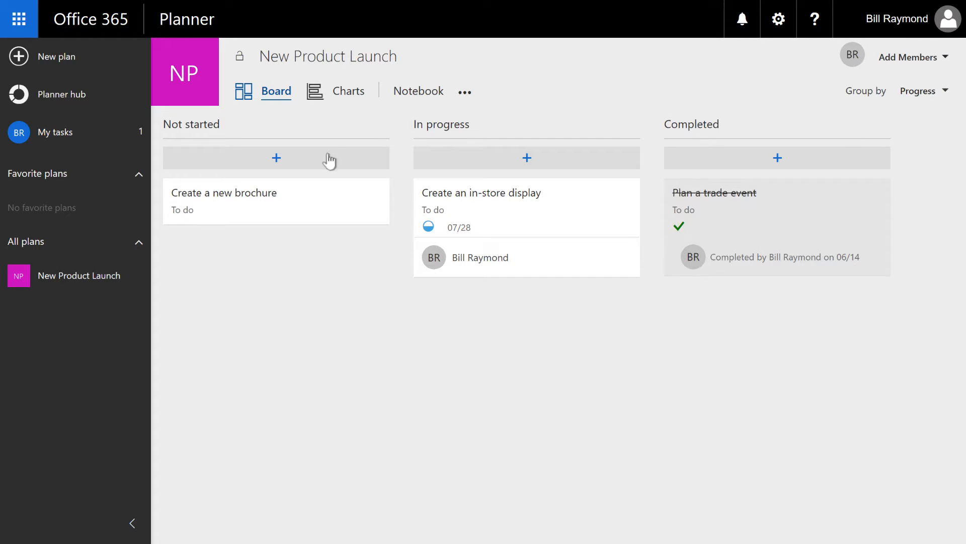
mouse_move(294, 204)
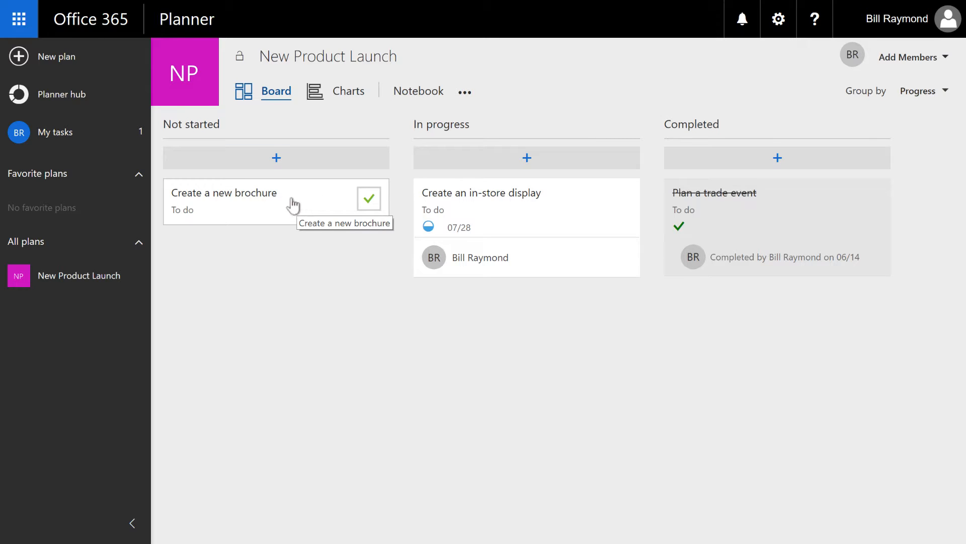
mouse_move(535, 205)
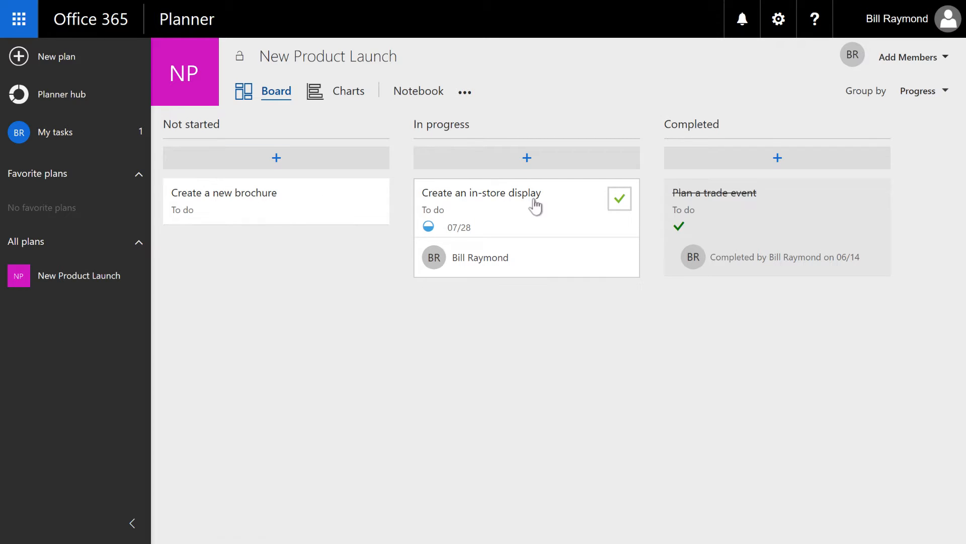
mouse_move(651, 207)
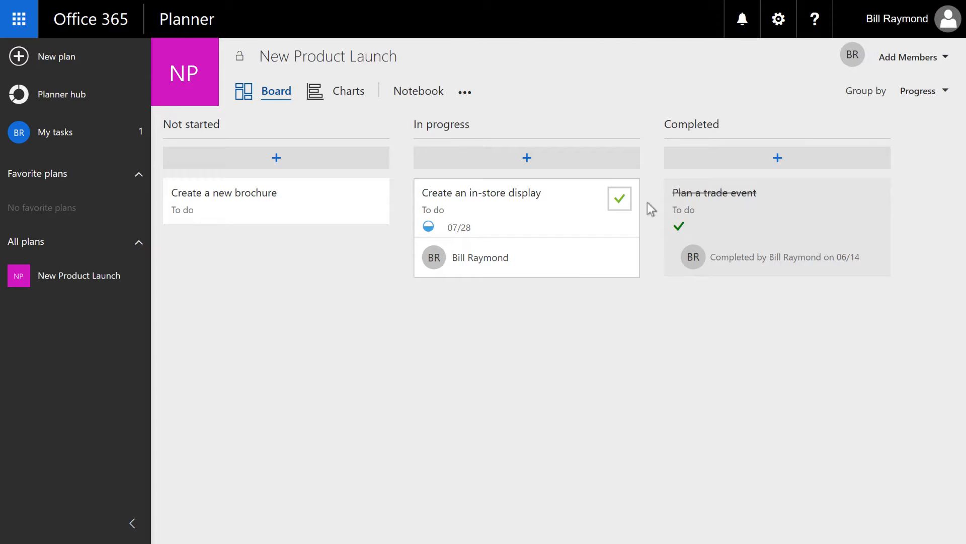
mouse_move(708, 205)
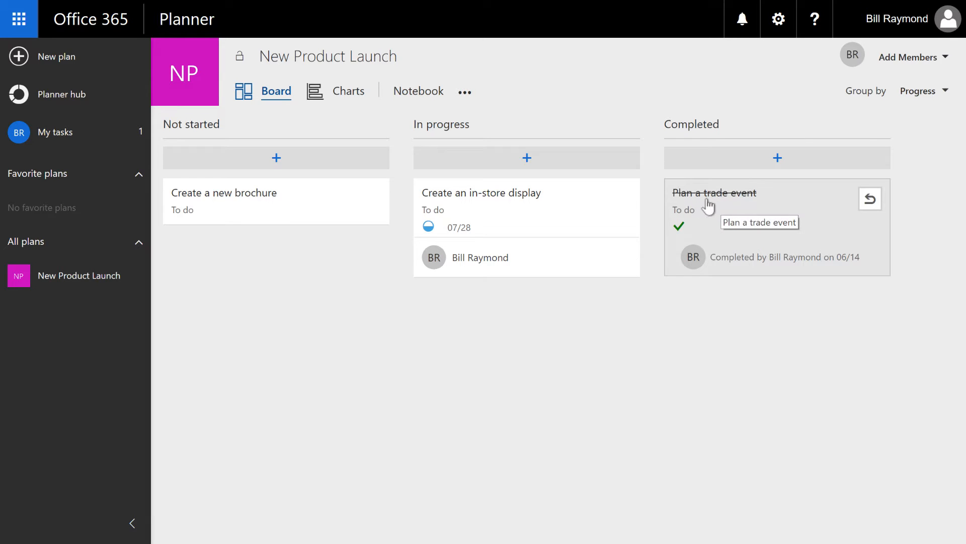
mouse_move(731, 203)
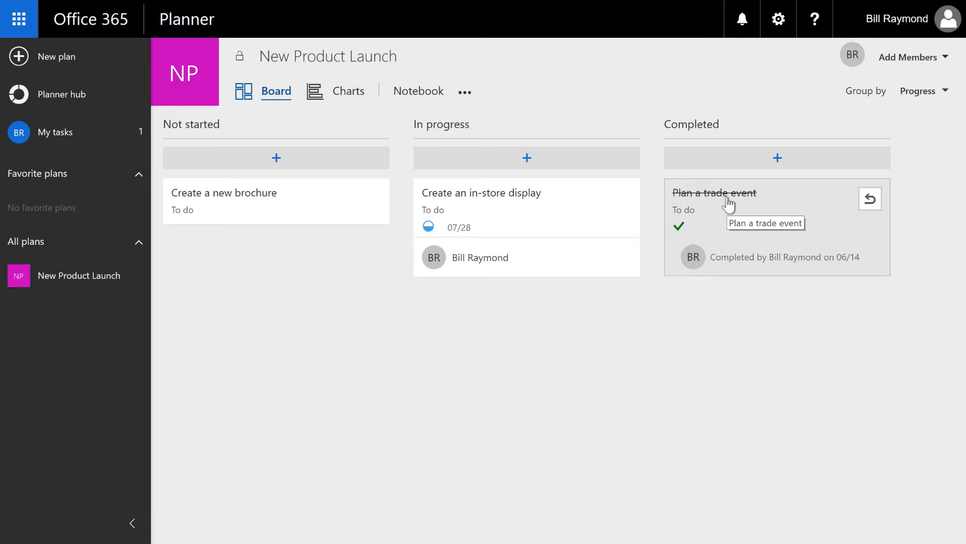
mouse_move(284, 265)
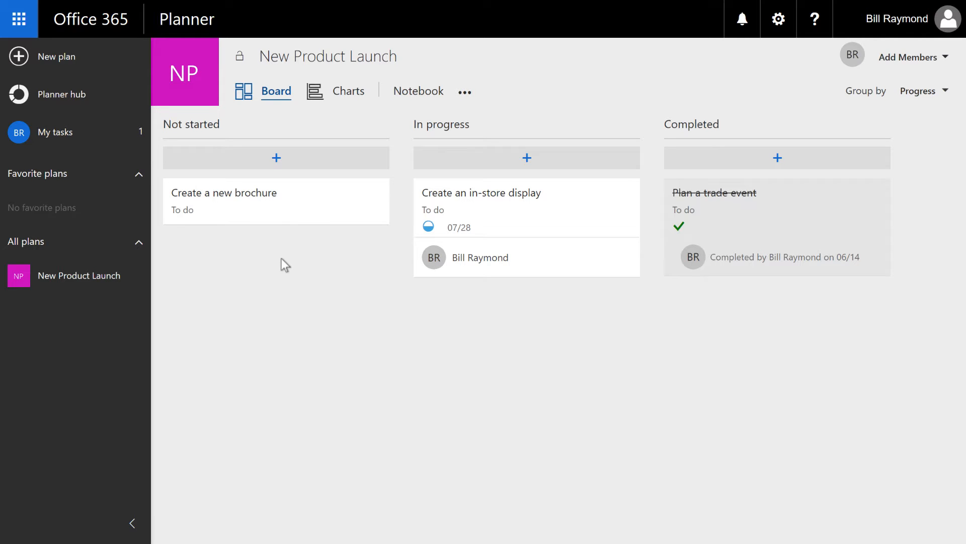
mouse_move(276, 158)
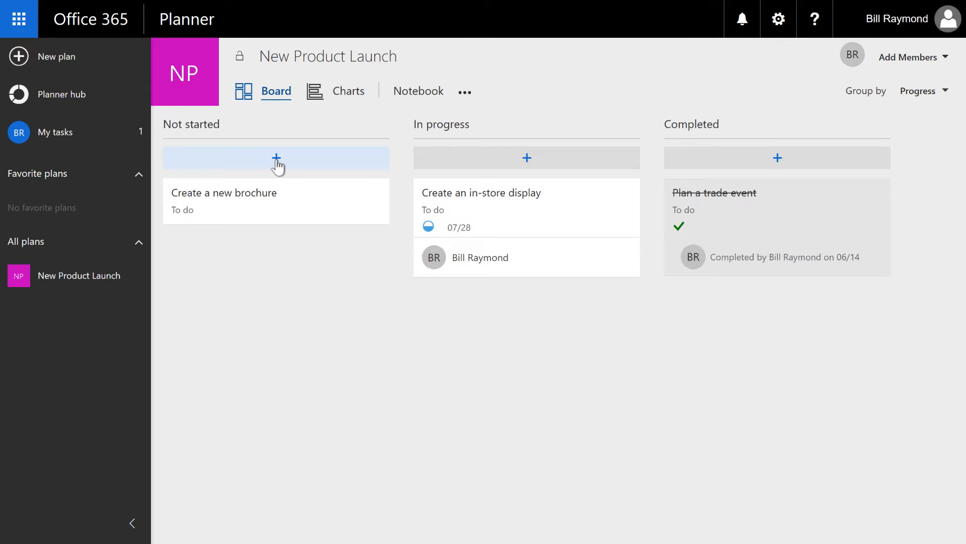
- Add the not-started tasks Update the website, Train sales staff and Design a logo
click(276, 158)
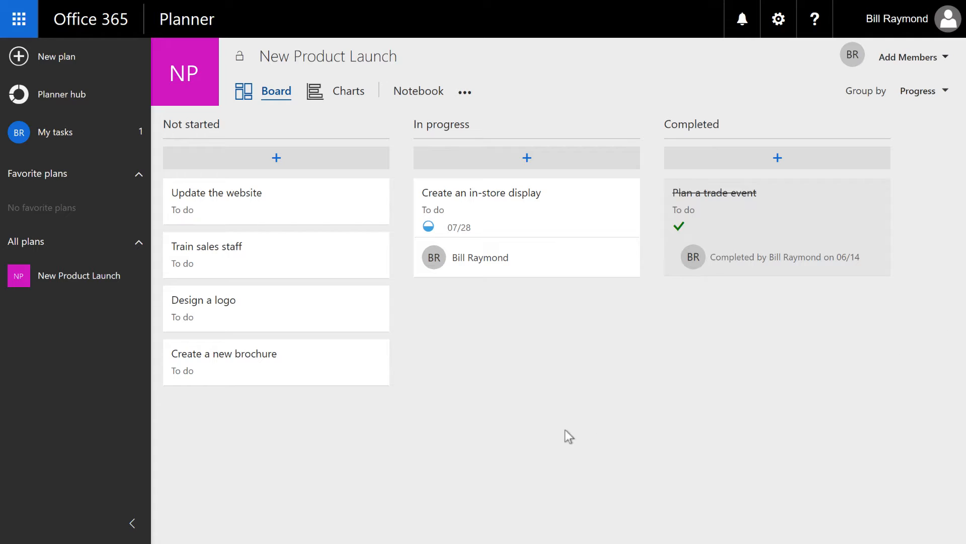
mouse_move(411, 413)
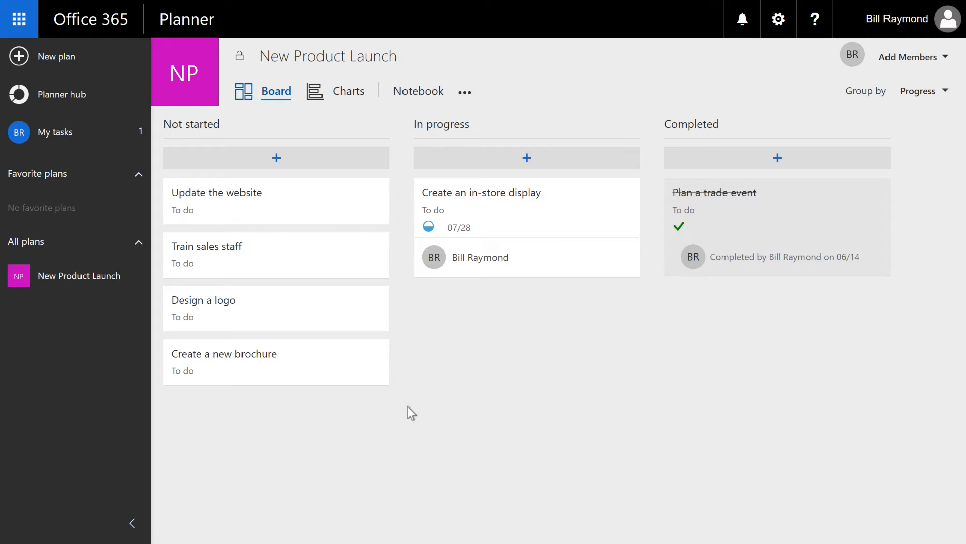
mouse_move(405, 484)
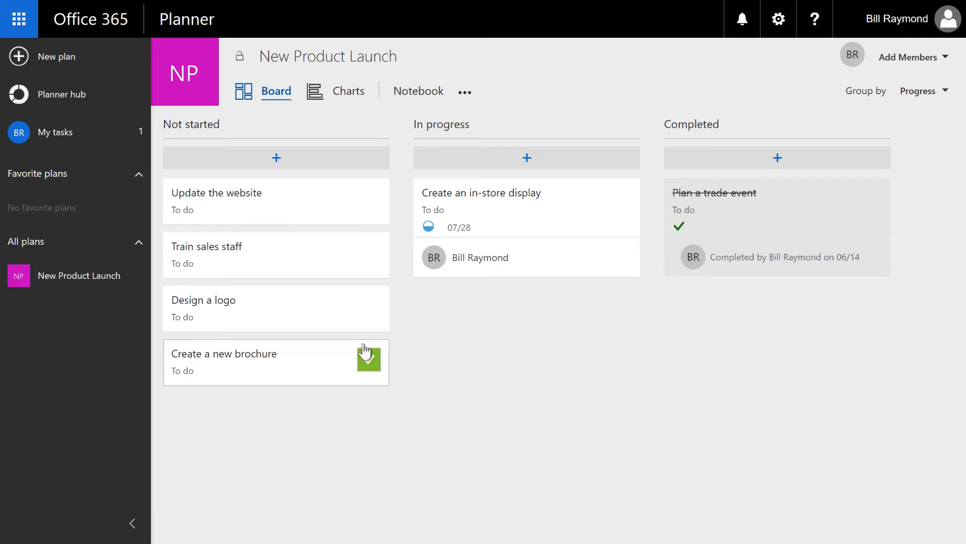
mouse_move(235, 202)
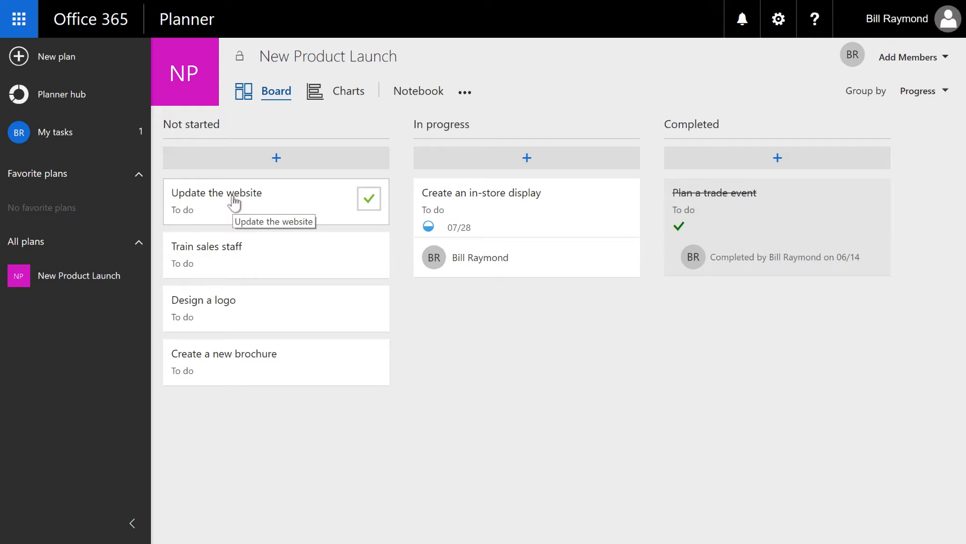
mouse_move(264, 318)
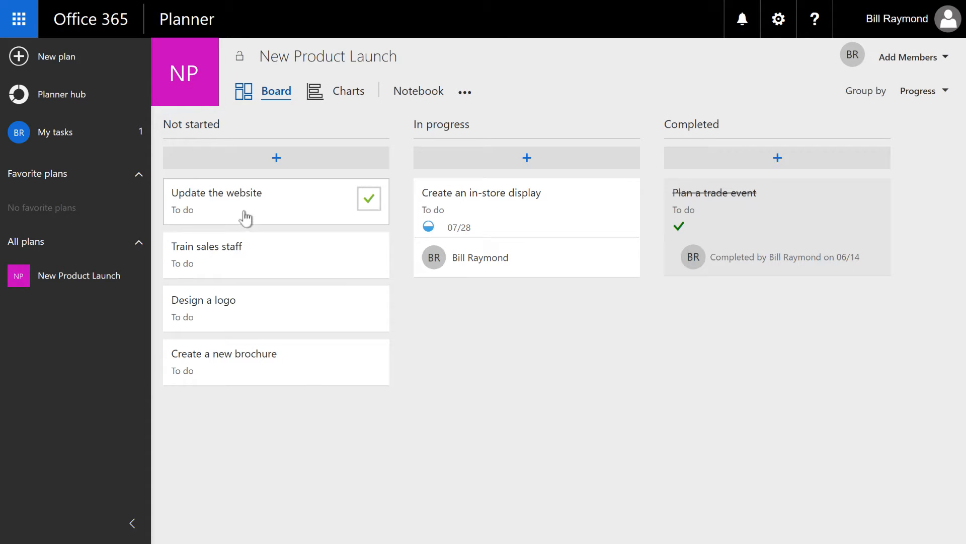
mouse_move(245, 203)
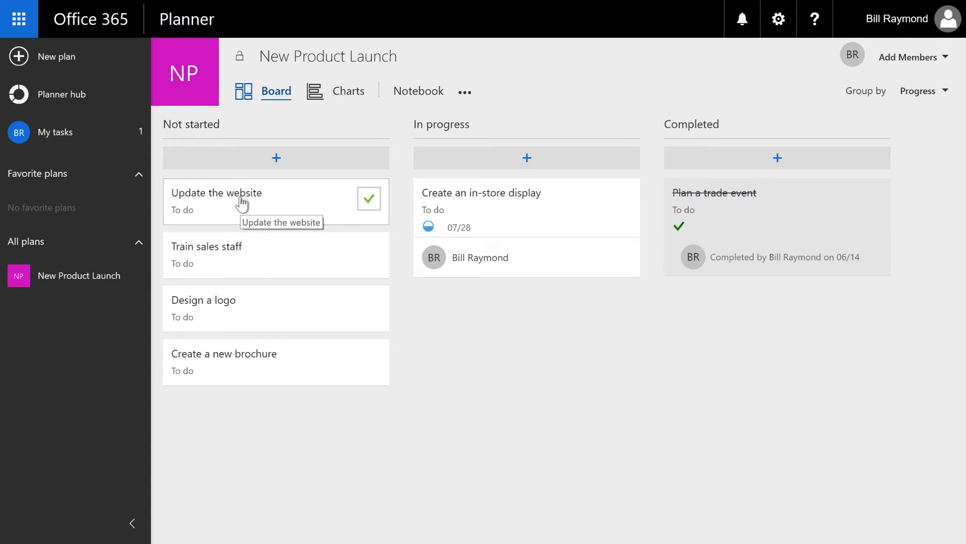
mouse_move(201, 205)
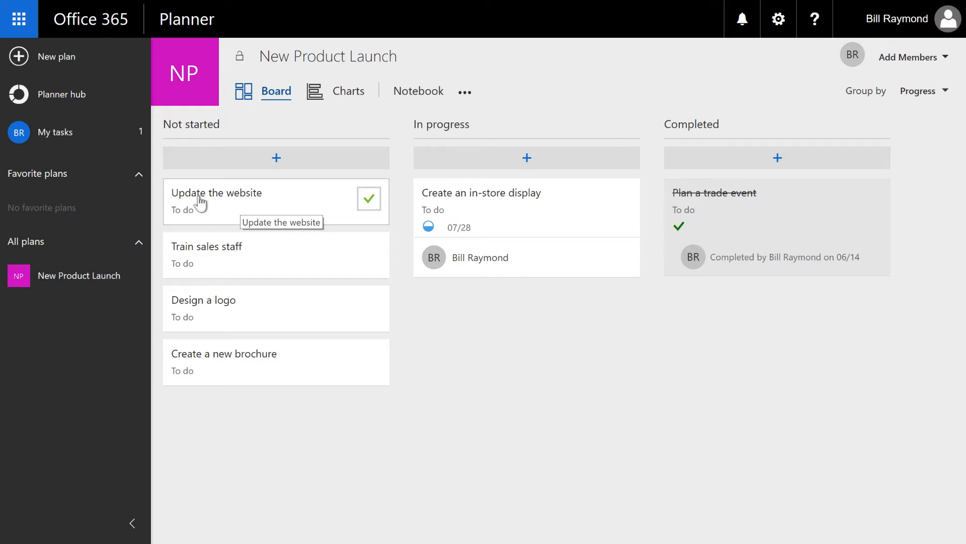
- Give Update the website the checklist items landing page, pricing page and product features page
click(216, 193)
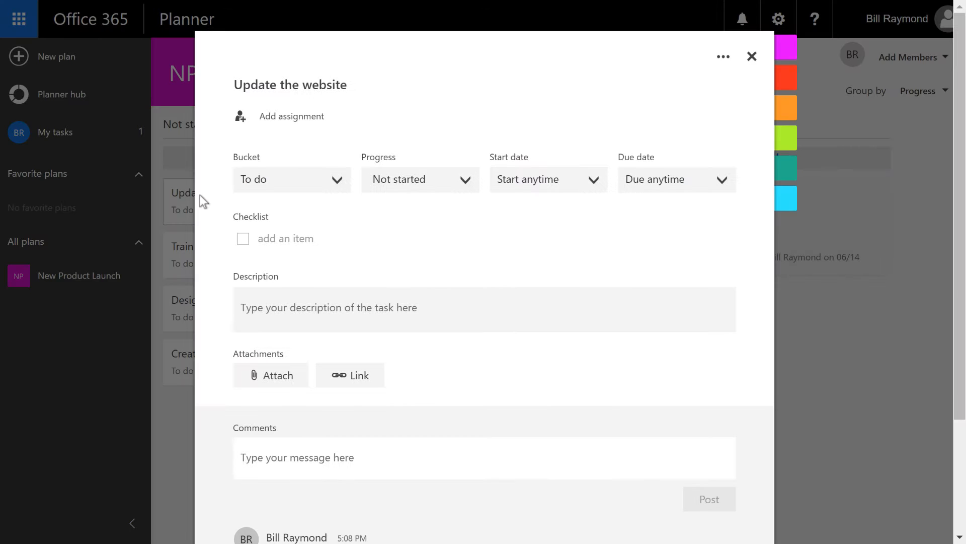
mouse_move(252, 233)
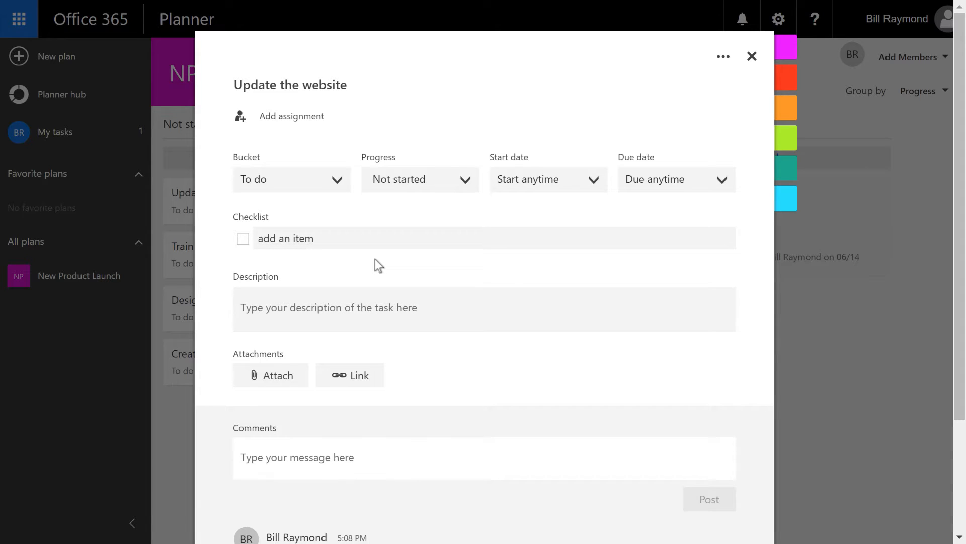
text(Create a landing page)
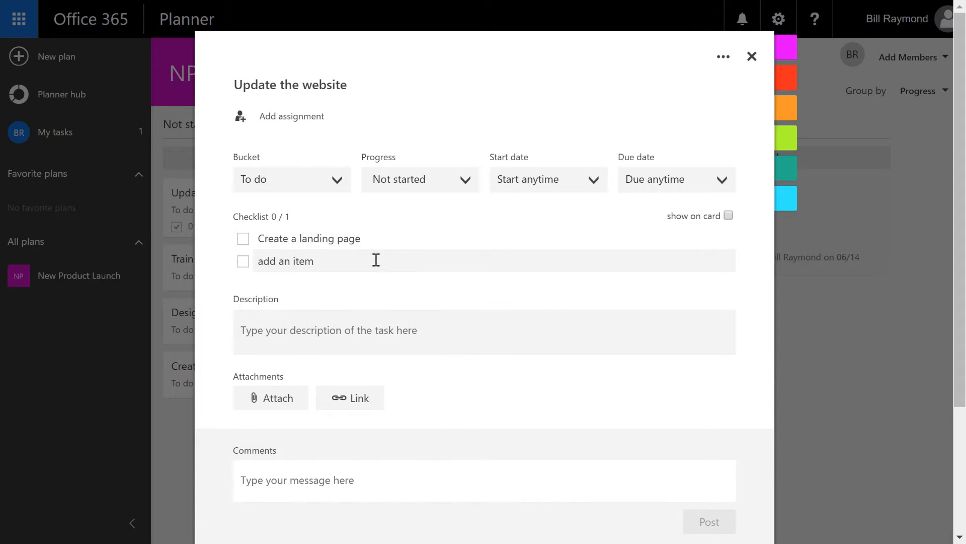
text(Add)
text(Create)
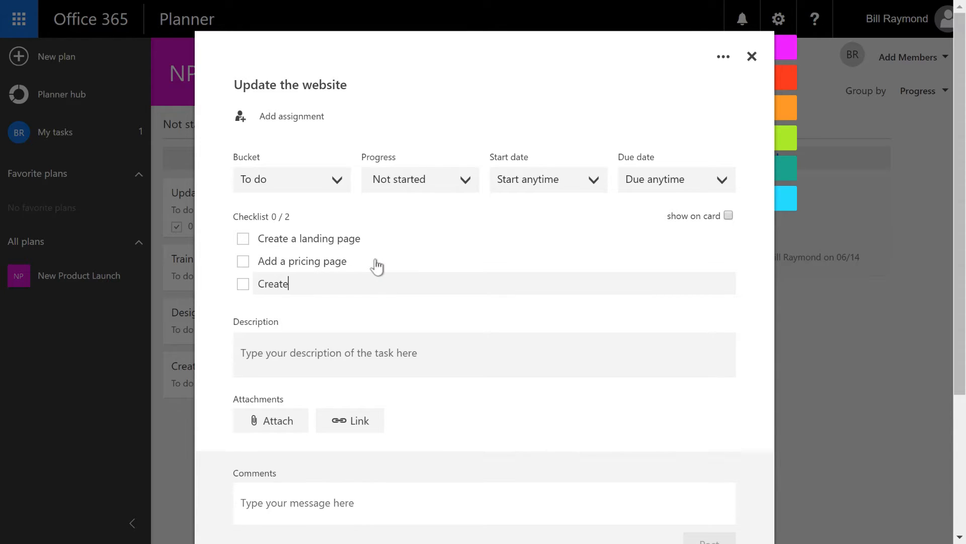
text(featur)
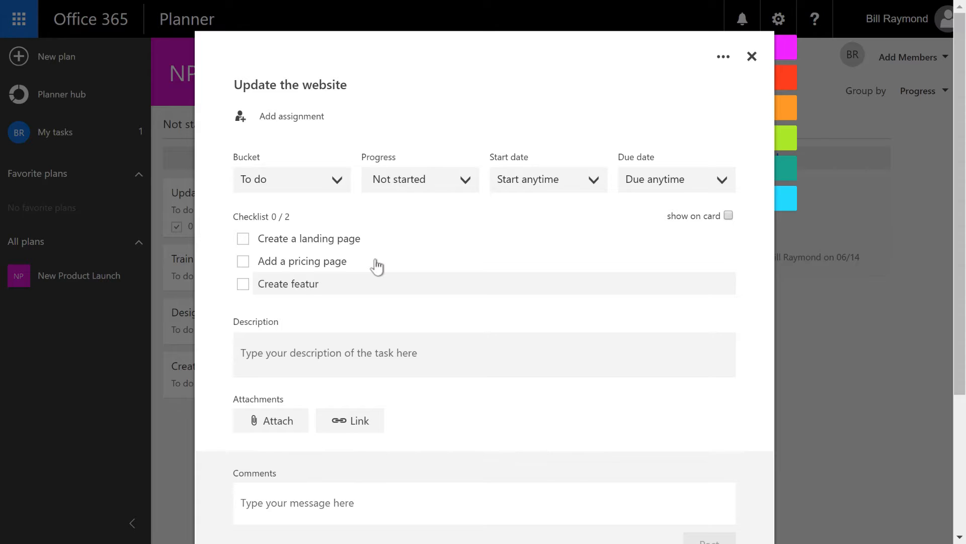
text(product fe)
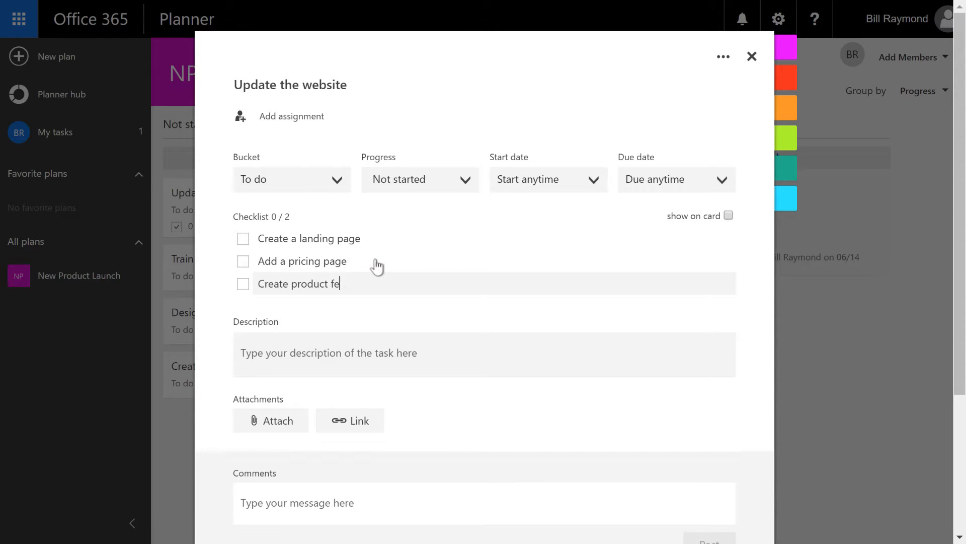
text(atures page)
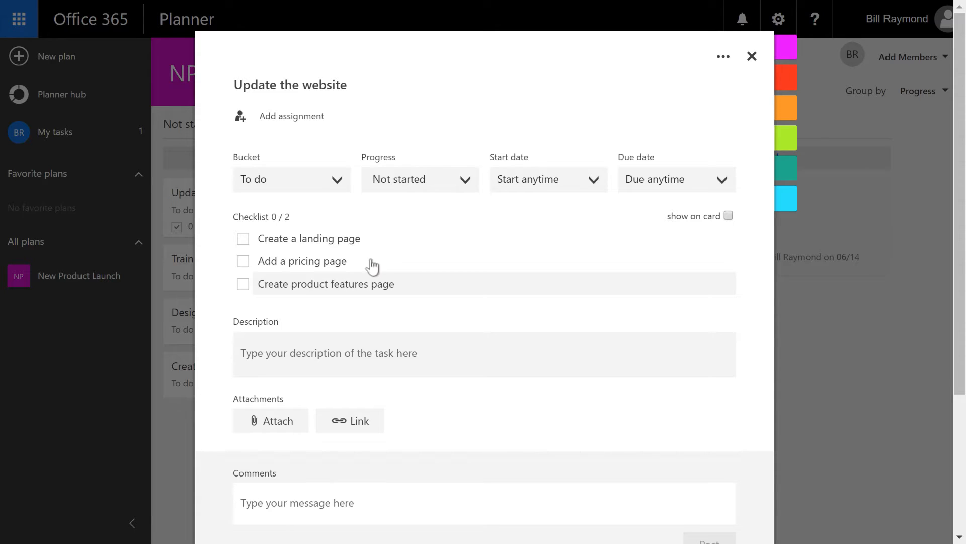
mouse_move(752, 57)
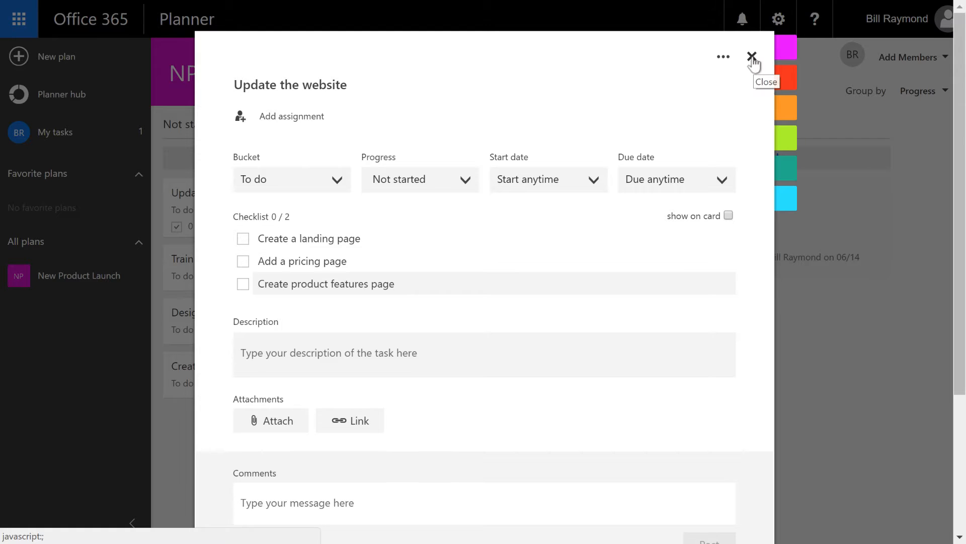
- Return to the board, the Update the website card showing 0/3 checklist items
click(752, 56)
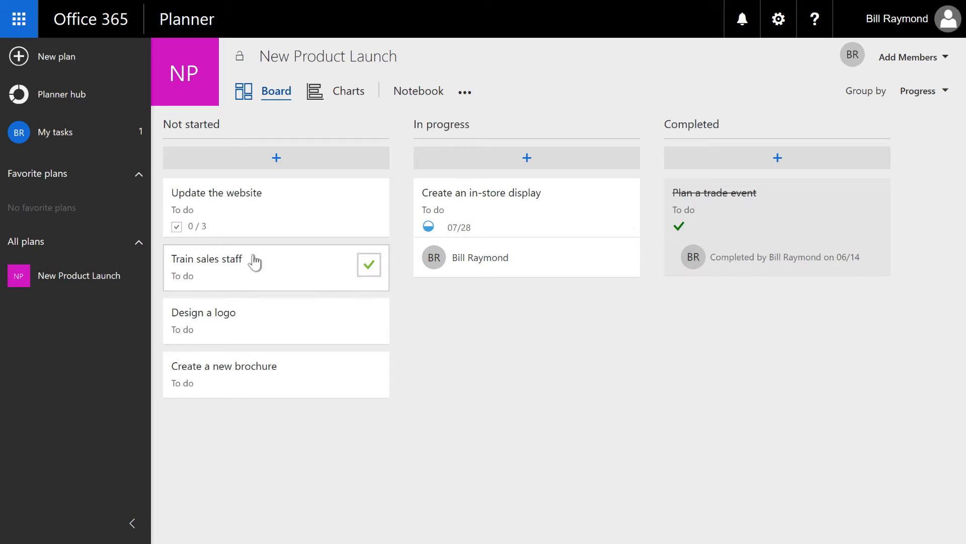
mouse_move(191, 236)
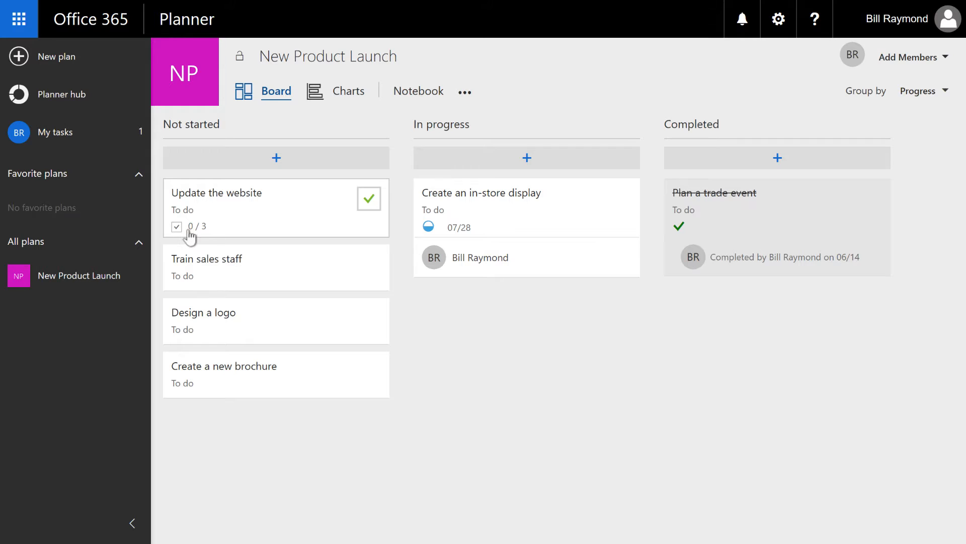
mouse_move(204, 235)
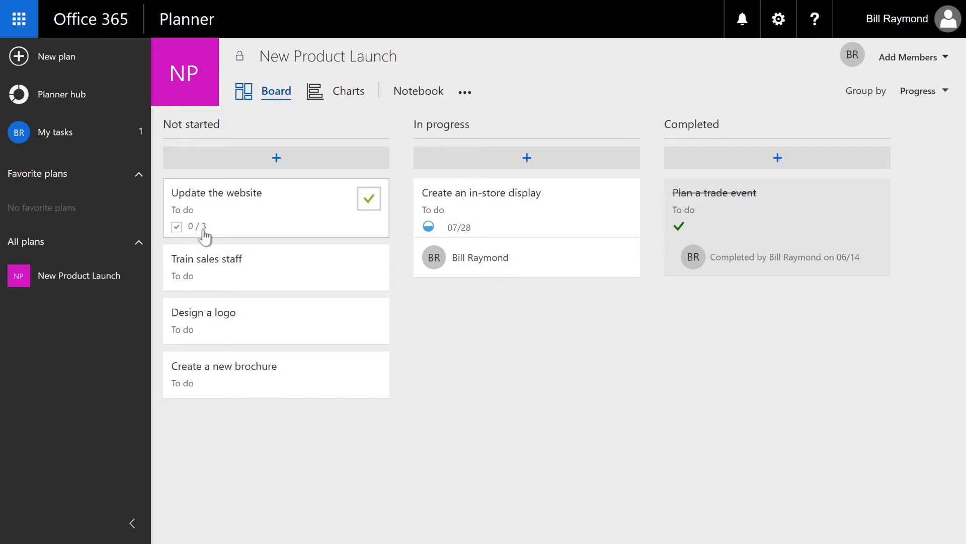
mouse_move(216, 201)
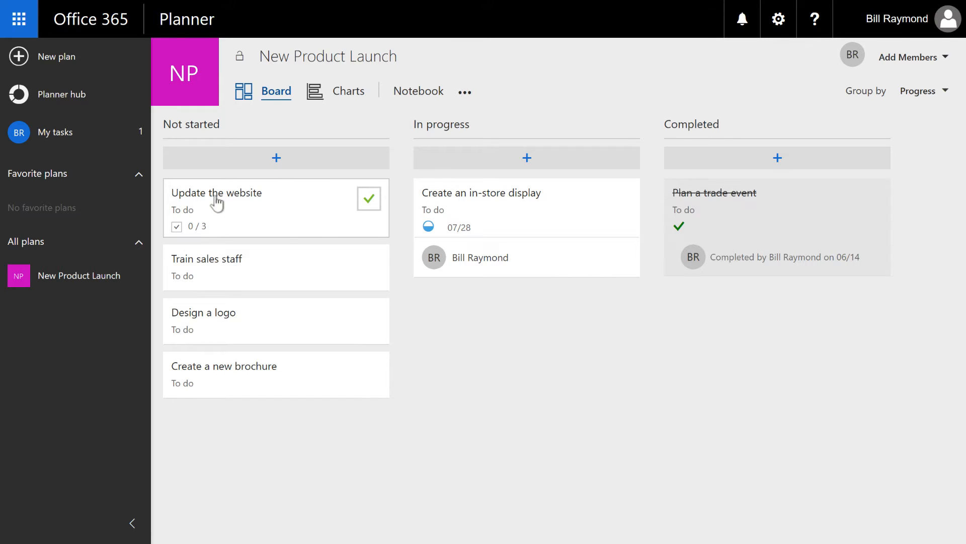
mouse_move(220, 216)
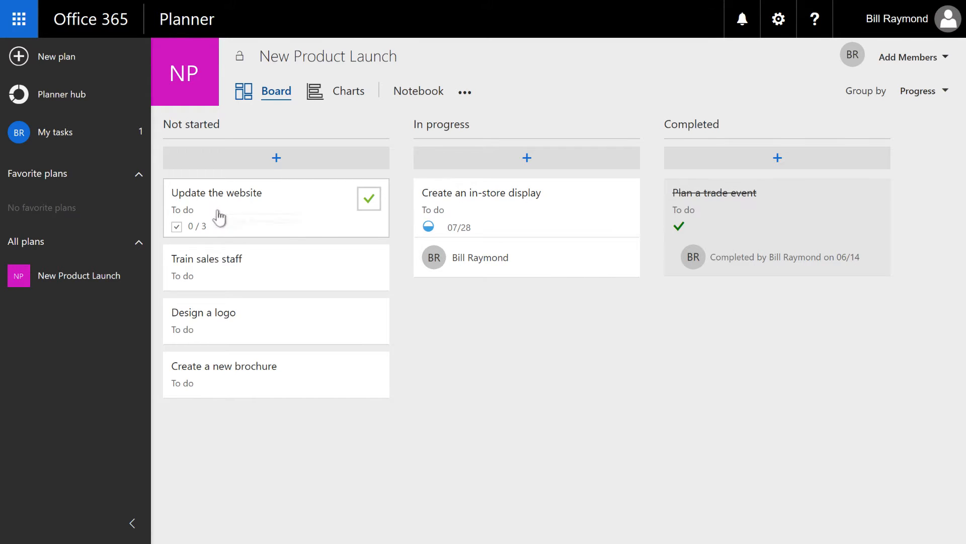
mouse_move(222, 197)
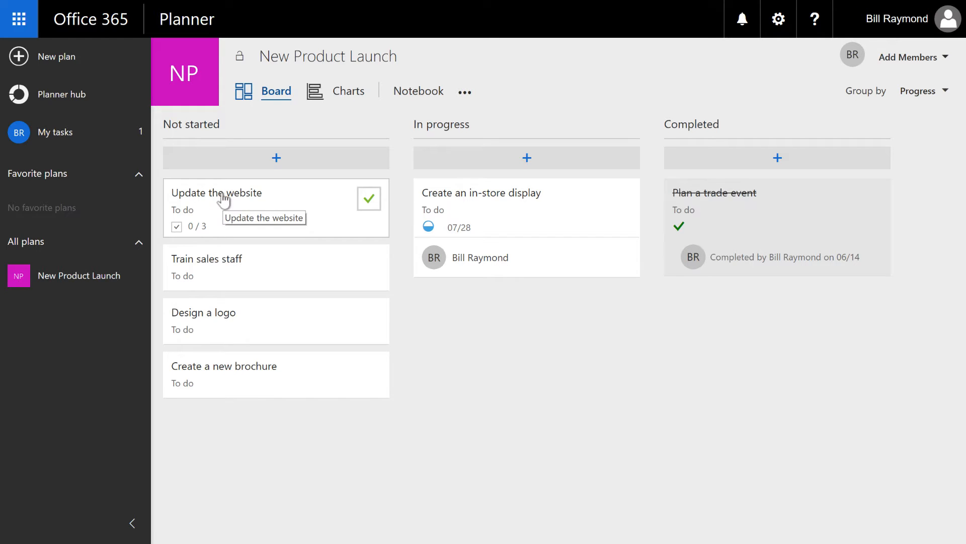
mouse_move(222, 228)
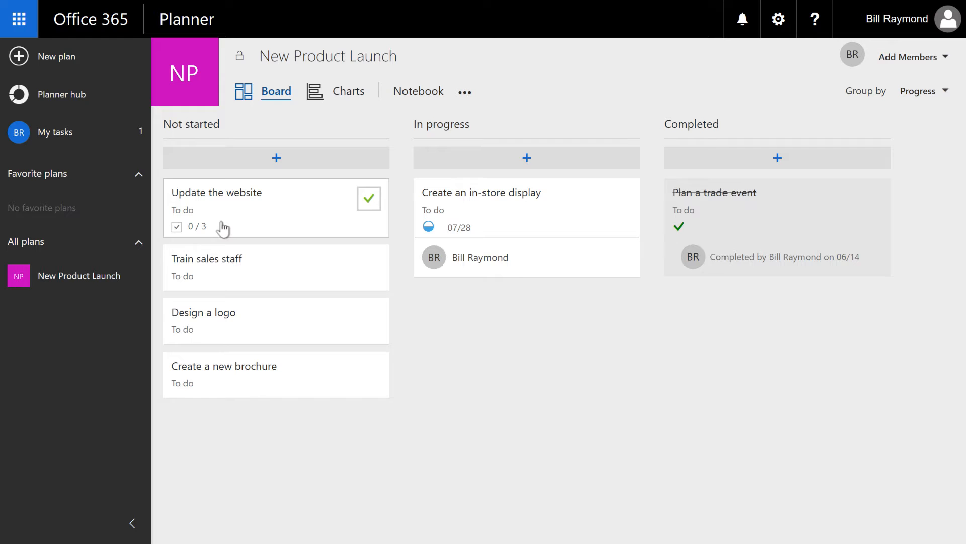
mouse_move(223, 204)
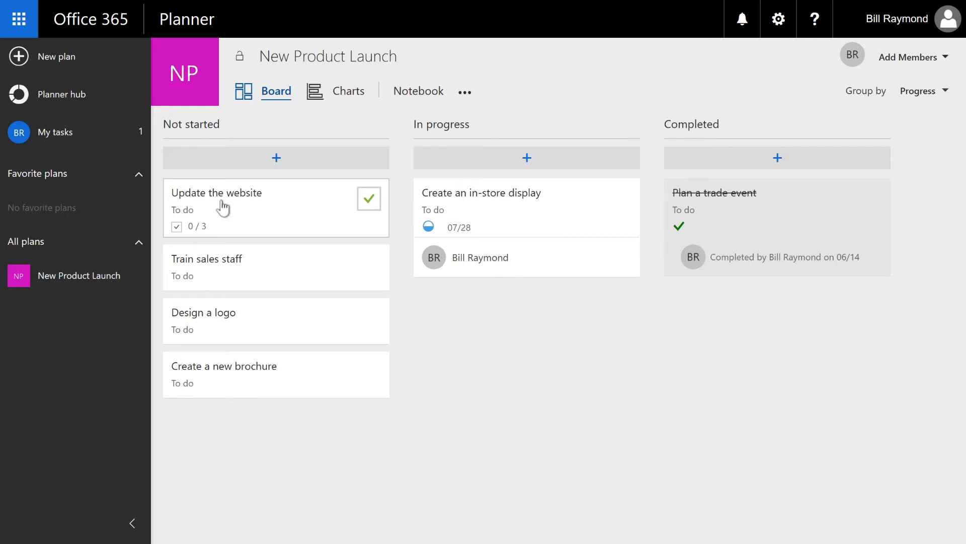
- Show the Update the website checklist on its board card
click(216, 192)
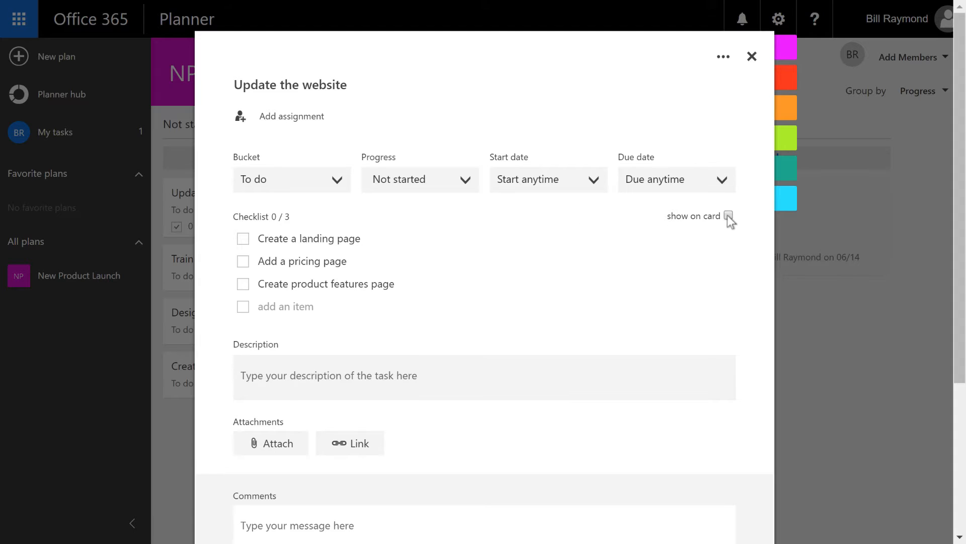
click(728, 216)
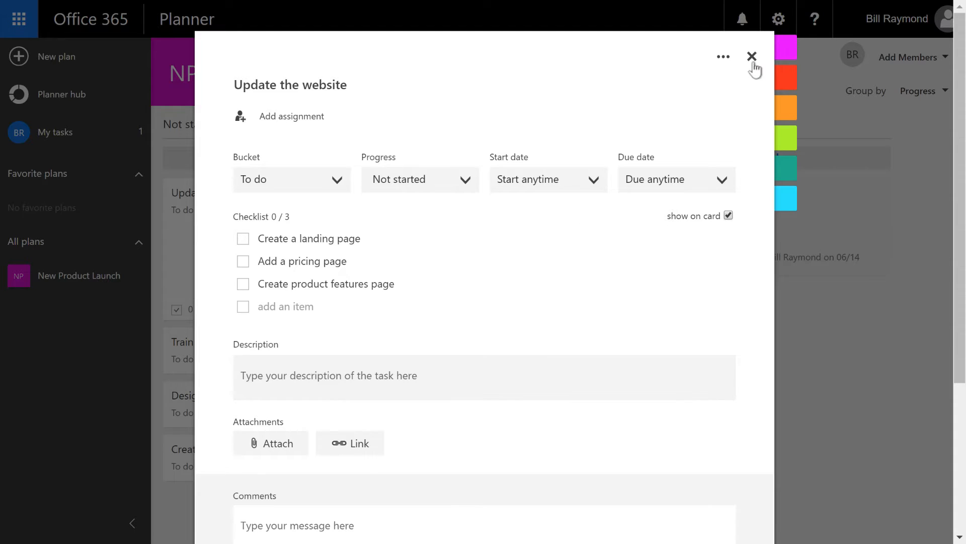
click(752, 57)
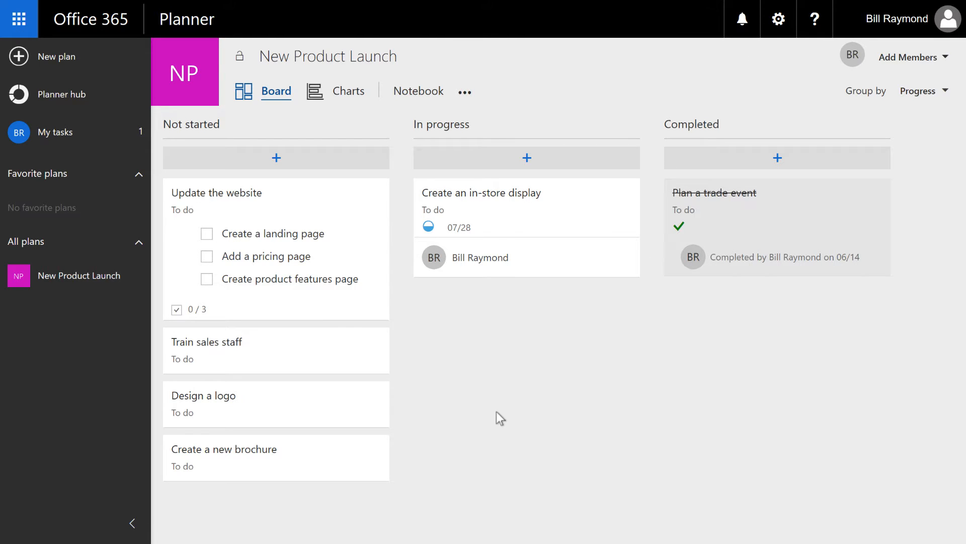
mouse_move(252, 255)
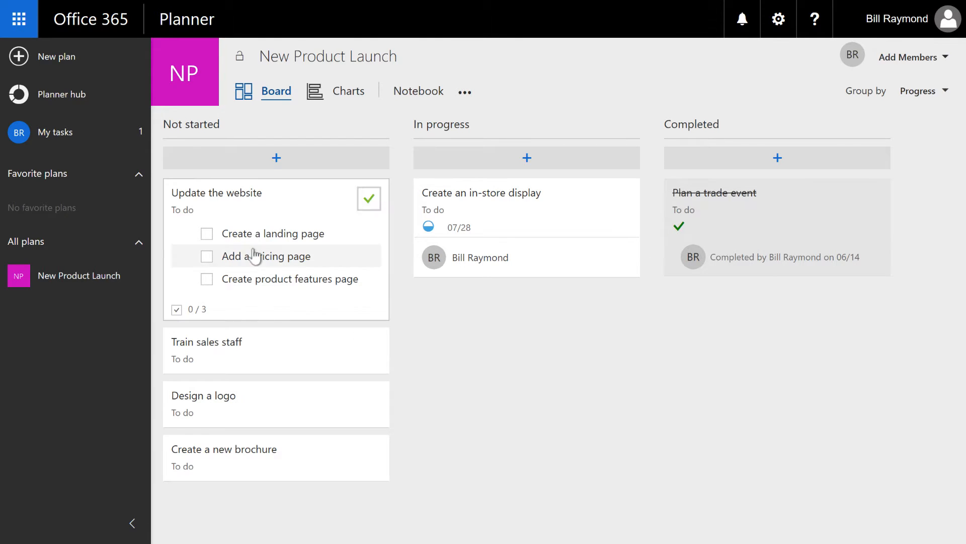
- Mark Create a landing page and Add a pricing page done, leaving the card at 2/3
click(208, 233)
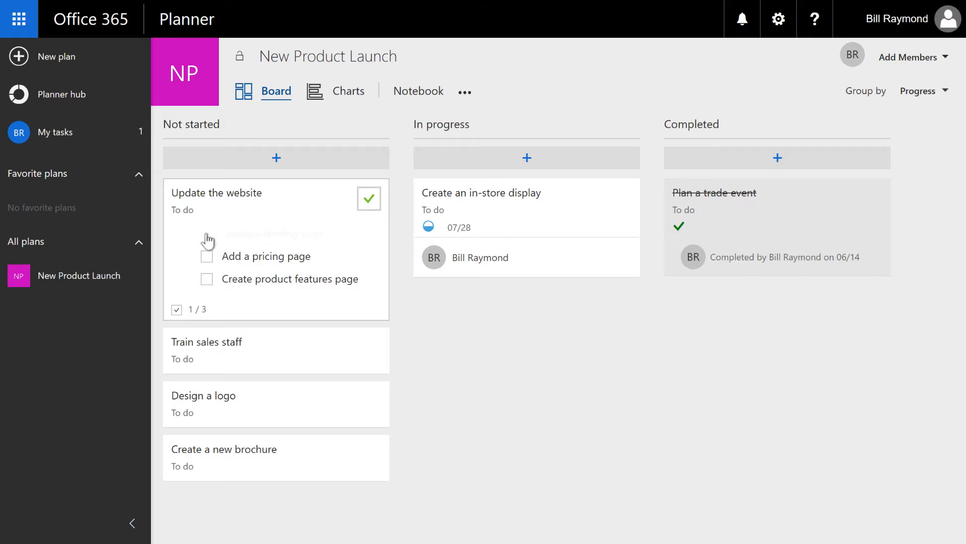
click(207, 256)
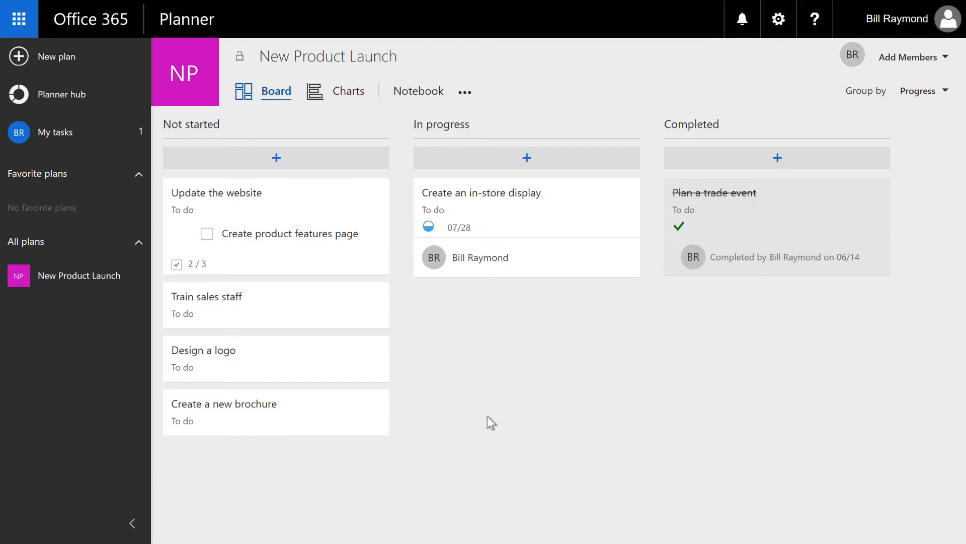
mouse_move(351, 302)
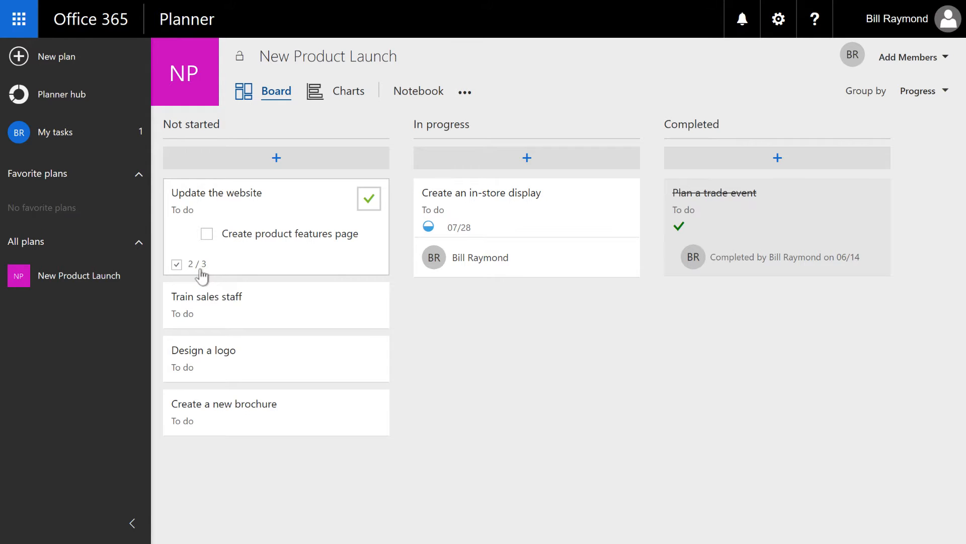
mouse_move(199, 193)
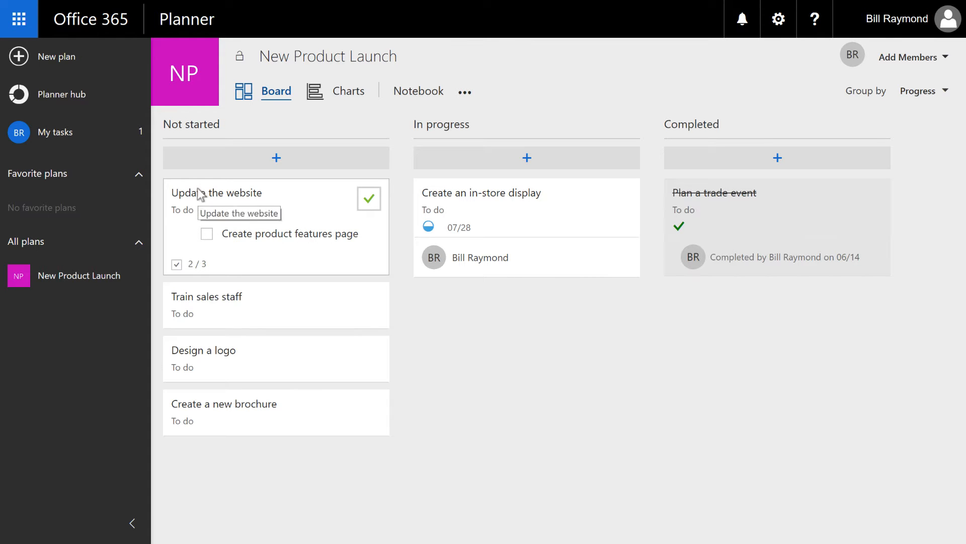
click(216, 192)
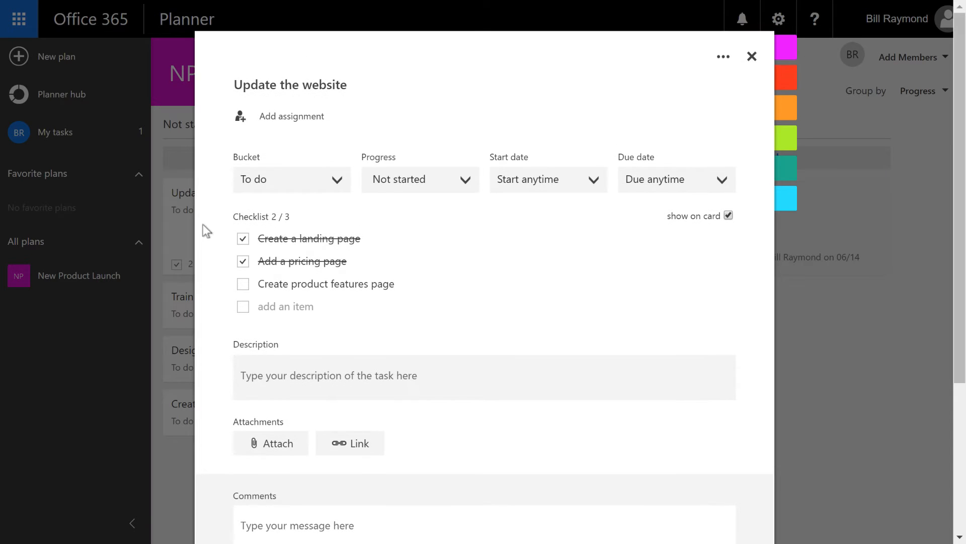
mouse_move(349, 284)
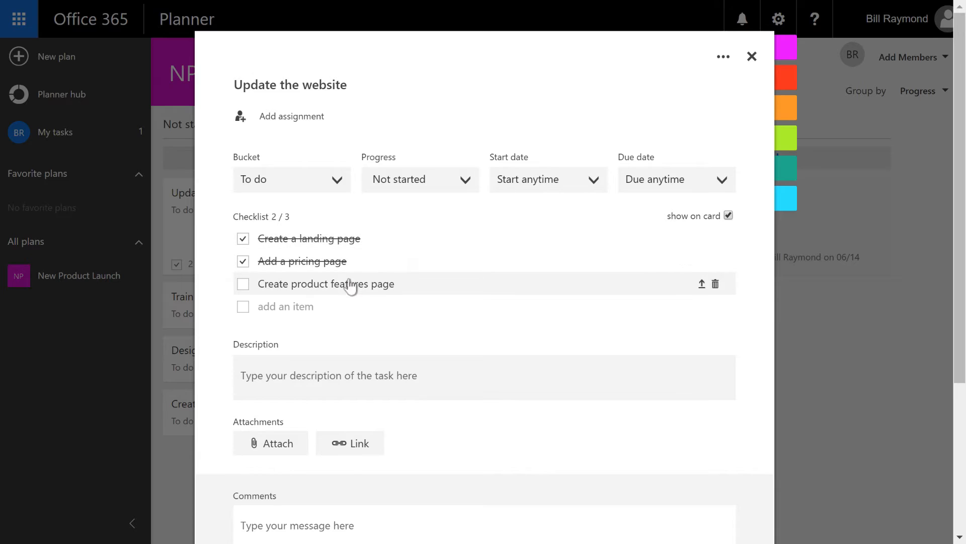
click(751, 56)
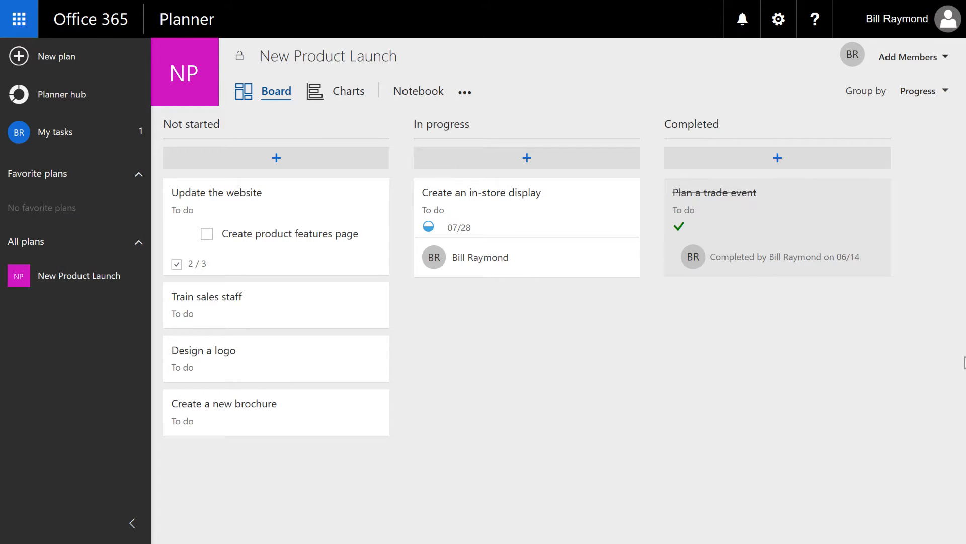
mouse_move(188, 305)
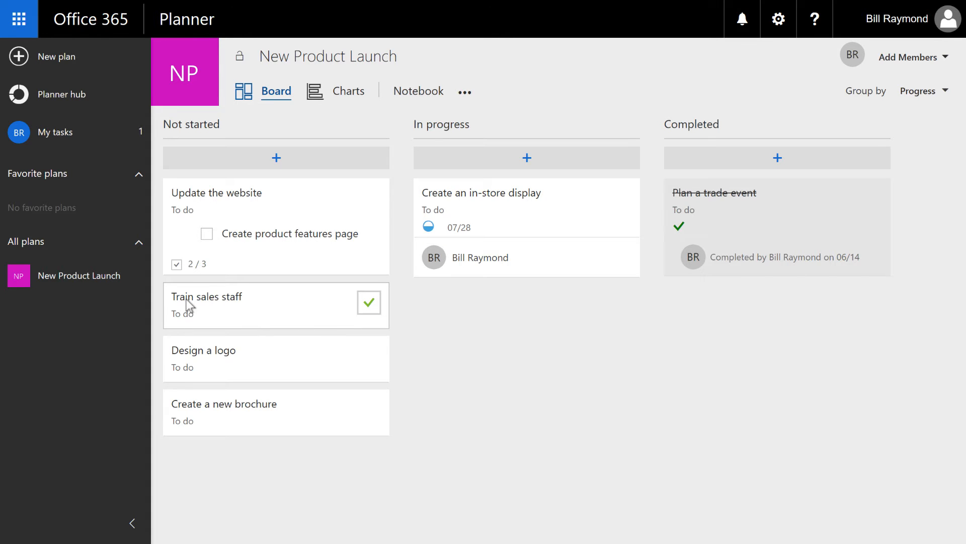
click(207, 296)
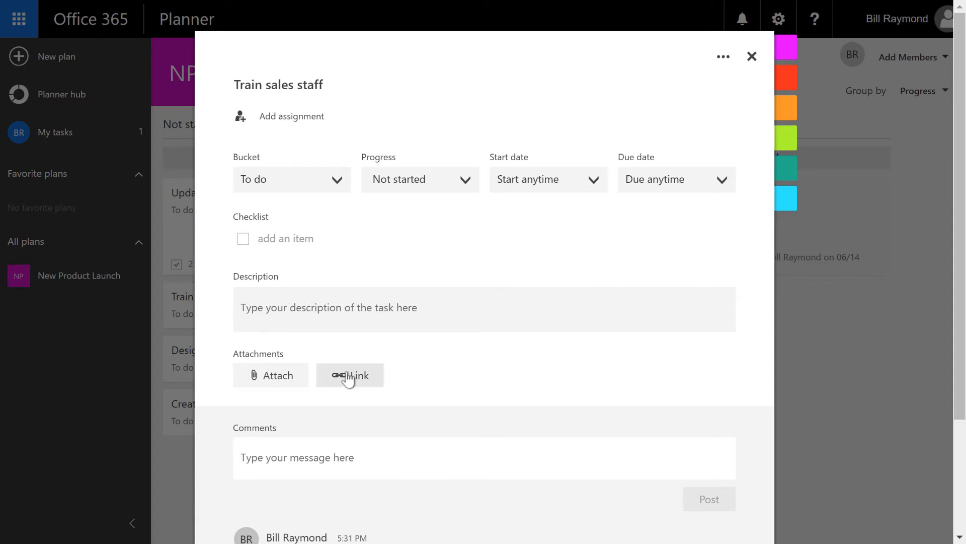
click(349, 375)
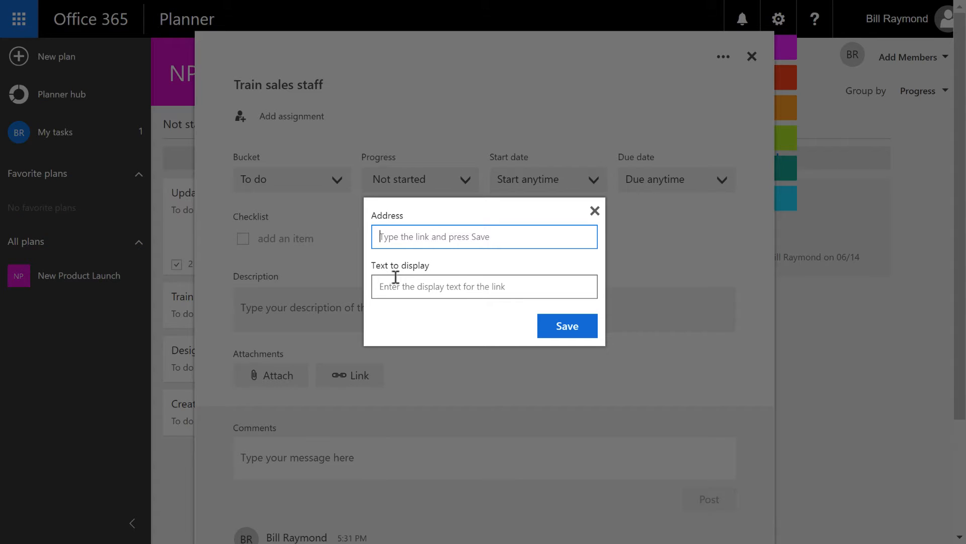
text(https://sal)
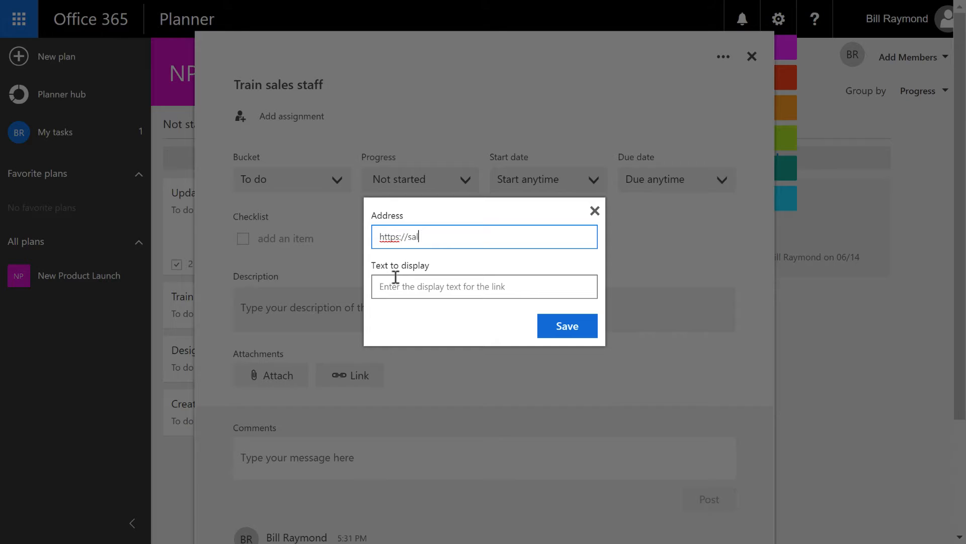
text(esevent.com)
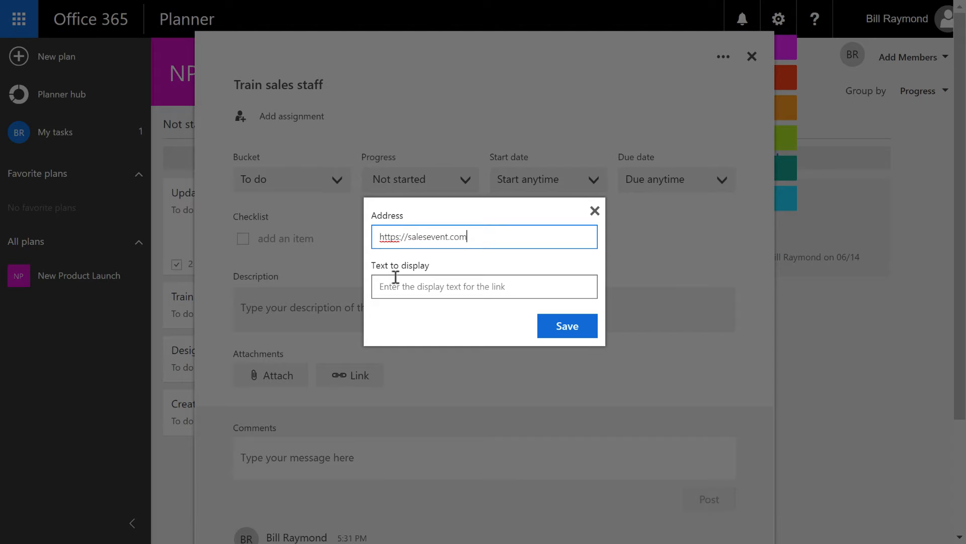
text(Sa)
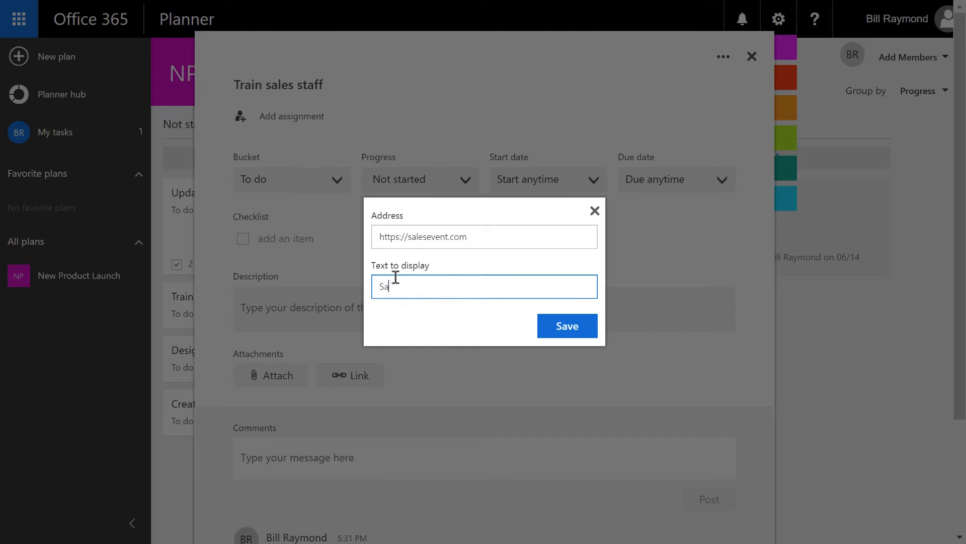
text(les event)
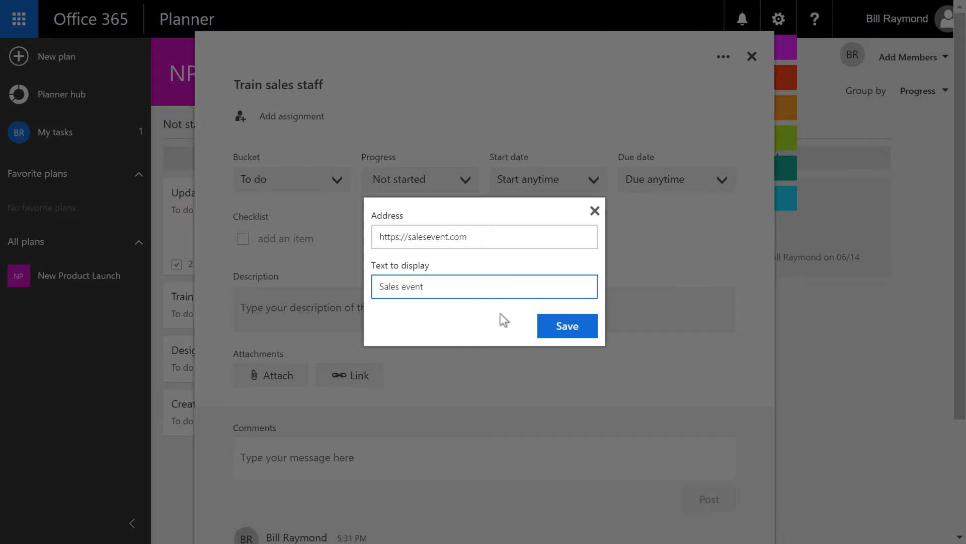
click(565, 325)
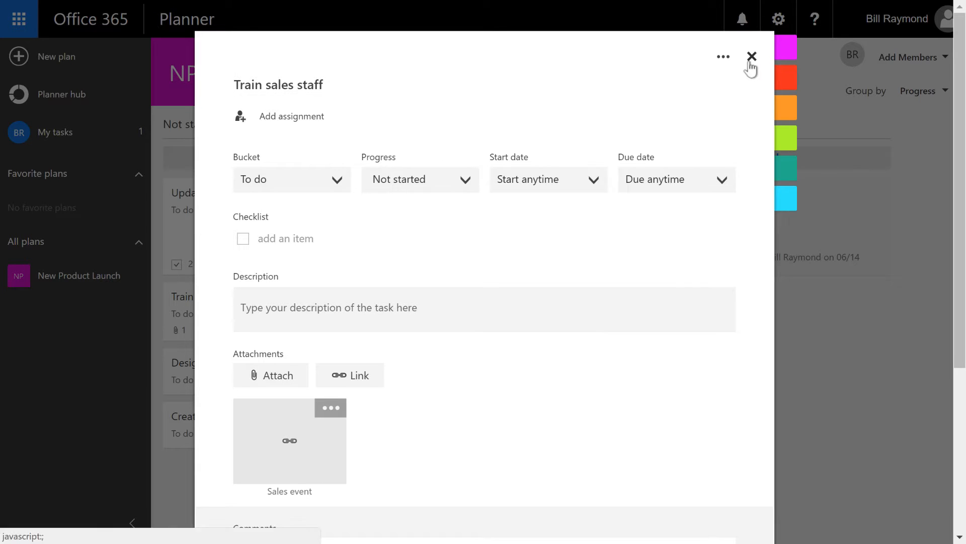
click(751, 57)
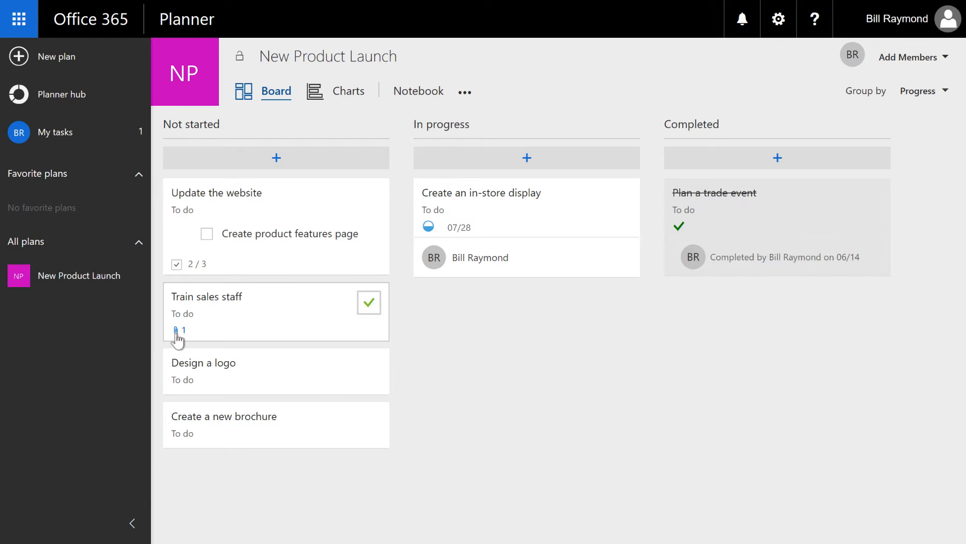
mouse_move(183, 338)
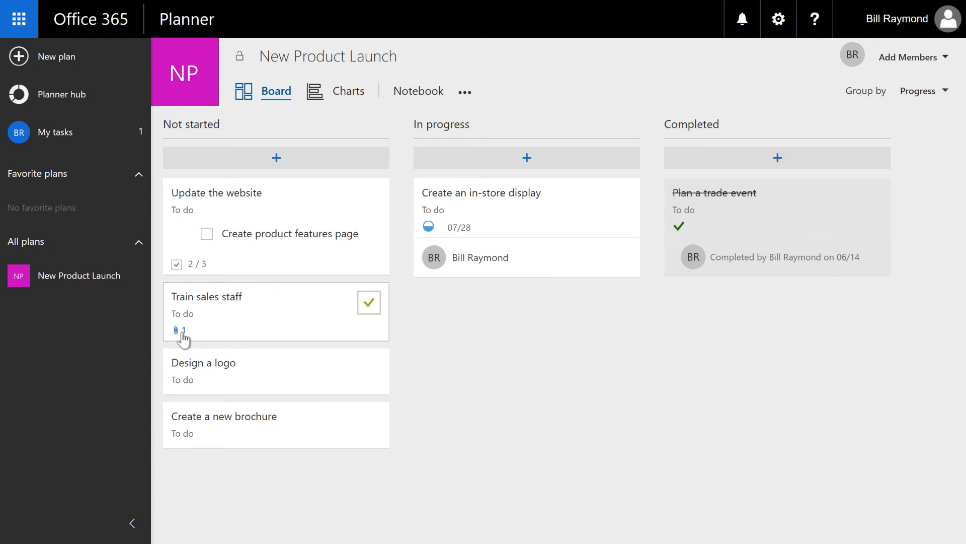
mouse_move(197, 302)
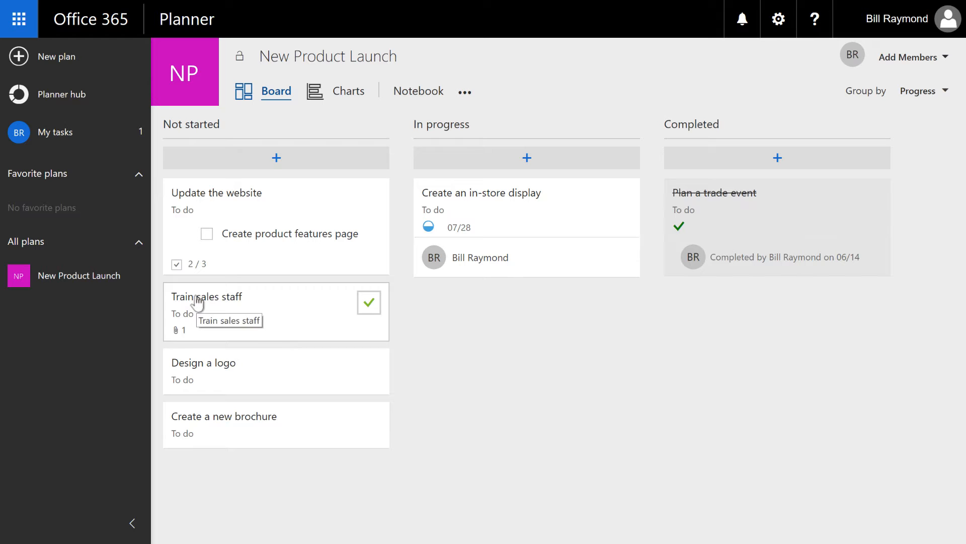
- Add a Customer testimonials link attachment to the Train sales staff task
click(208, 296)
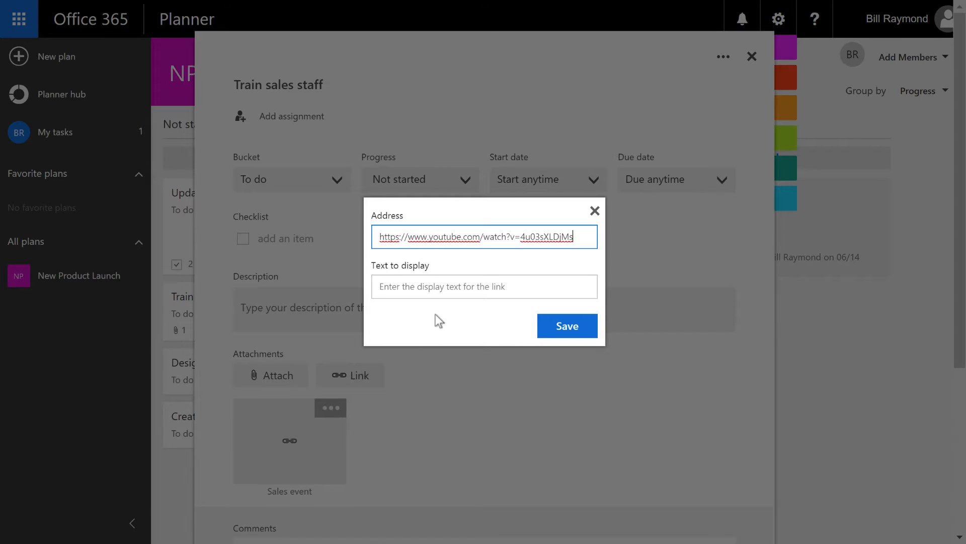
text(Customer)
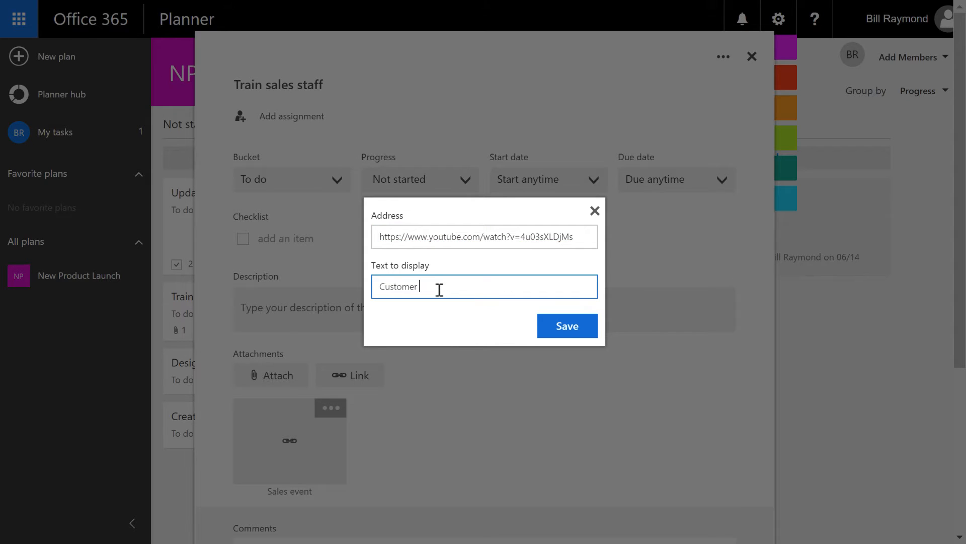
text(testimonials)
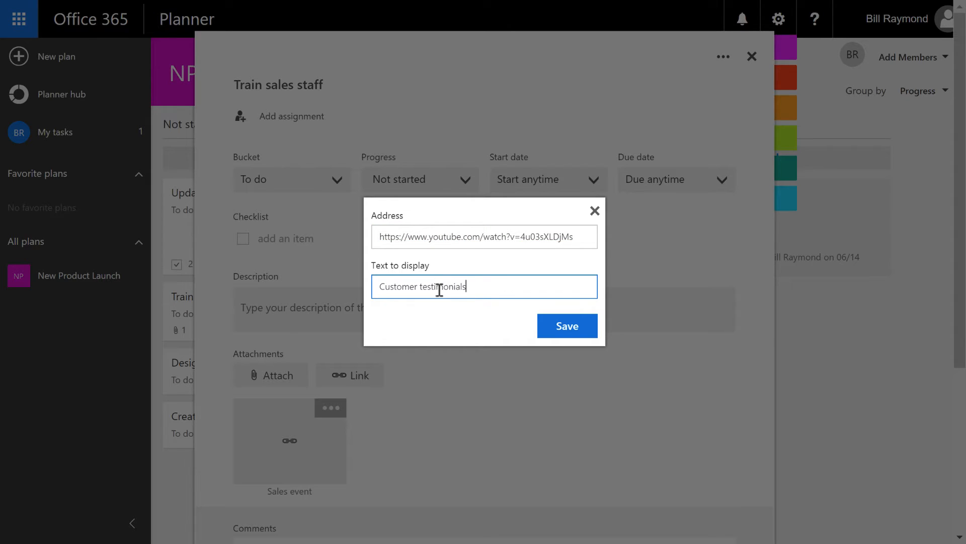
click(566, 325)
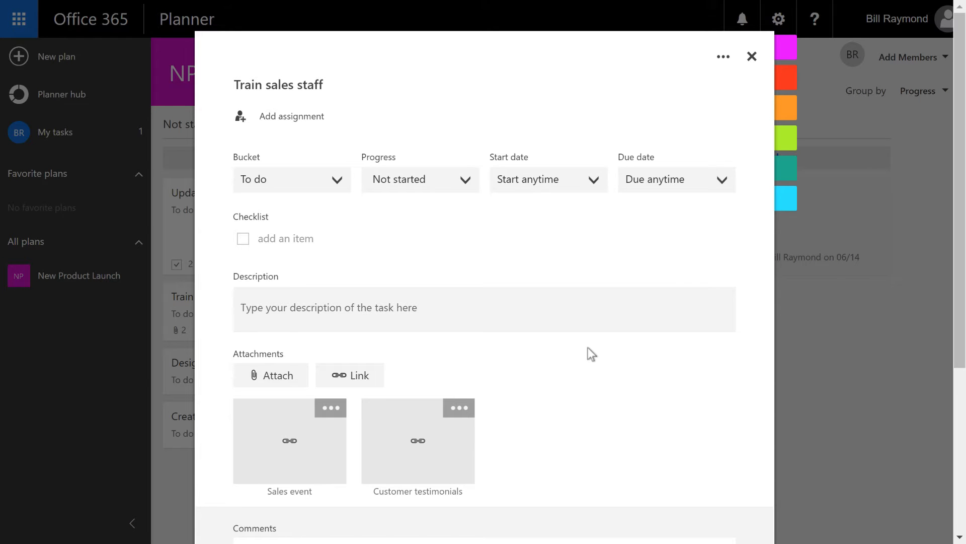
mouse_move(459, 407)
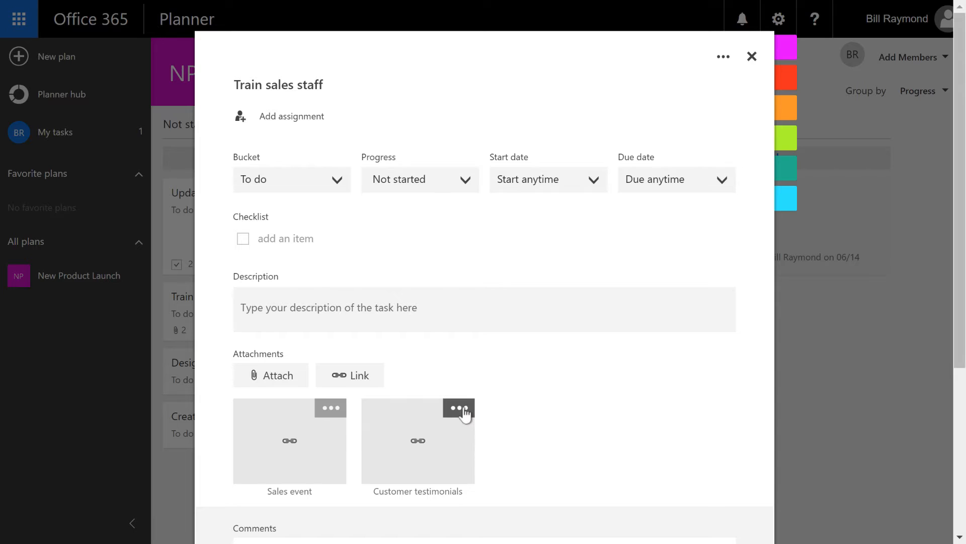
- Show the Customer testimonials video link as the Train sales staff card preview and view it
click(459, 407)
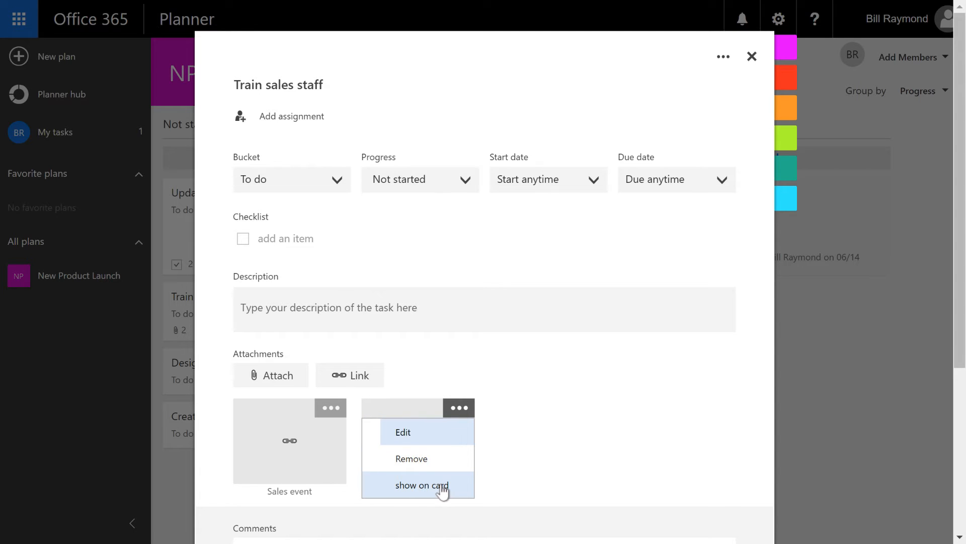
click(422, 485)
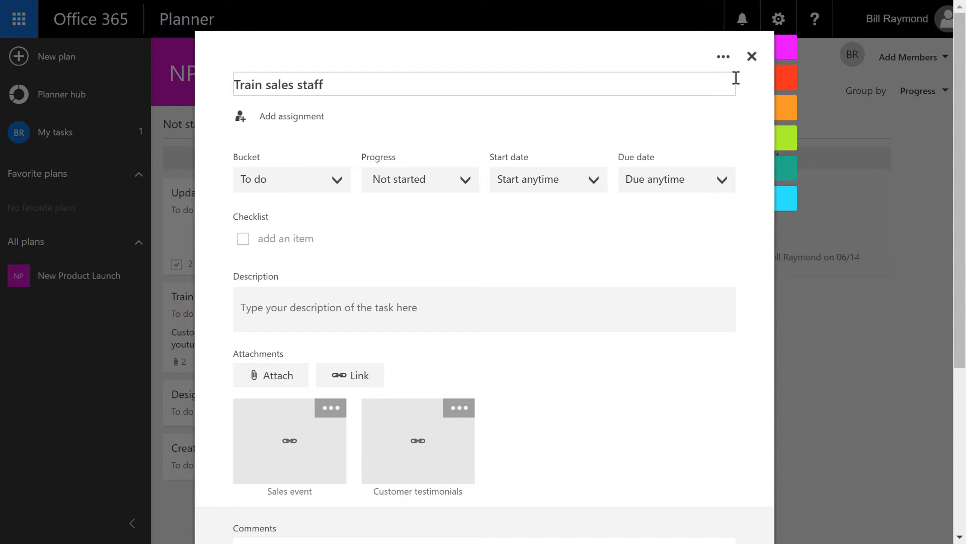
click(752, 56)
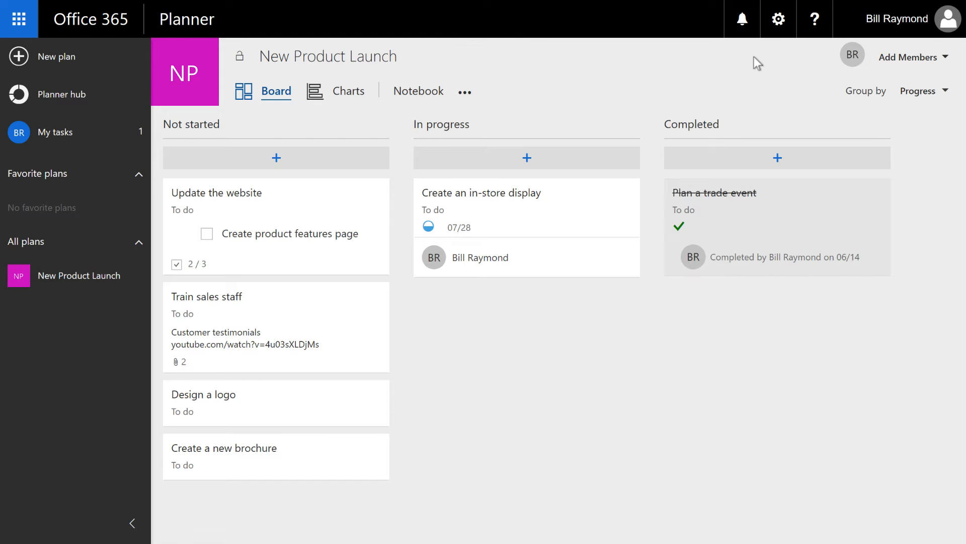
mouse_move(245, 339)
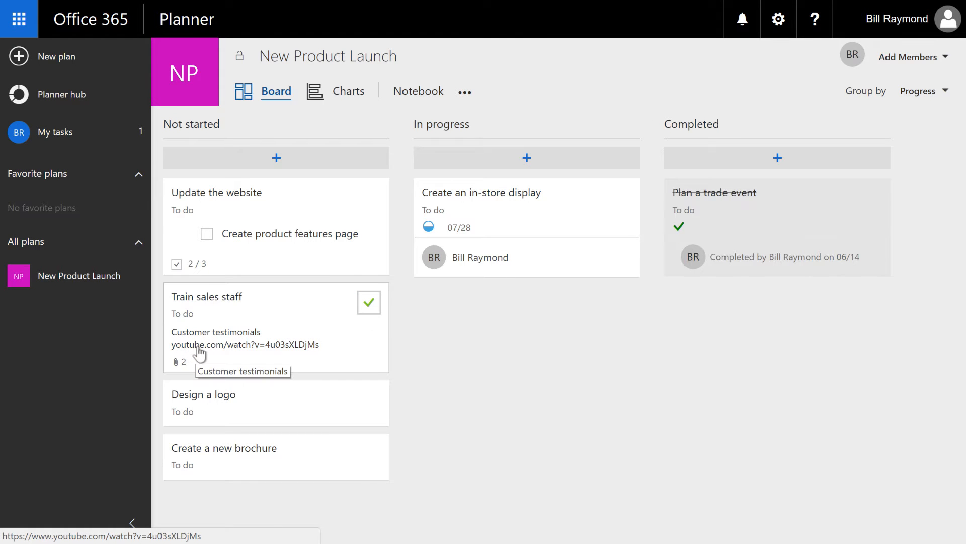
mouse_move(181, 369)
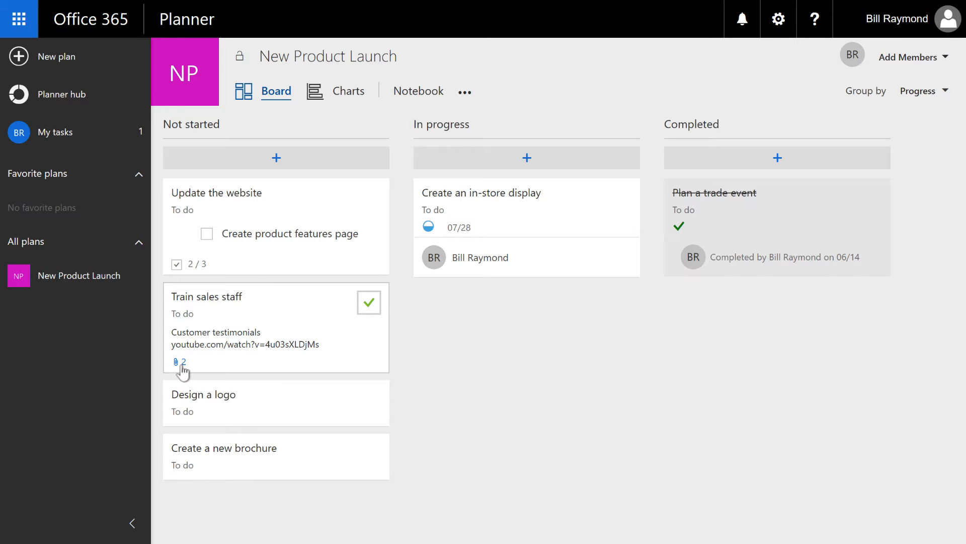
click(207, 296)
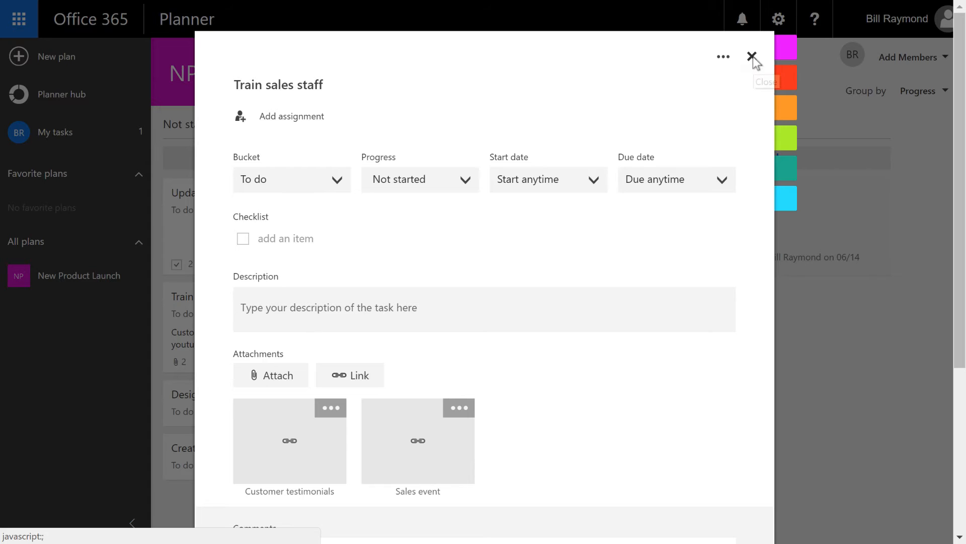
click(752, 56)
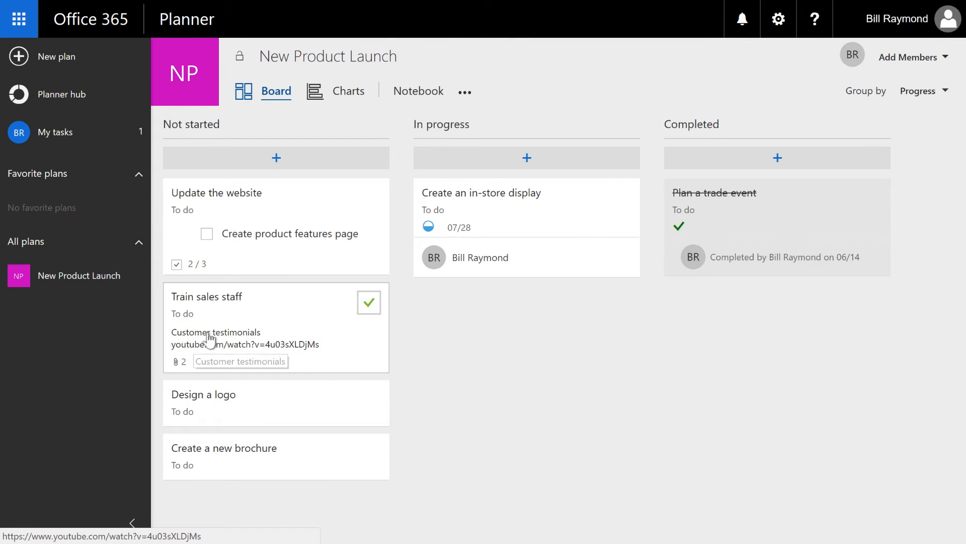
click(245, 344)
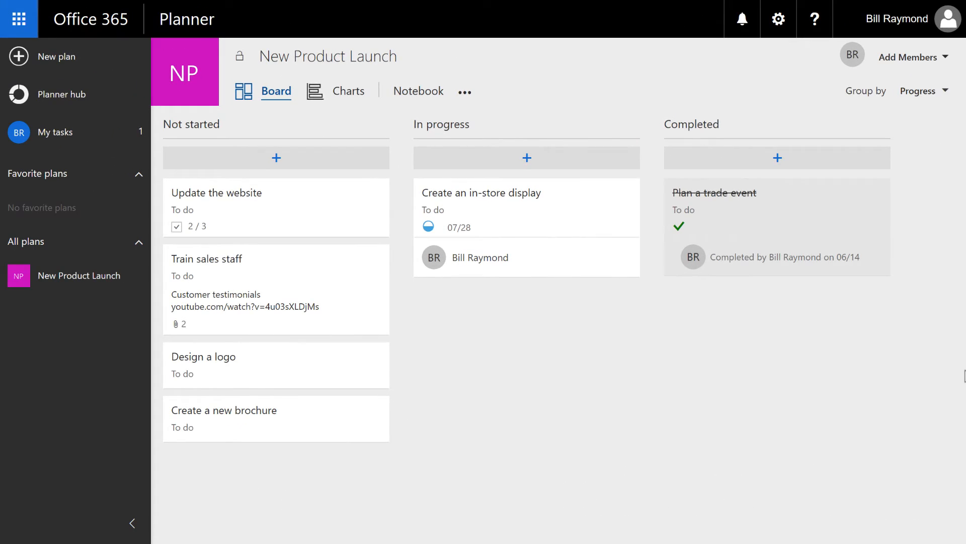
mouse_move(301, 374)
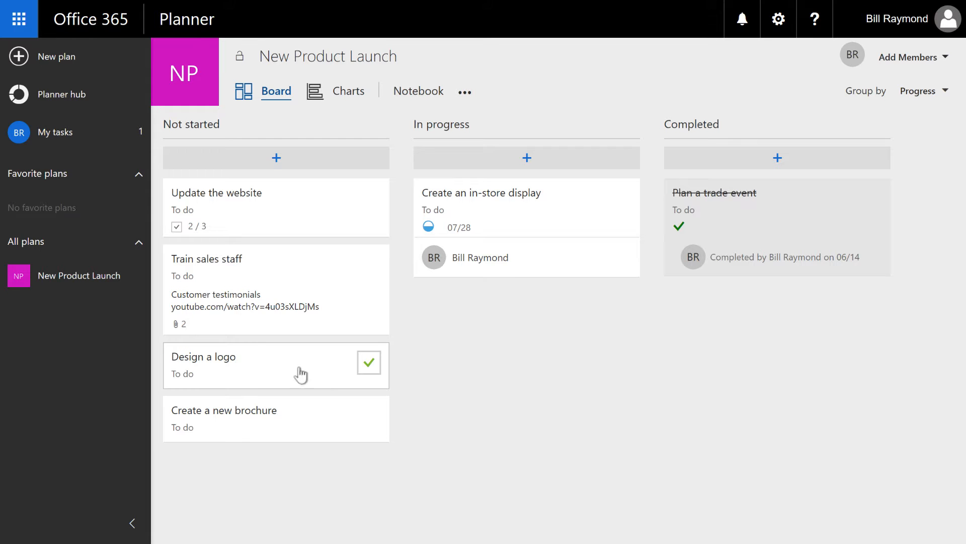
mouse_move(210, 362)
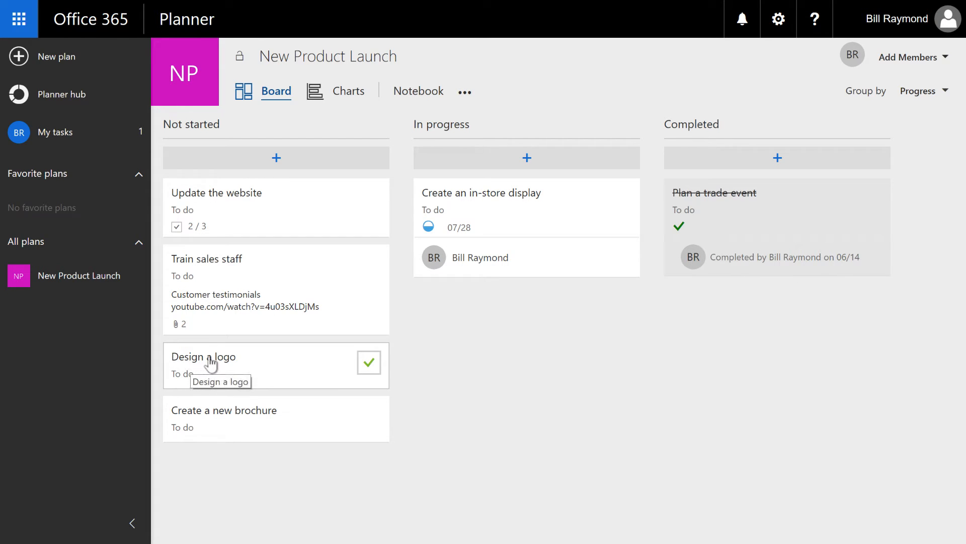
- Upload logo2.png as an attachment to the Design a logo task so it previews on its card
click(203, 357)
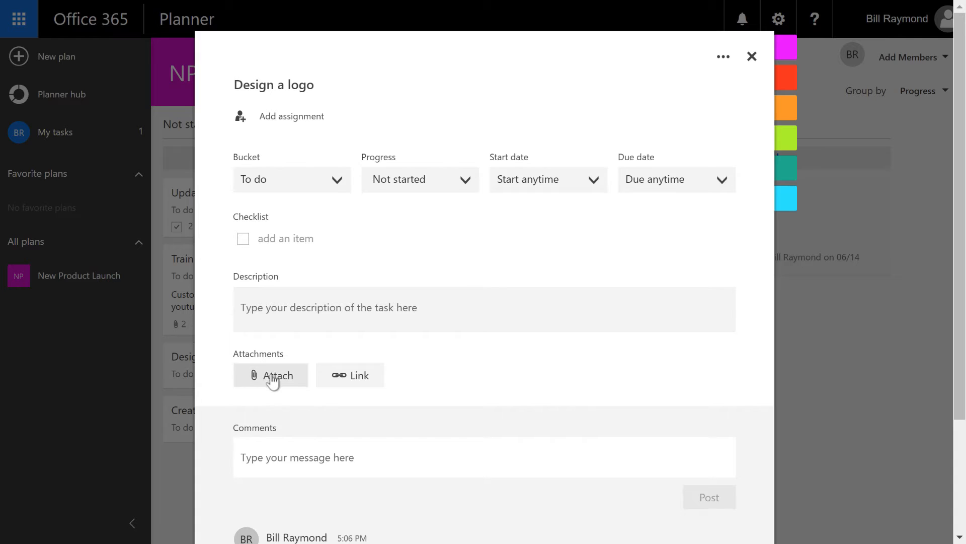
click(271, 375)
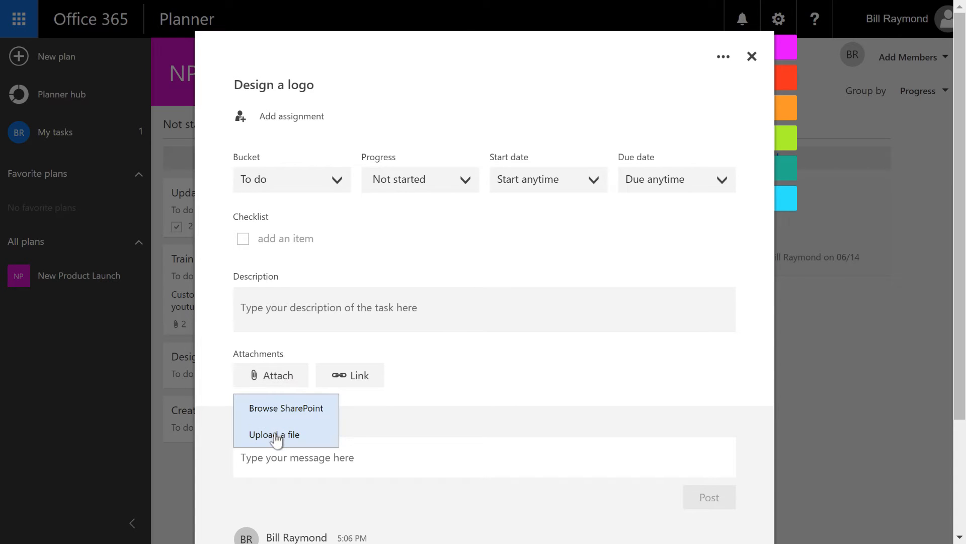
click(274, 434)
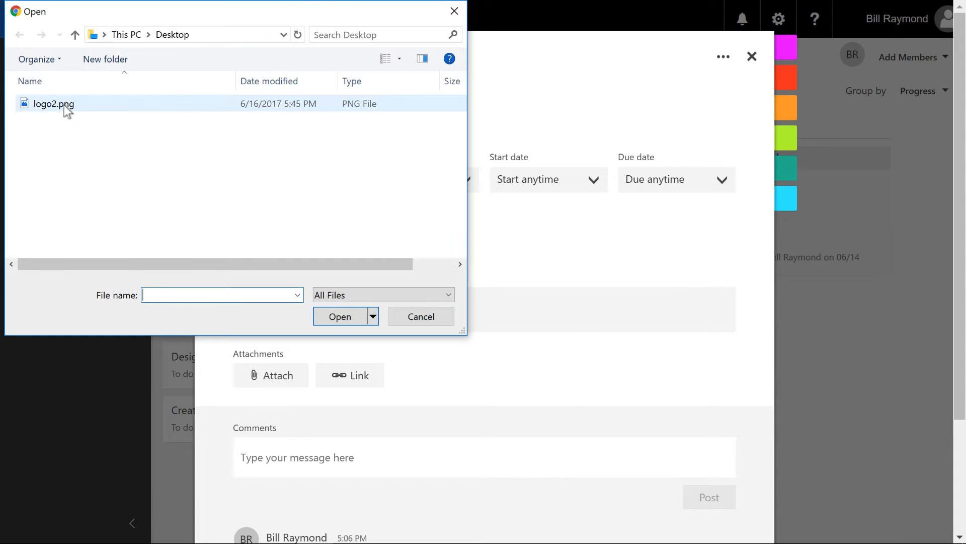
click(339, 316)
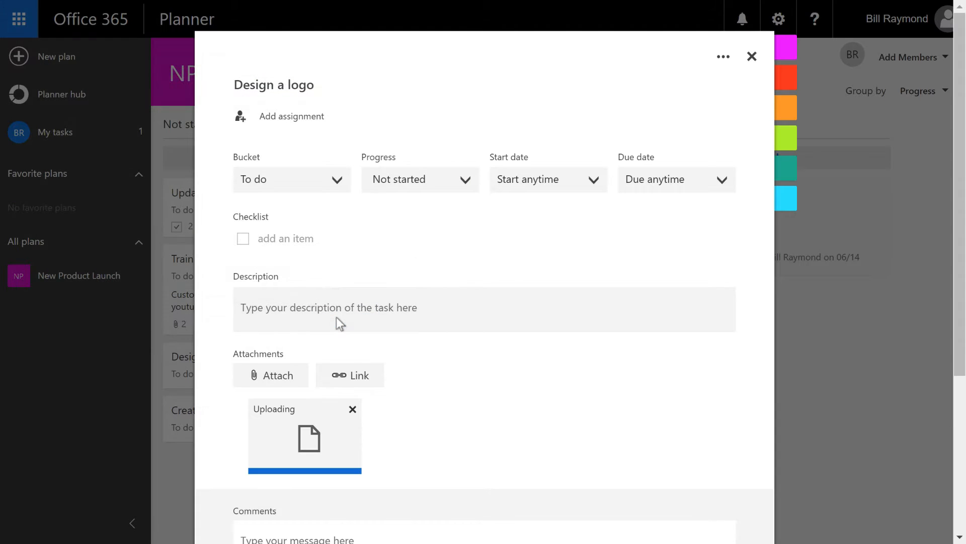
mouse_move(482, 405)
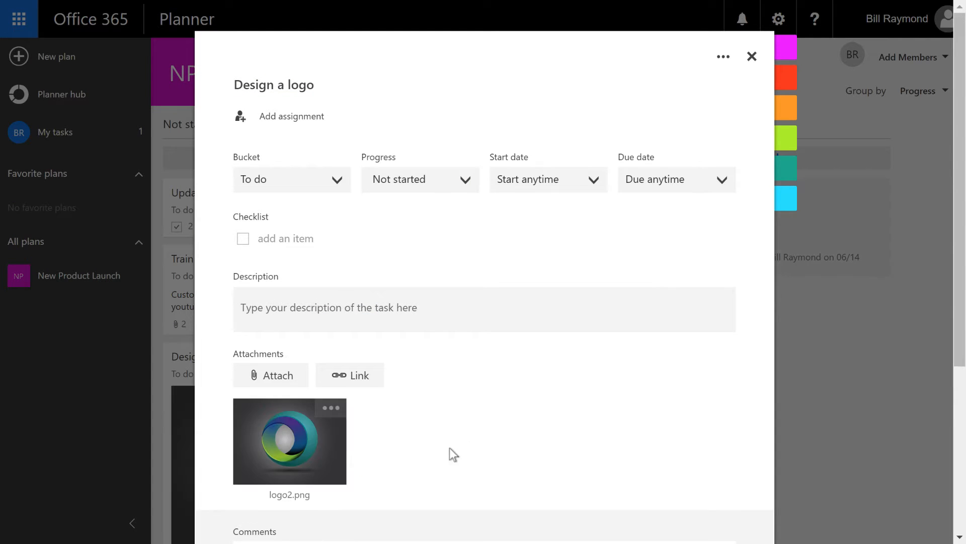
mouse_move(753, 57)
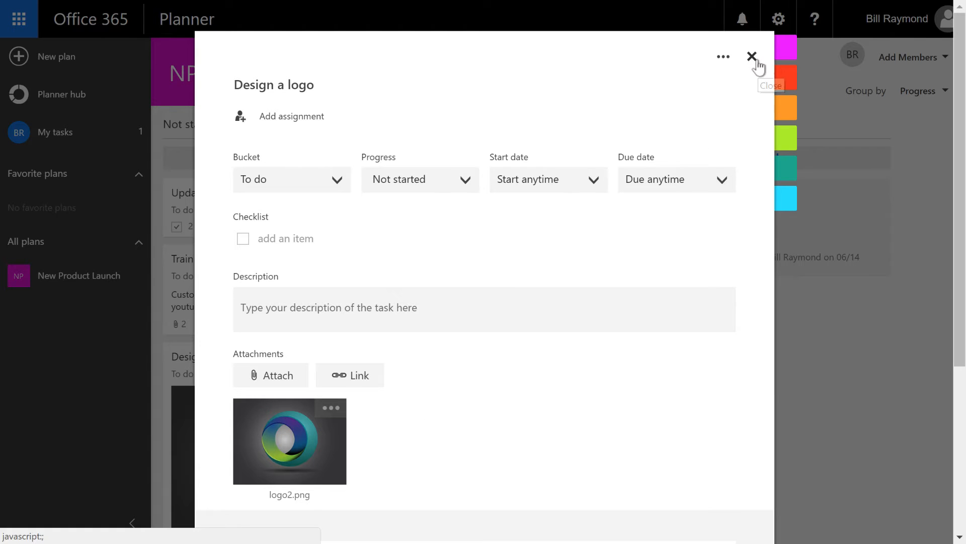
click(751, 56)
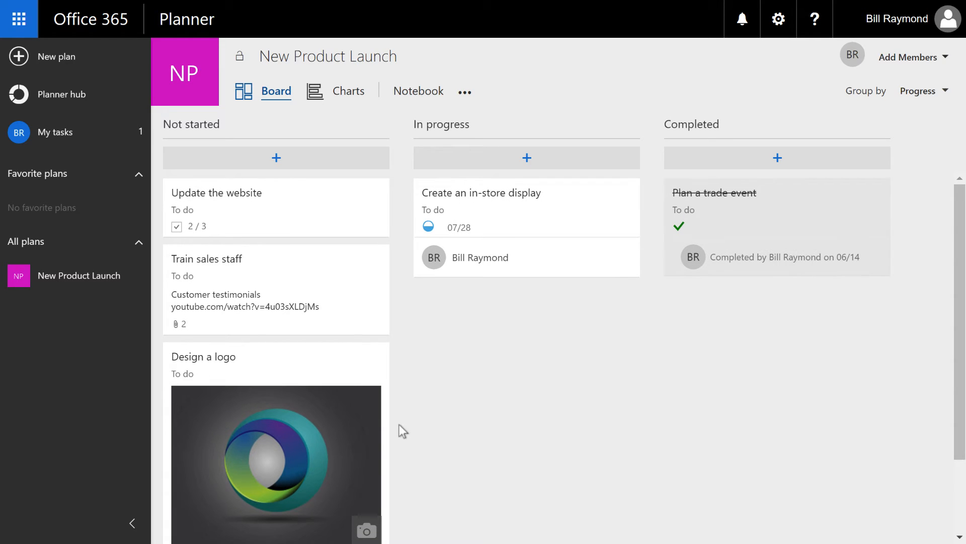
mouse_move(429, 482)
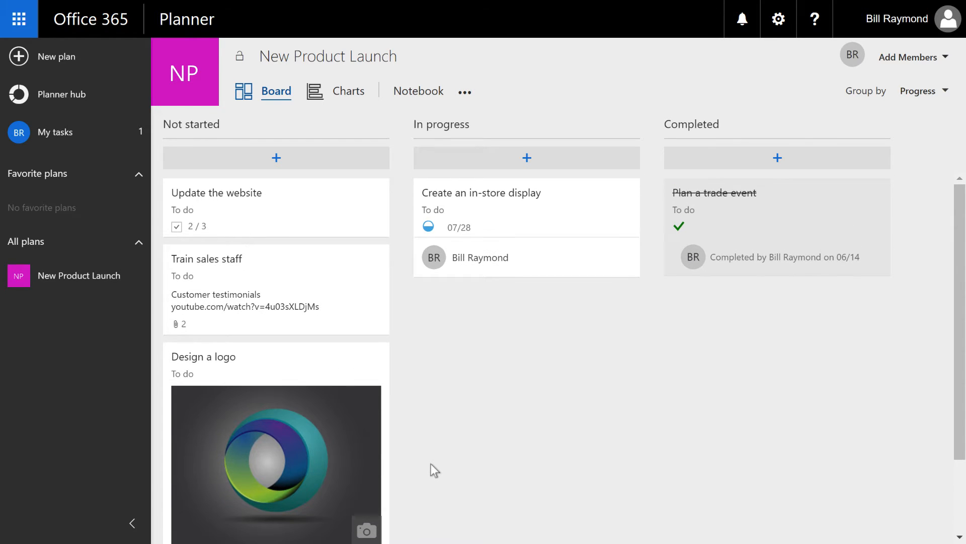
mouse_move(218, 358)
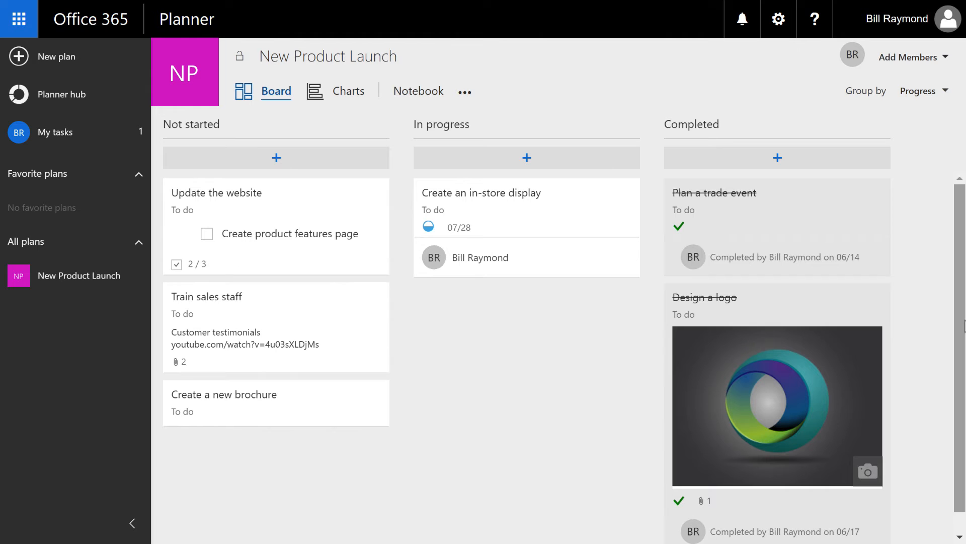
mouse_move(235, 397)
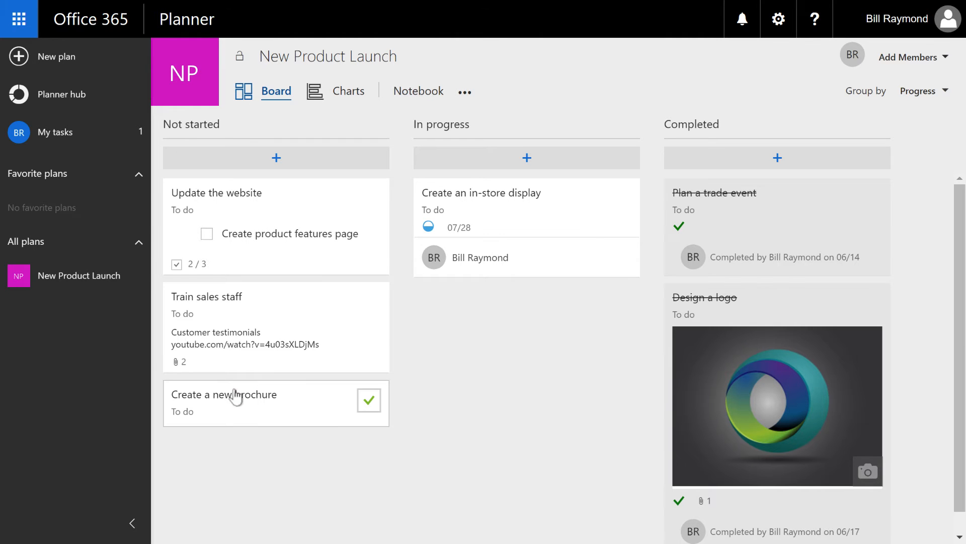
mouse_move(231, 400)
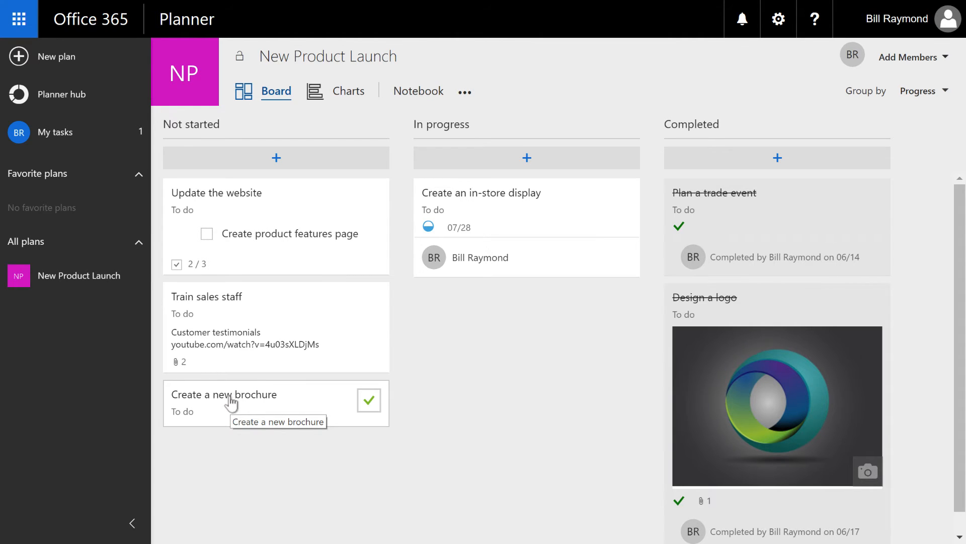
- Post the comment 'Sent copy to agency to do work.' on the Create a new brochure task
click(224, 395)
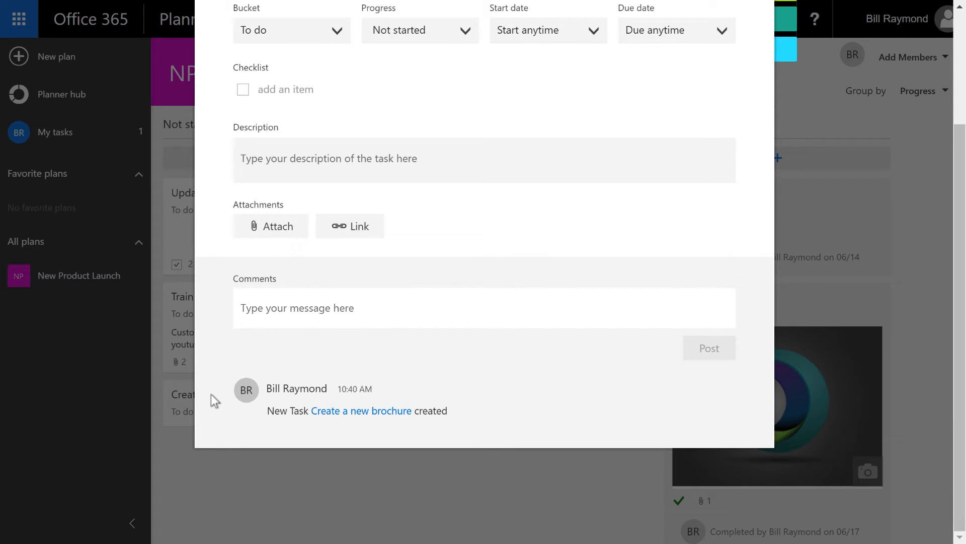
click(308, 308)
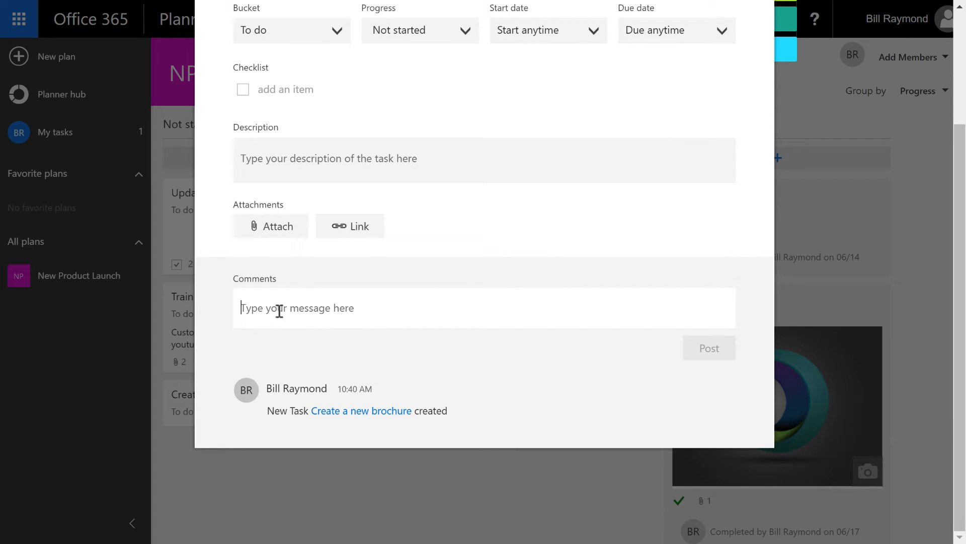
mouse_move(233, 312)
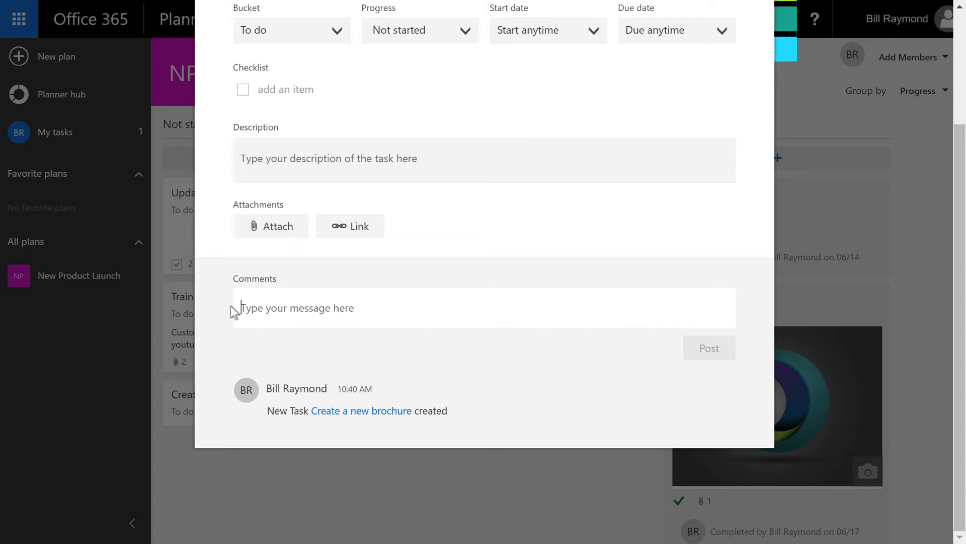
text(Sent c)
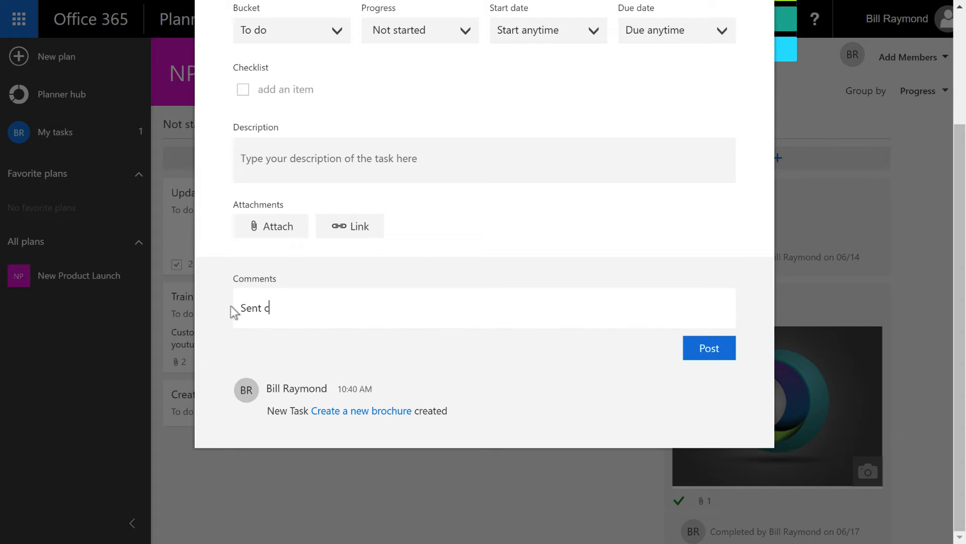
text(opy to agency)
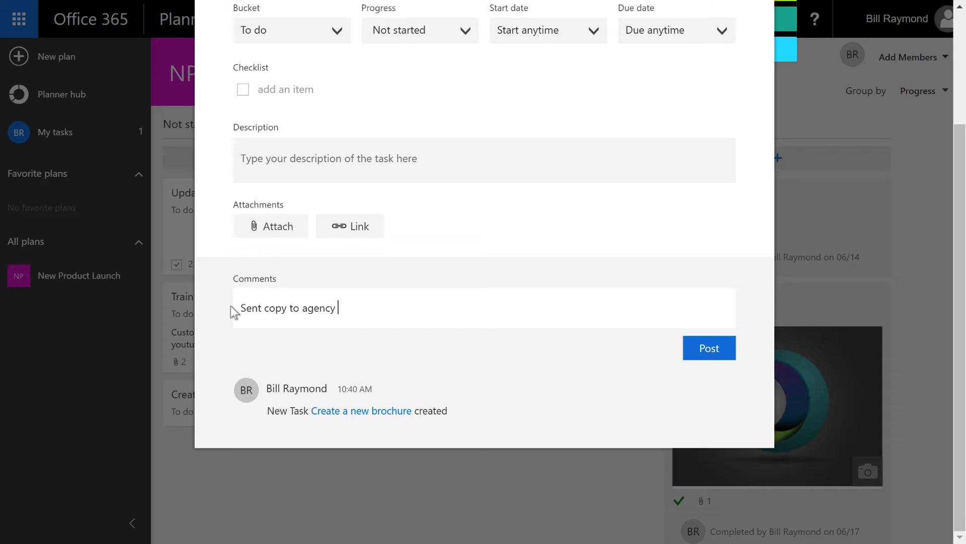
text(to do work.)
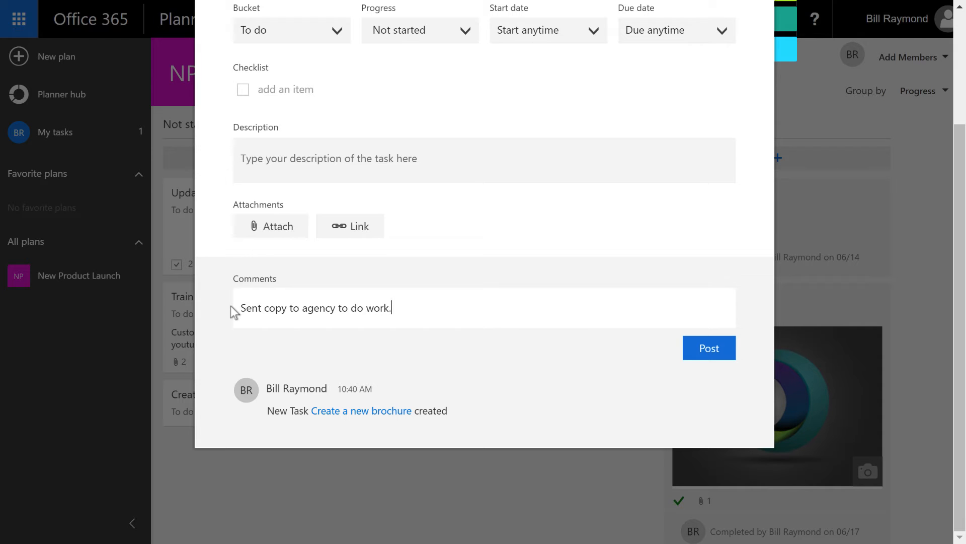
click(709, 347)
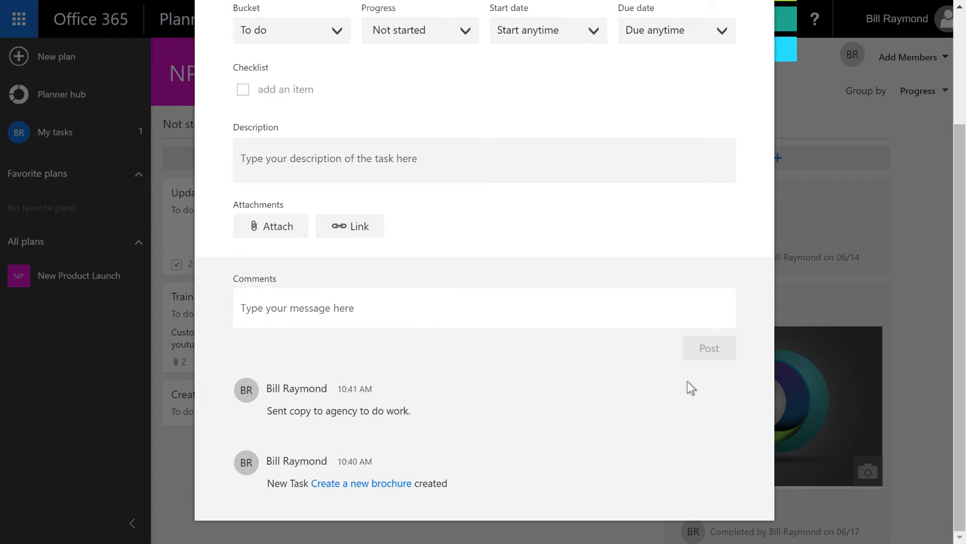
mouse_move(311, 469)
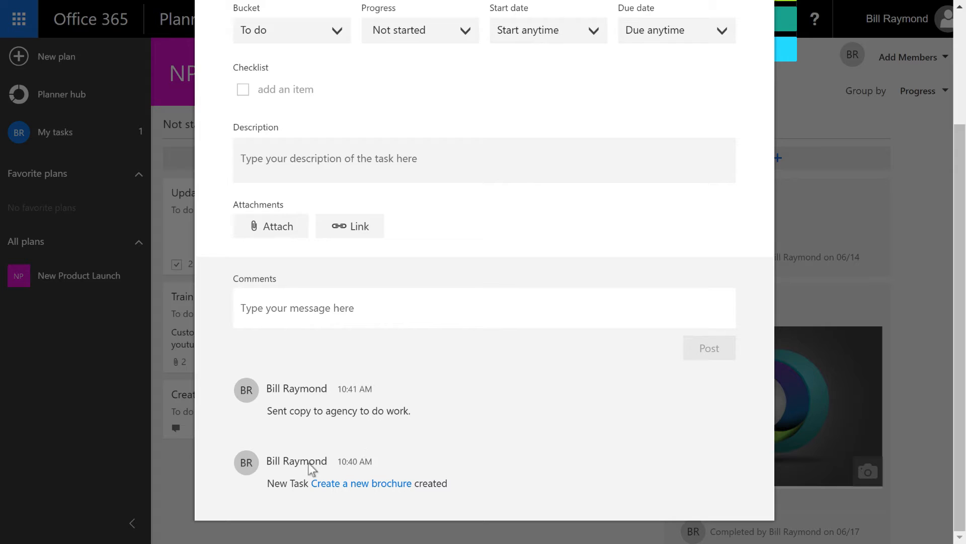
mouse_move(302, 447)
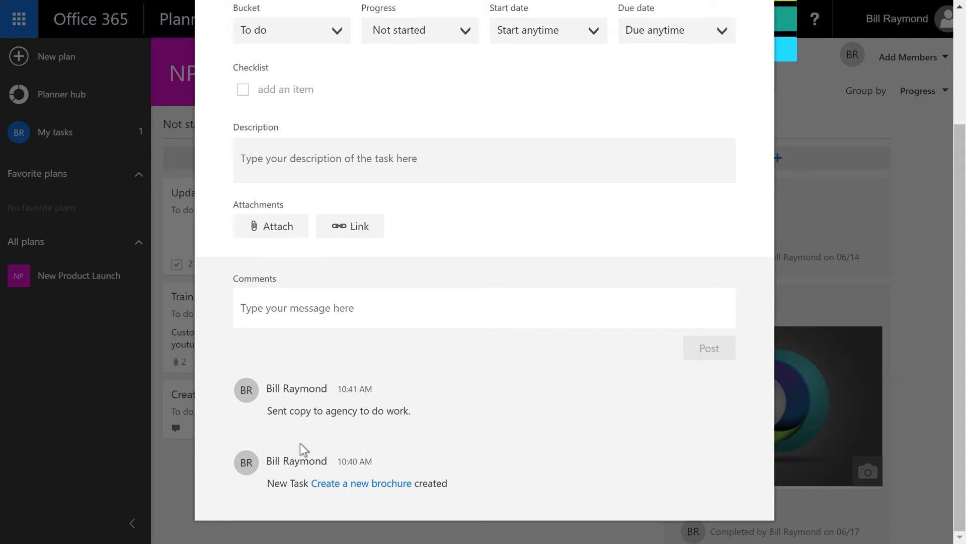
mouse_move(327, 499)
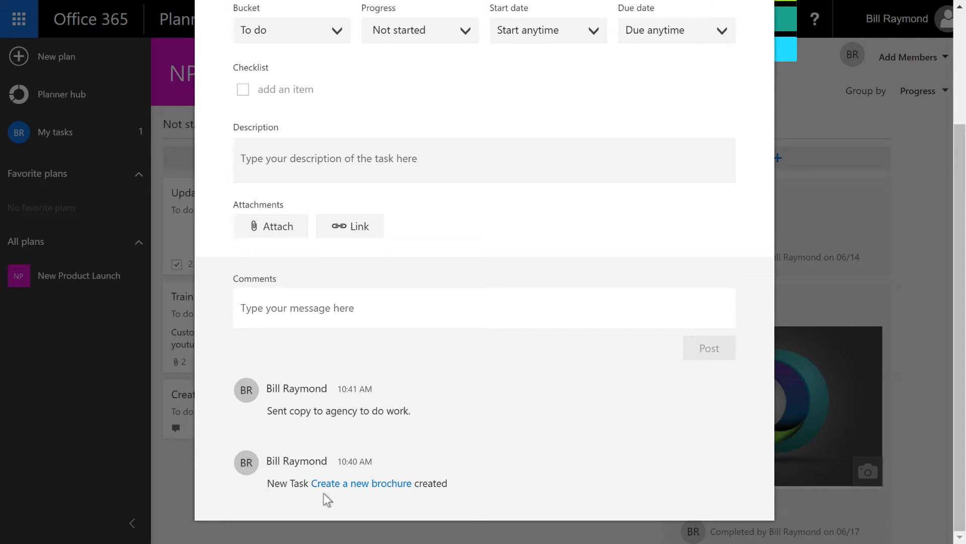
mouse_move(281, 422)
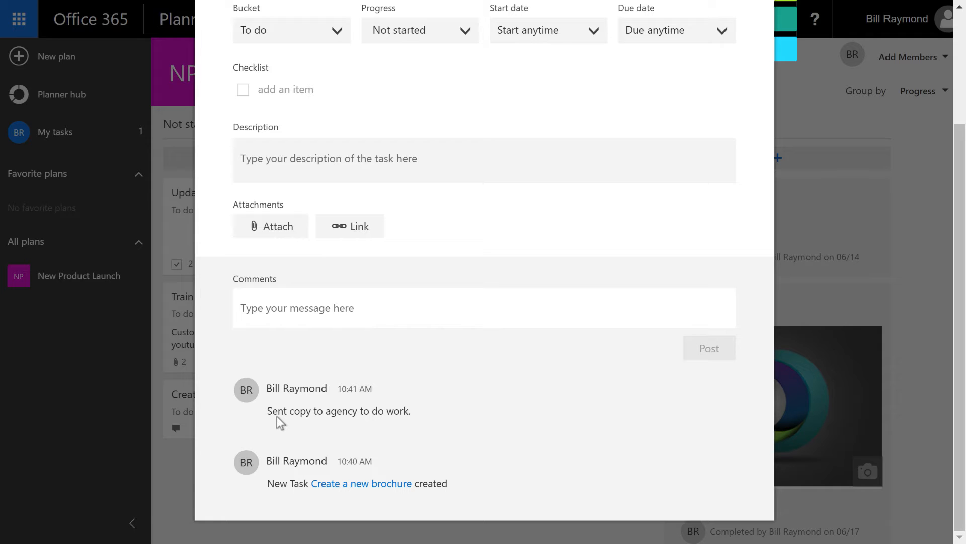
mouse_move(284, 375)
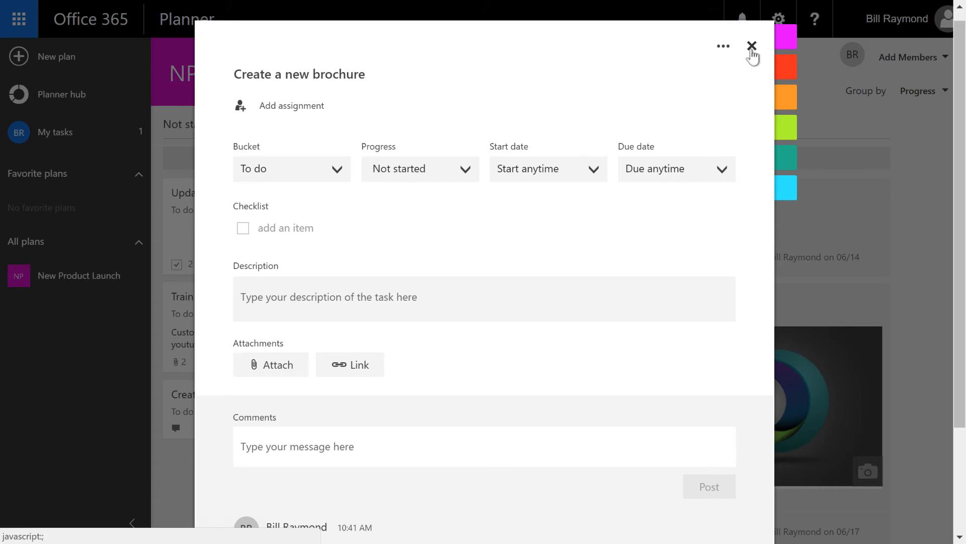
- Post 'Spoke with agency and said they will get started next week.' on the brochure task and return to the board
click(752, 47)
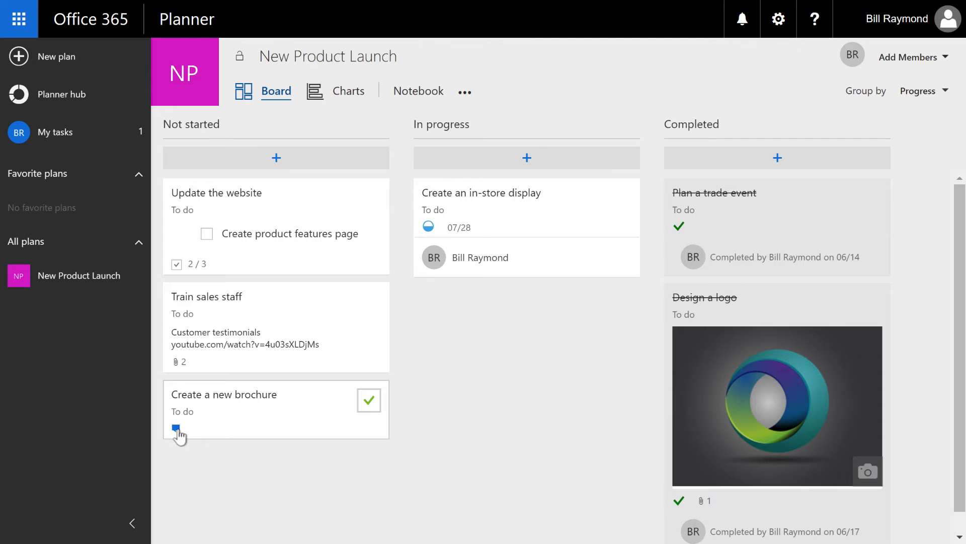
click(224, 394)
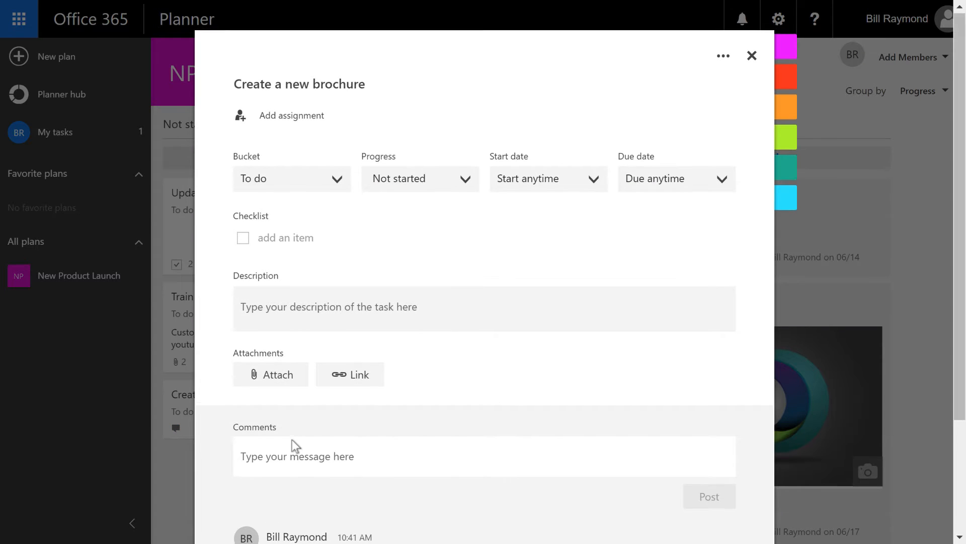
scroll(down, 3)
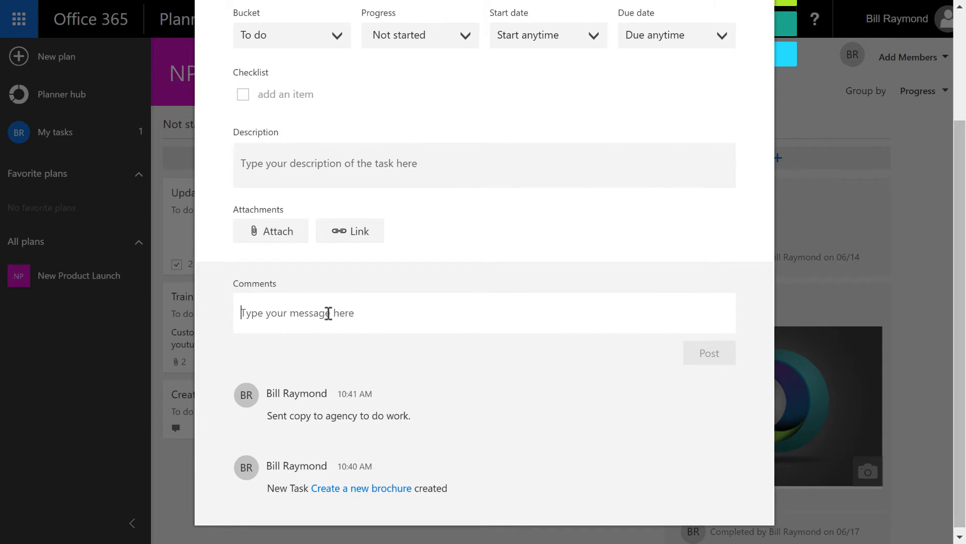
text(Spoke with ahency and)
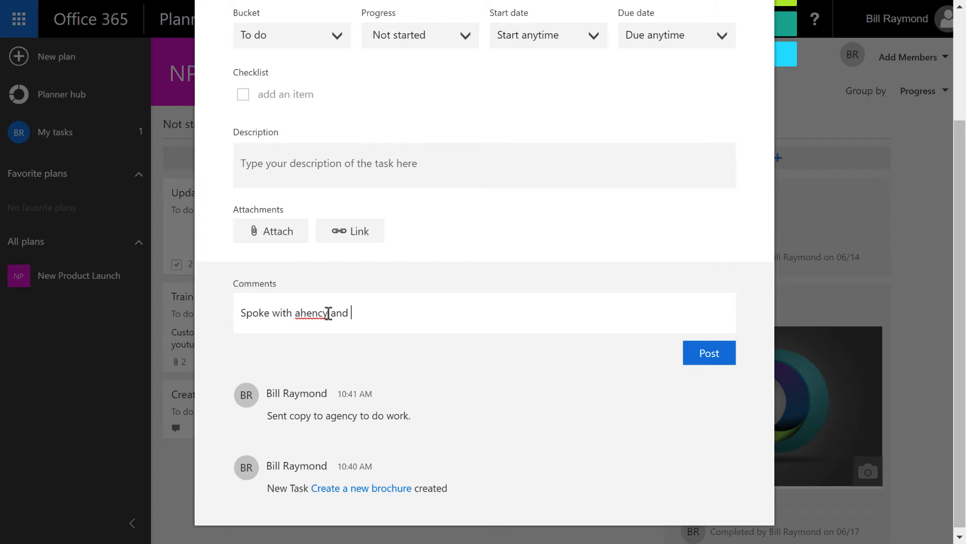
text(agen)
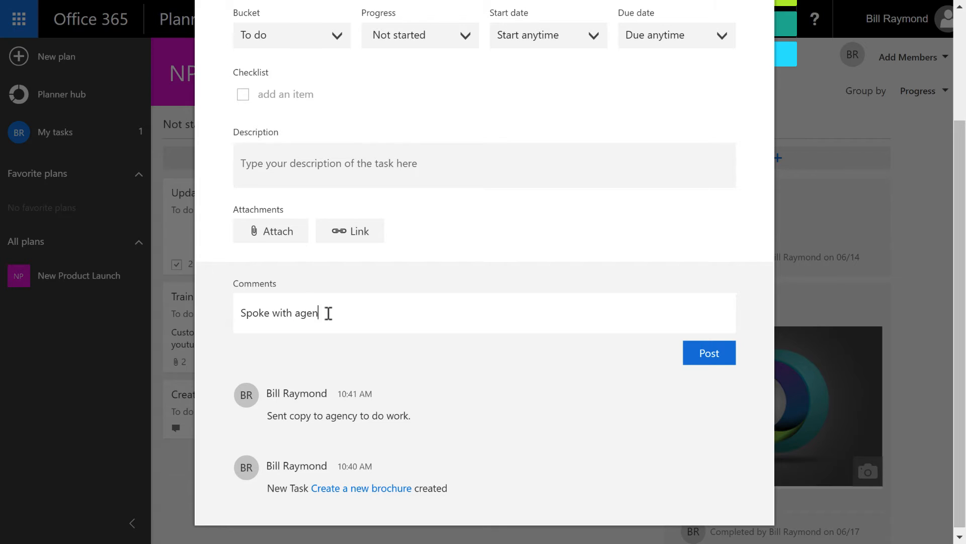
text(cy and said they)
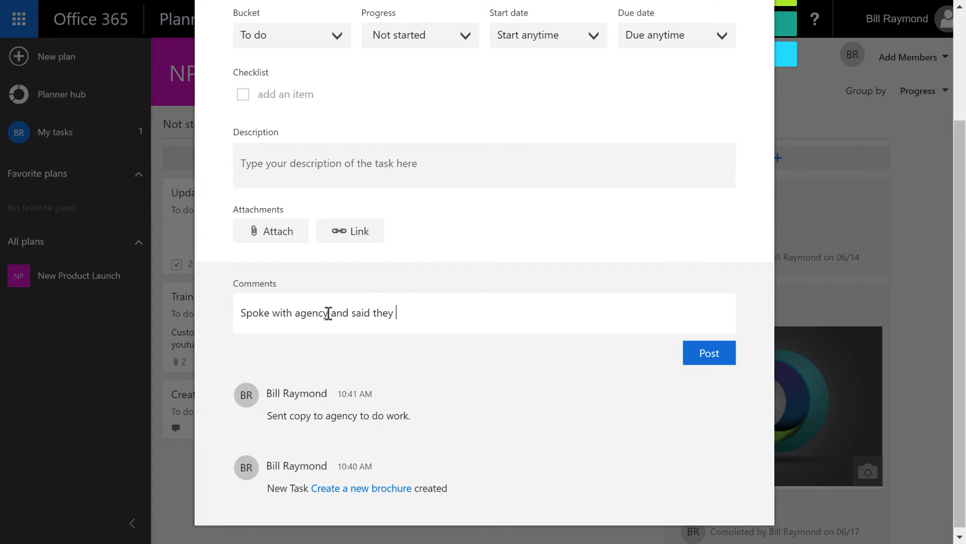
text(will get start)
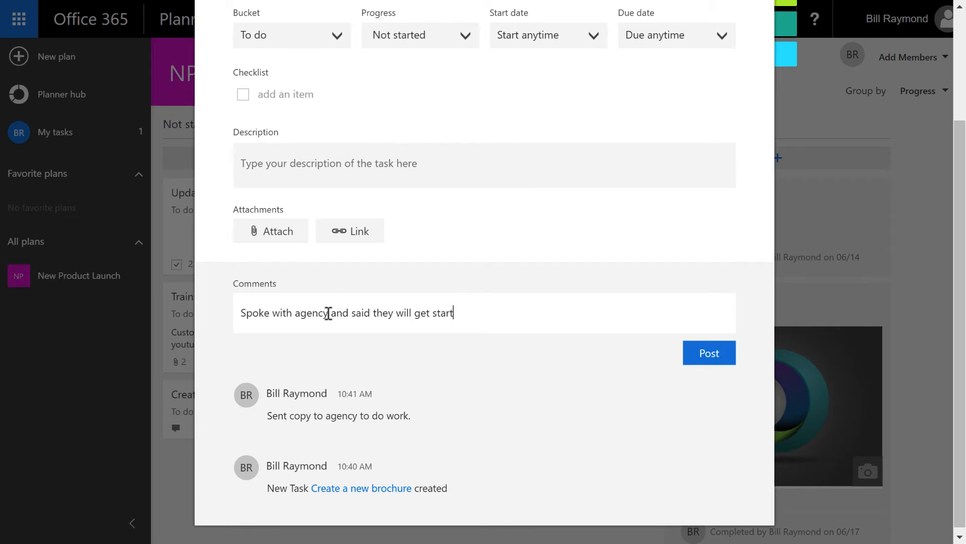
text(ed next week.)
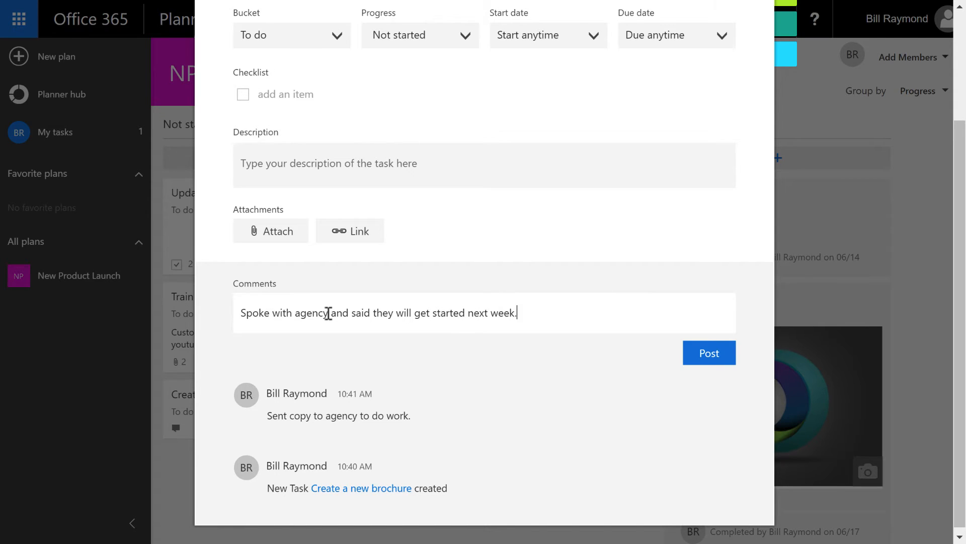
click(709, 353)
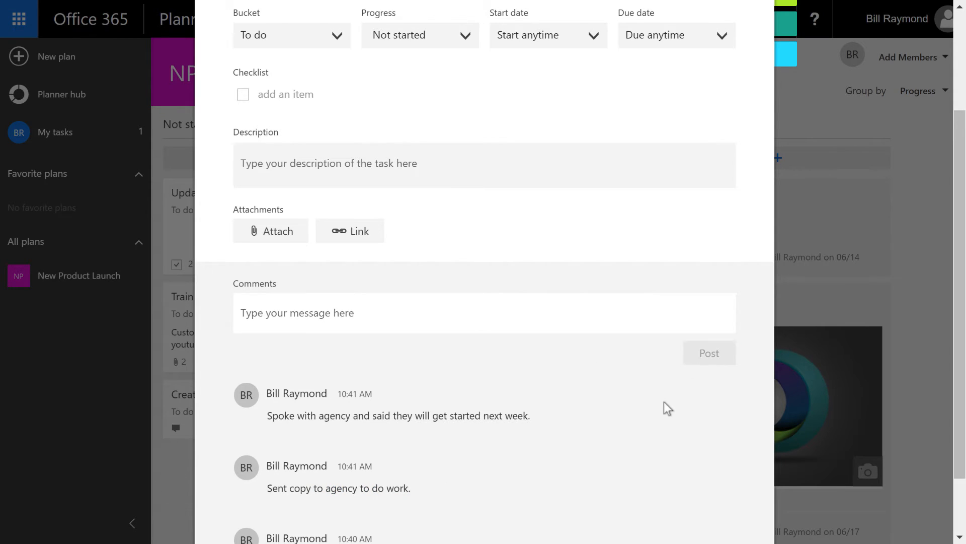
mouse_move(358, 412)
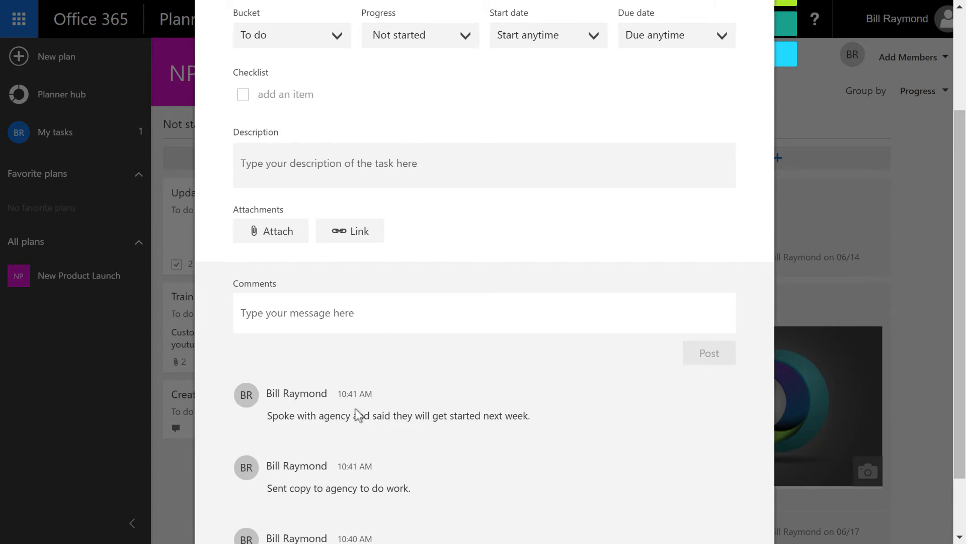
scroll(up, 3)
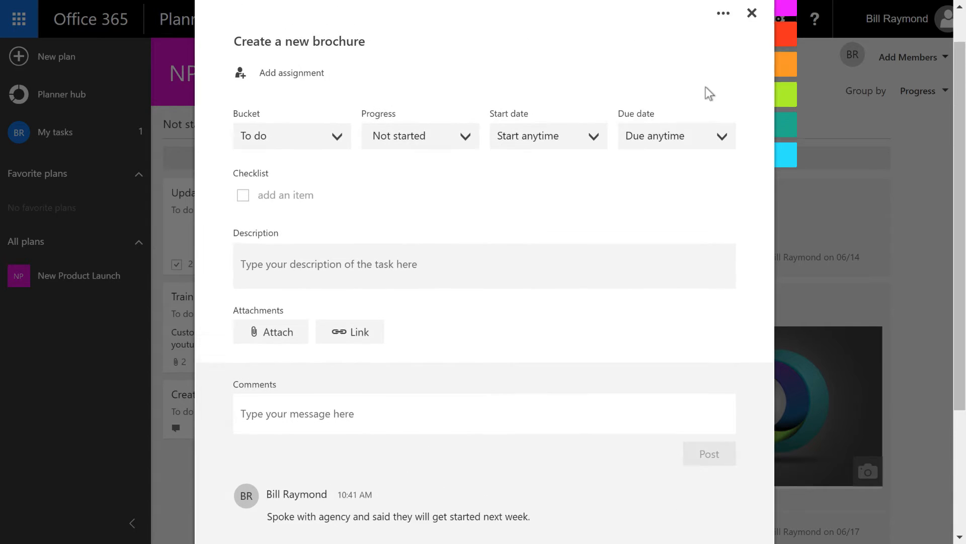
click(751, 12)
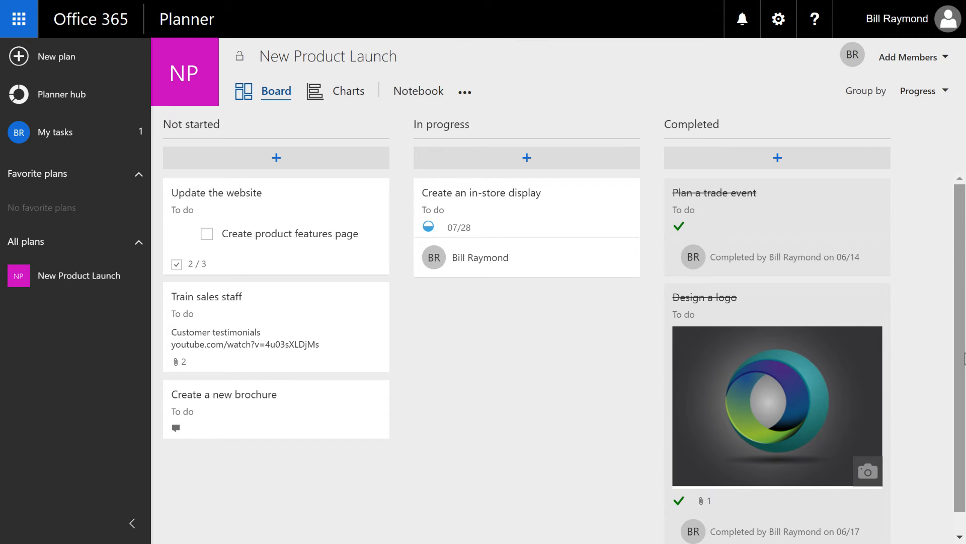
mouse_move(238, 398)
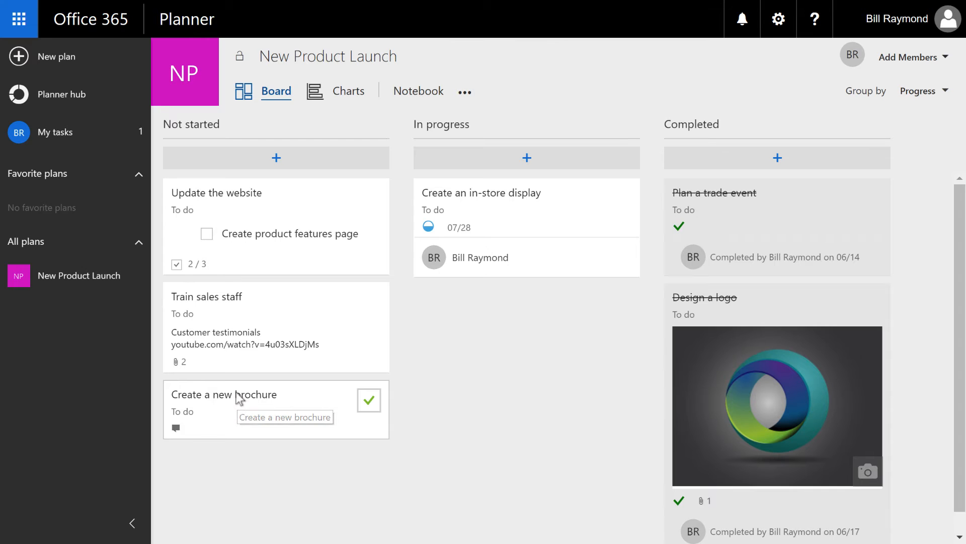
- Name a label Outside Agency and tag the Create a new brochure task with it
click(223, 395)
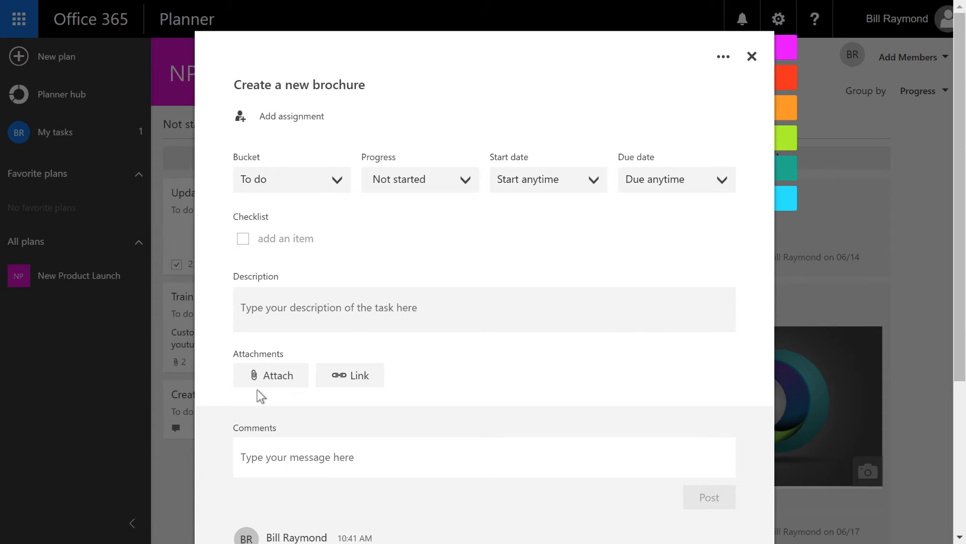
mouse_move(619, 259)
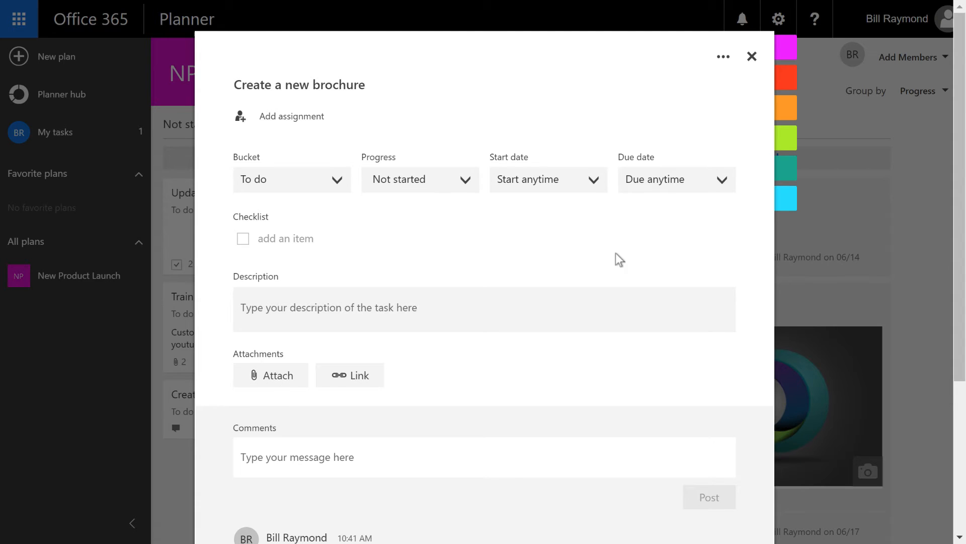
mouse_move(650, 254)
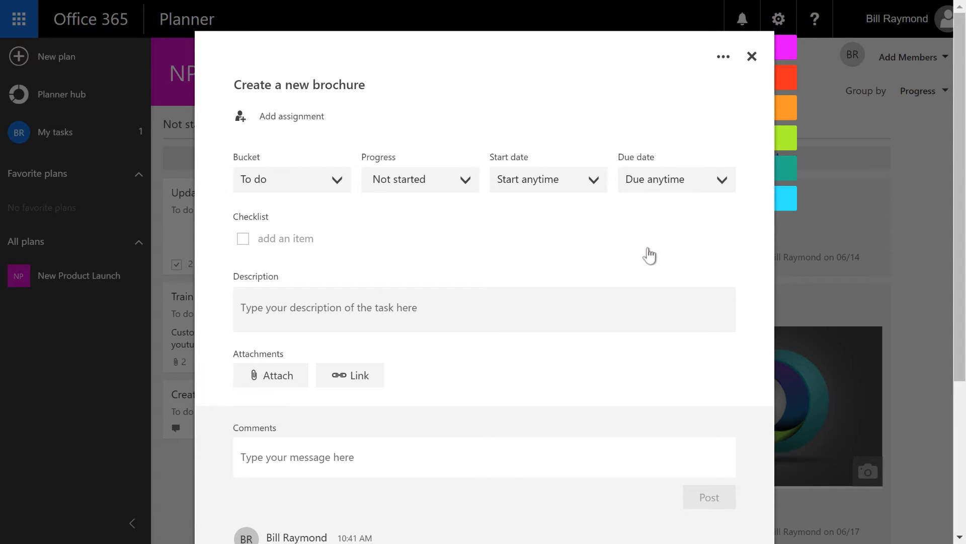
mouse_move(719, 235)
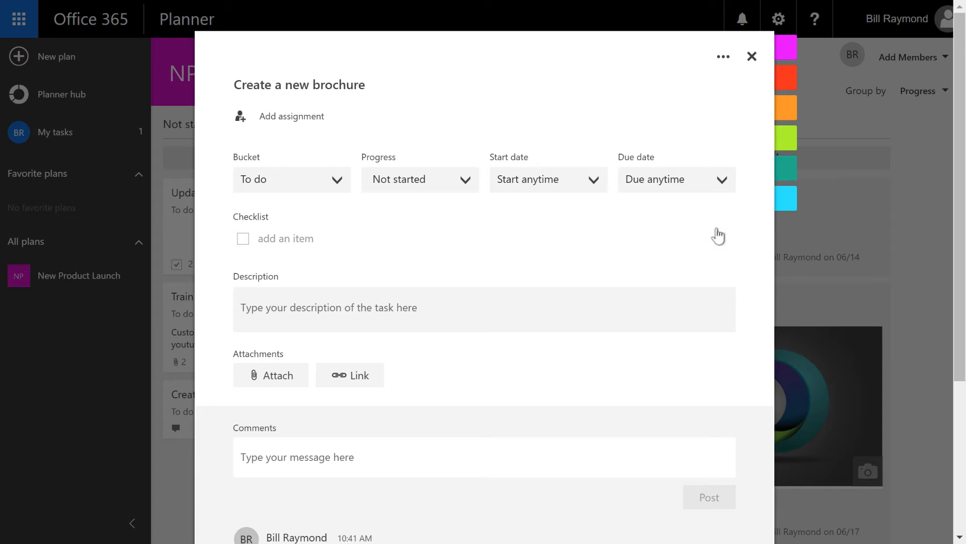
mouse_move(755, 208)
text(Outside)
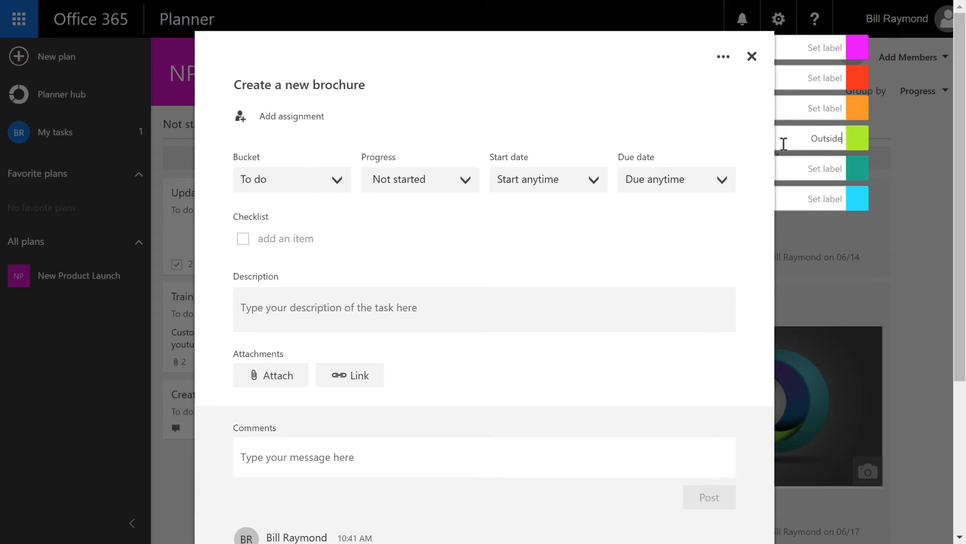
text(Agency)
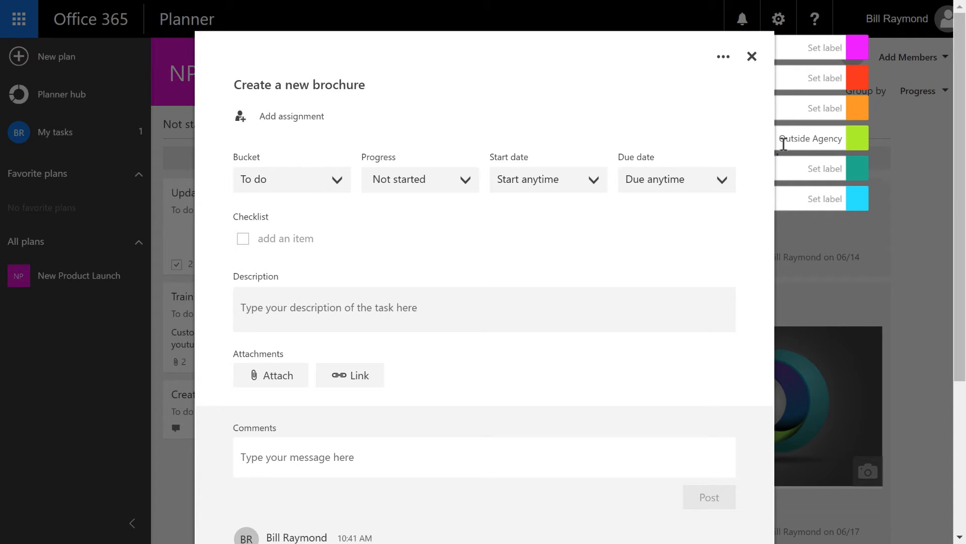
mouse_move(853, 147)
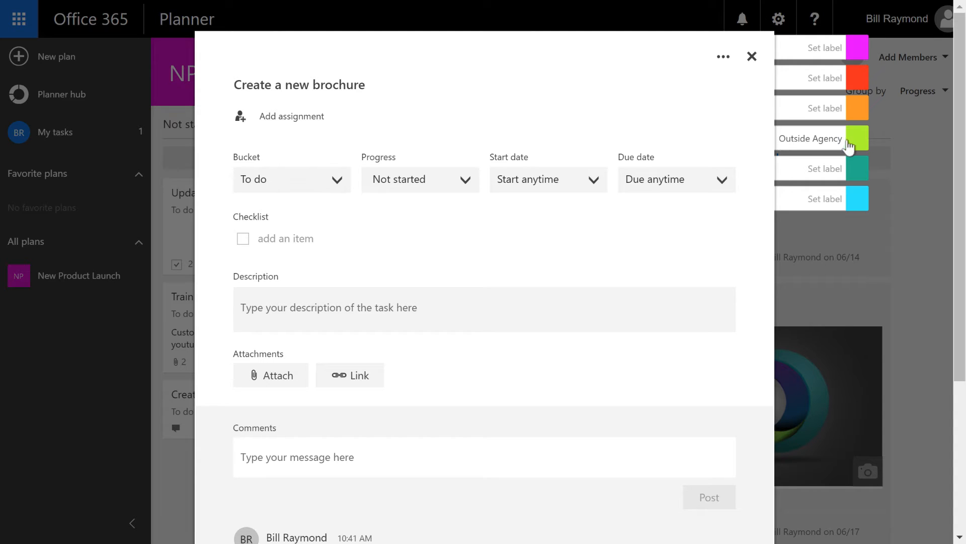
mouse_move(859, 142)
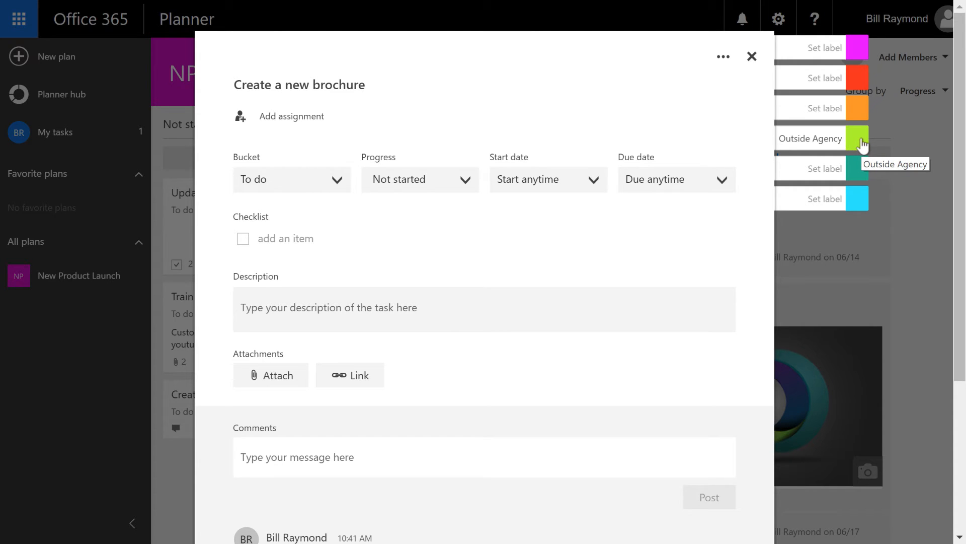
click(857, 138)
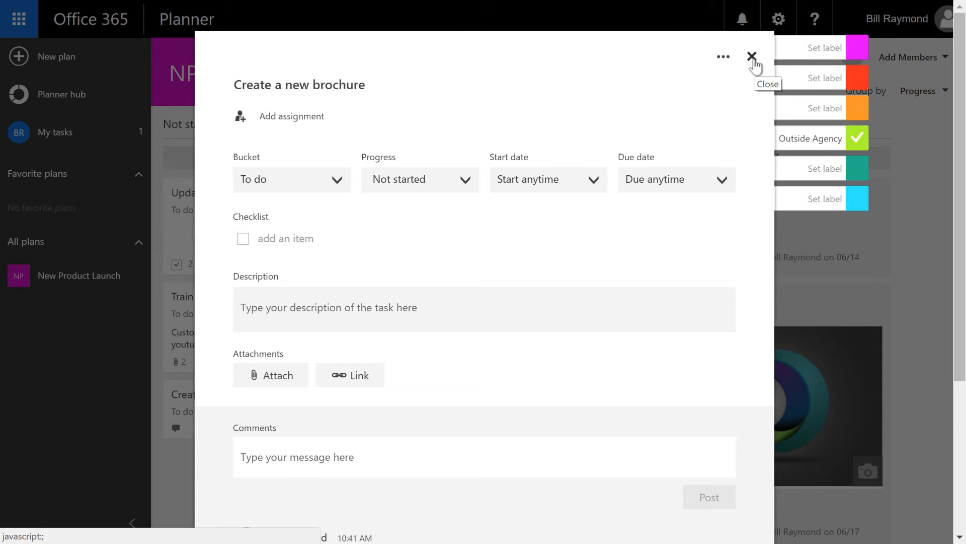
click(752, 56)
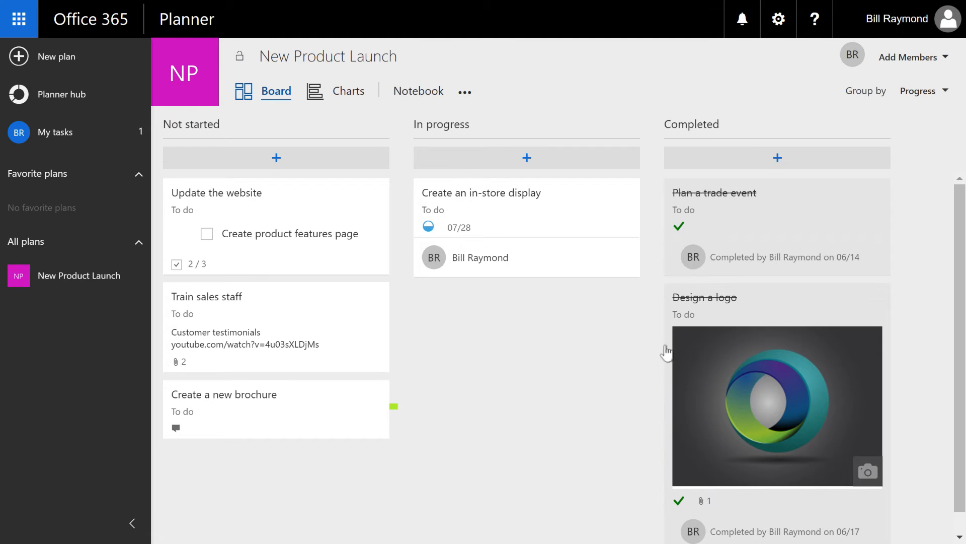
mouse_move(792, 314)
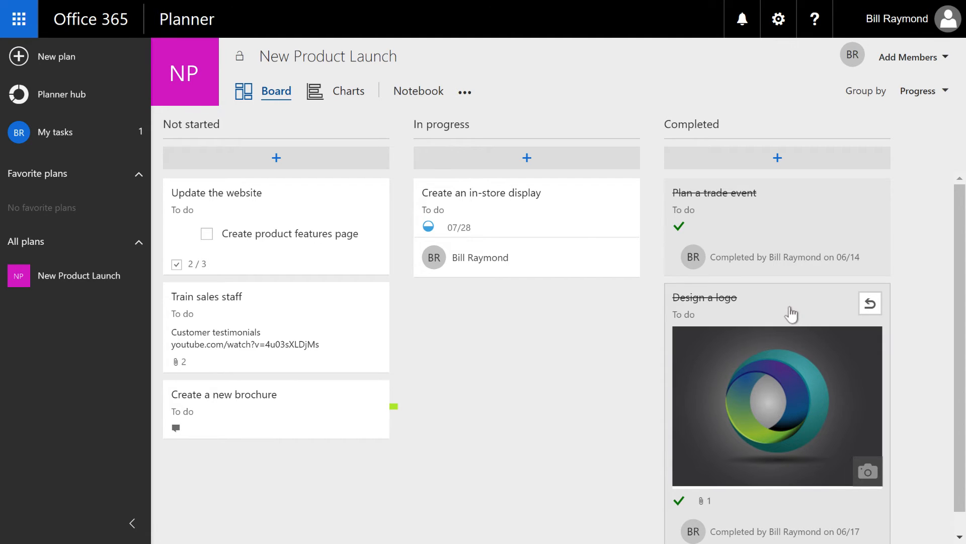
- Tag the completed Design a logo task with the Outside Agency label, then view Train sales staff's details
click(705, 297)
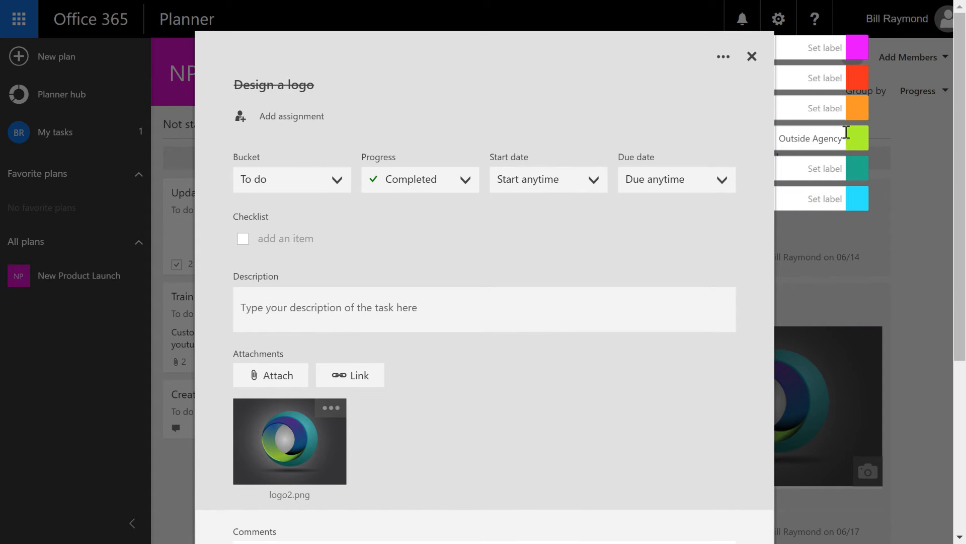
click(857, 138)
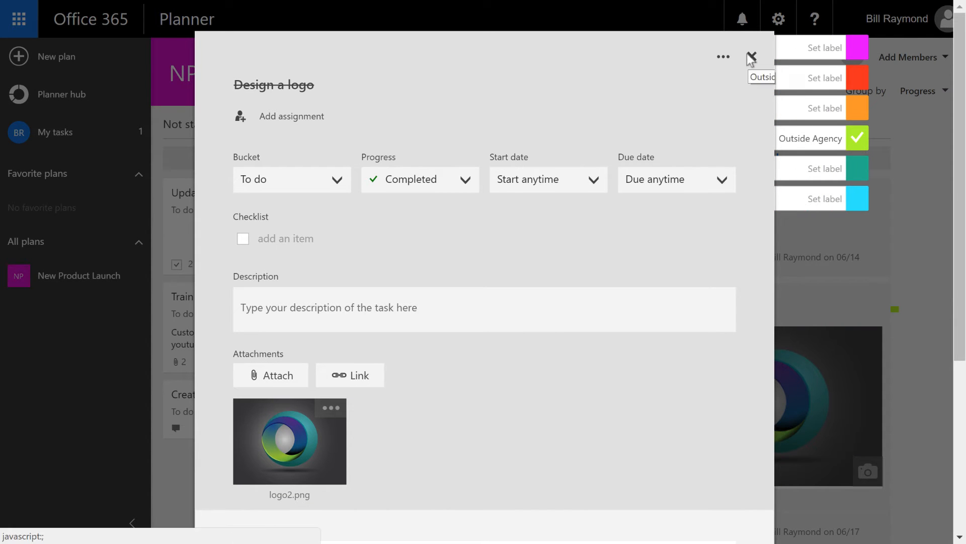
click(750, 56)
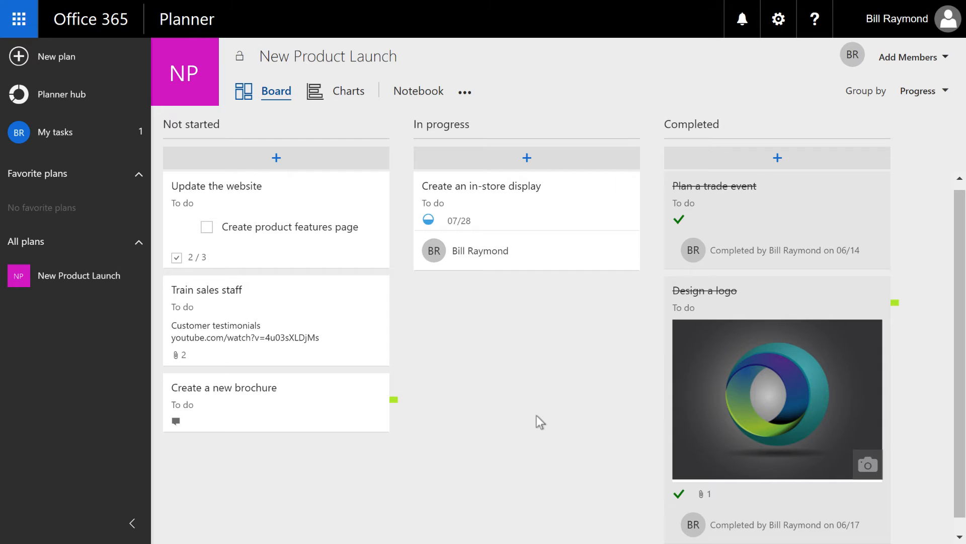
mouse_move(399, 418)
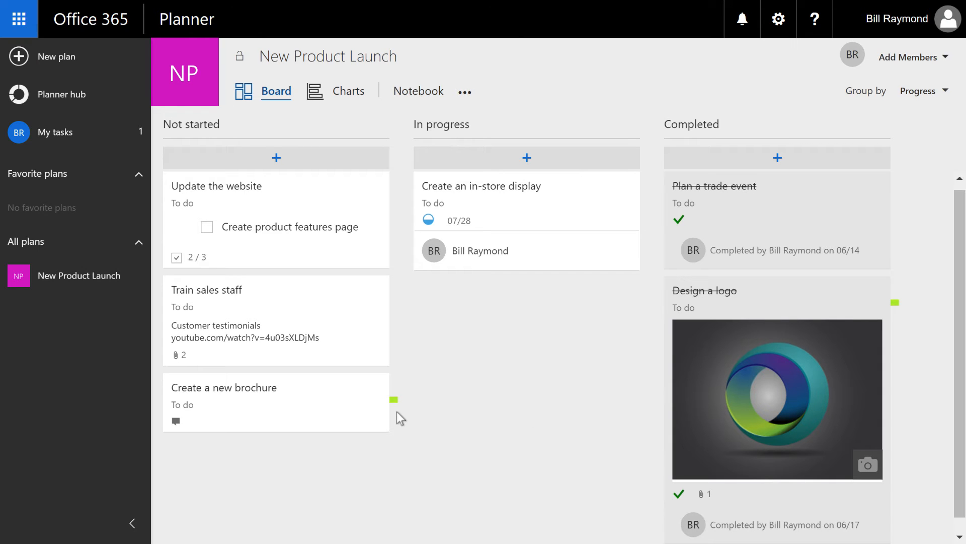
mouse_move(647, 396)
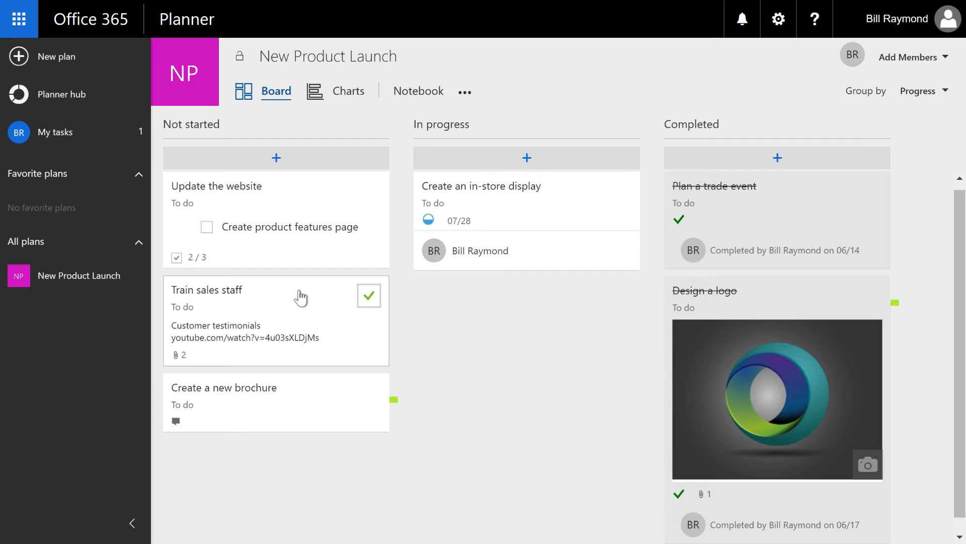
click(206, 290)
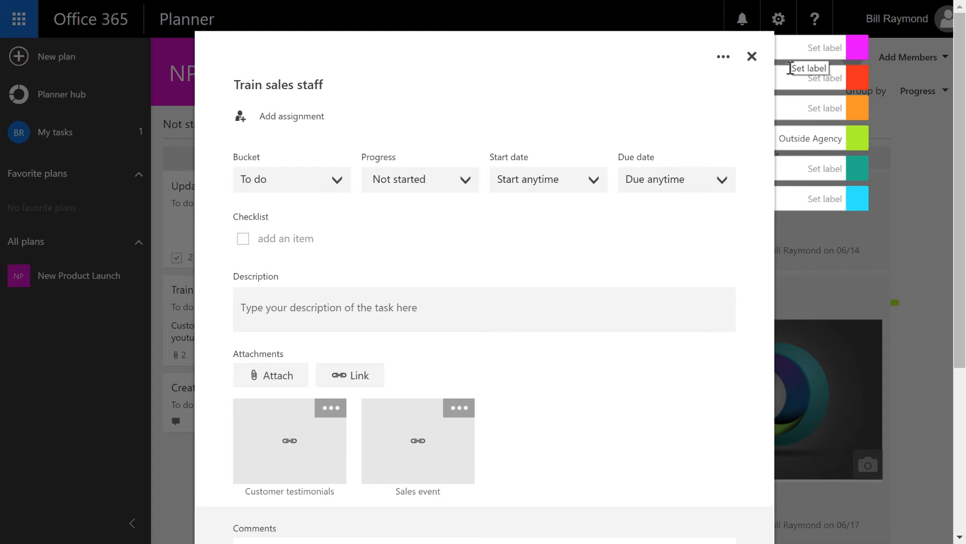
mouse_move(793, 134)
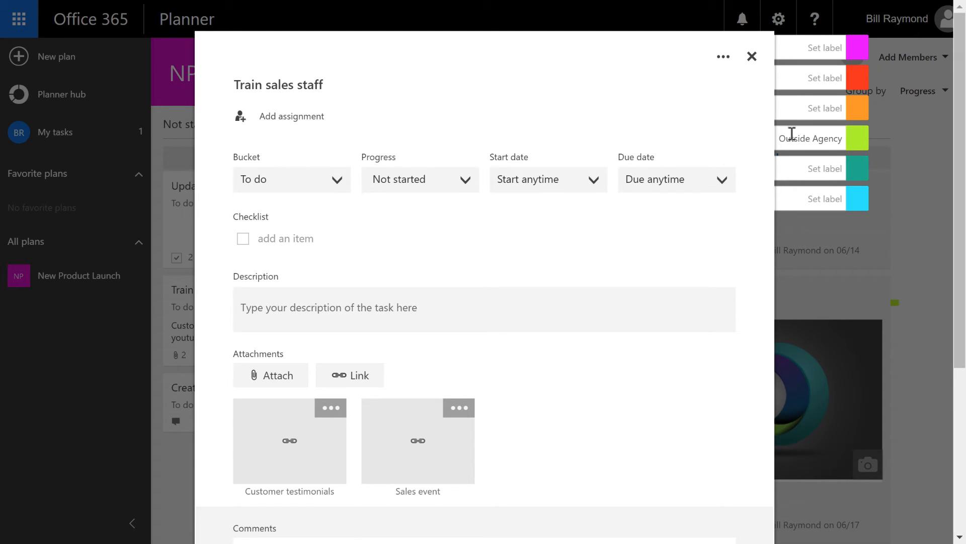
mouse_move(810, 179)
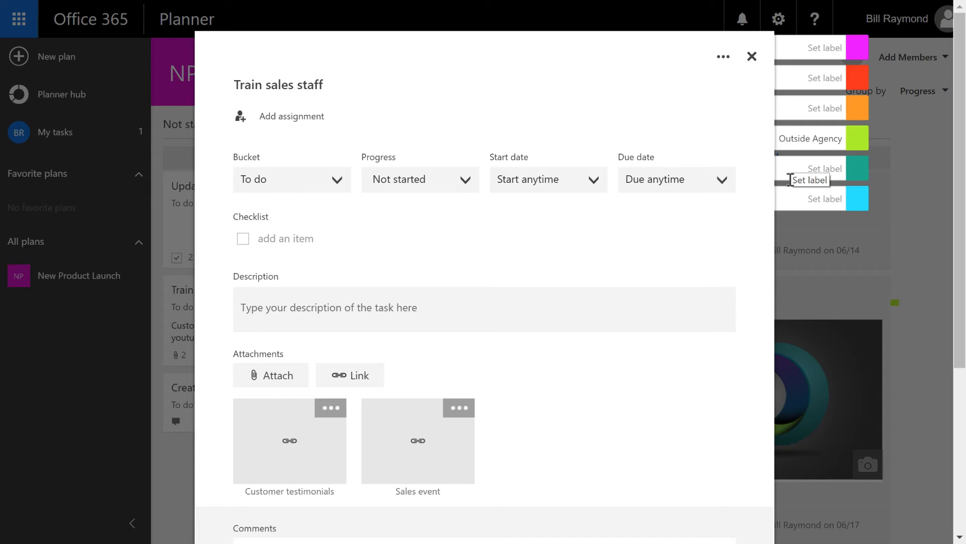
mouse_move(787, 157)
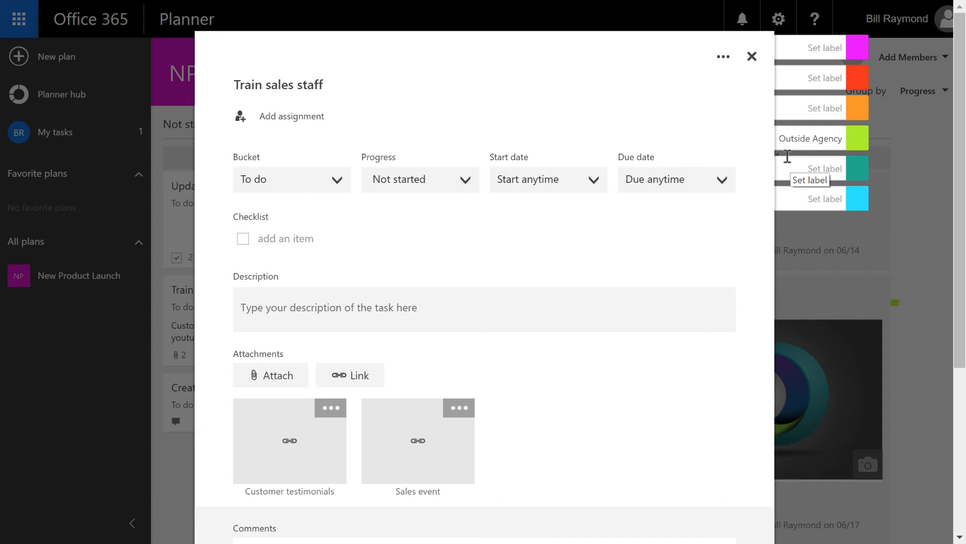
mouse_move(829, 106)
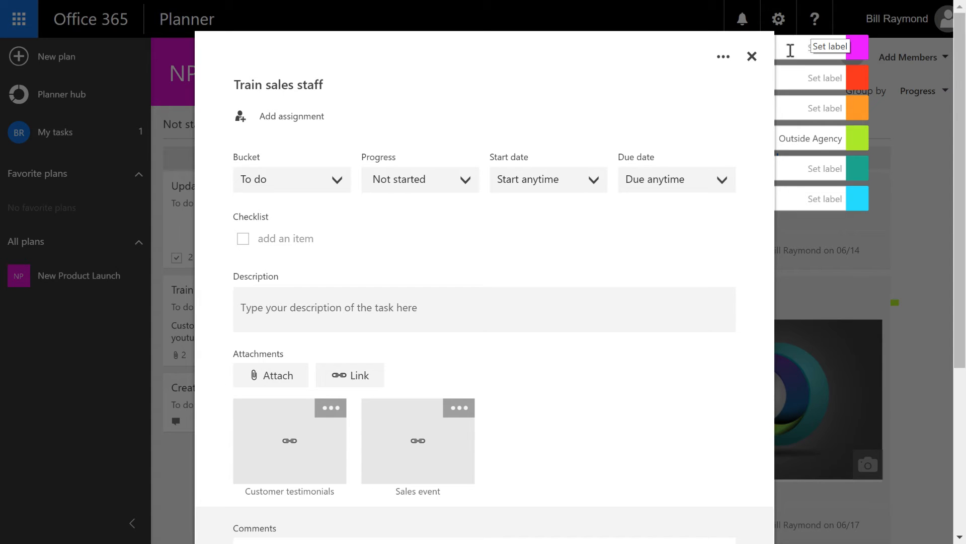
mouse_move(751, 56)
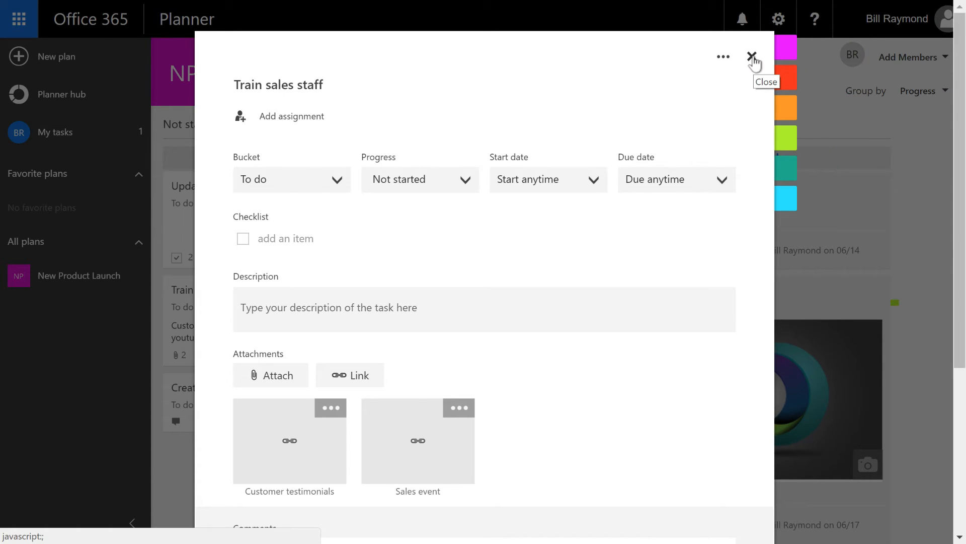
- Close the task pane and set the board's Group by to Assigned to
click(751, 57)
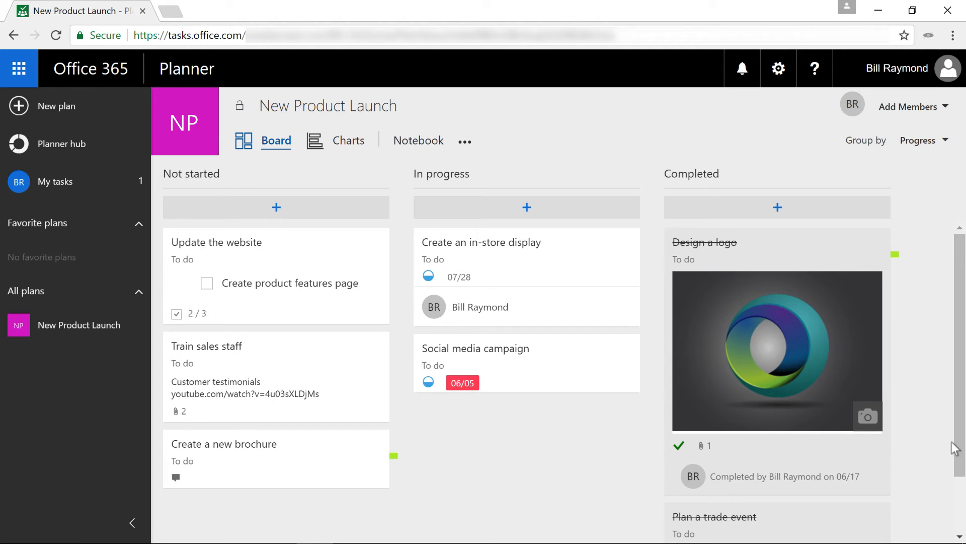
mouse_move(948, 435)
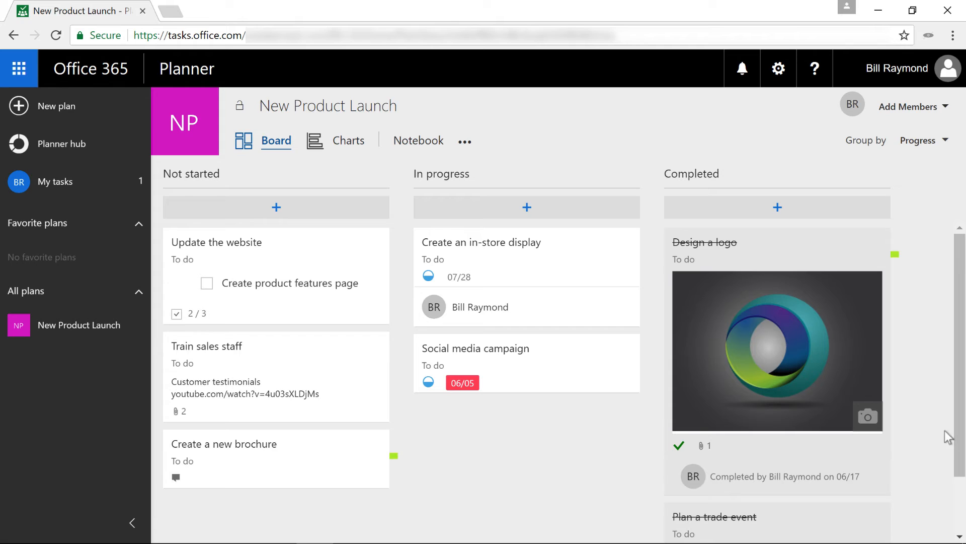
mouse_move(908, 148)
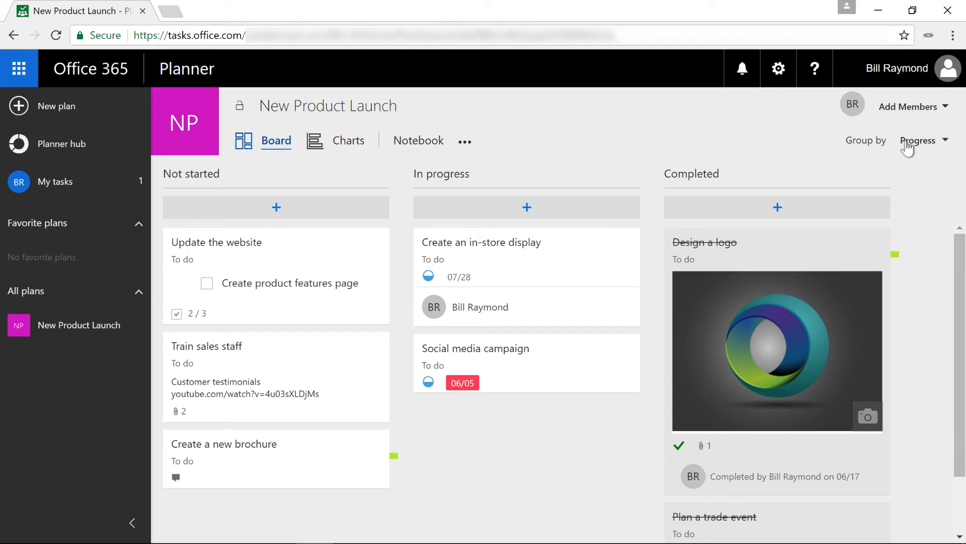
click(921, 140)
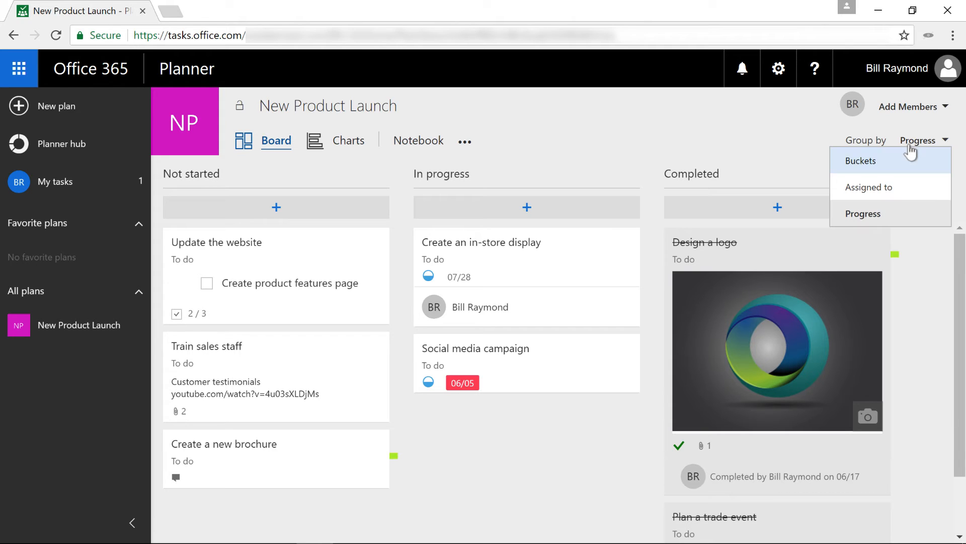
click(867, 188)
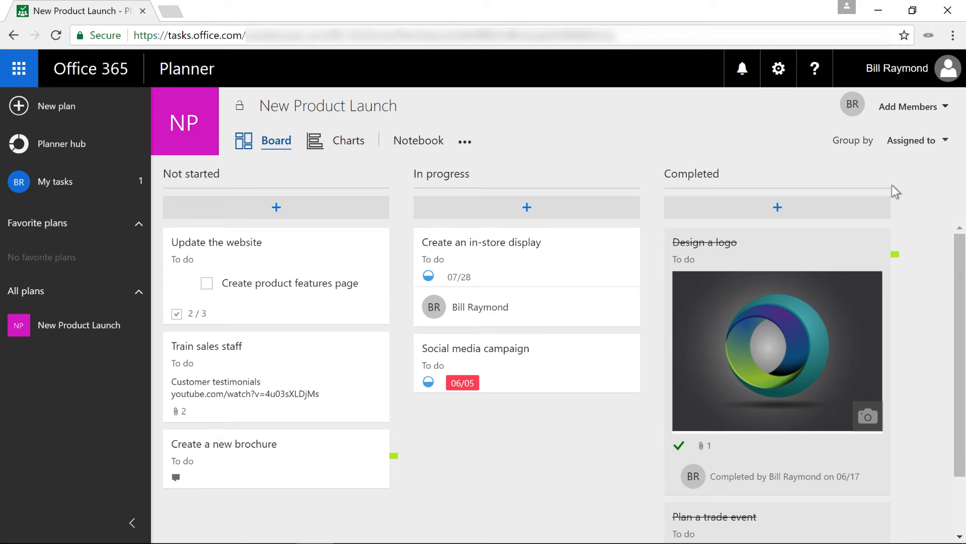
click(914, 140)
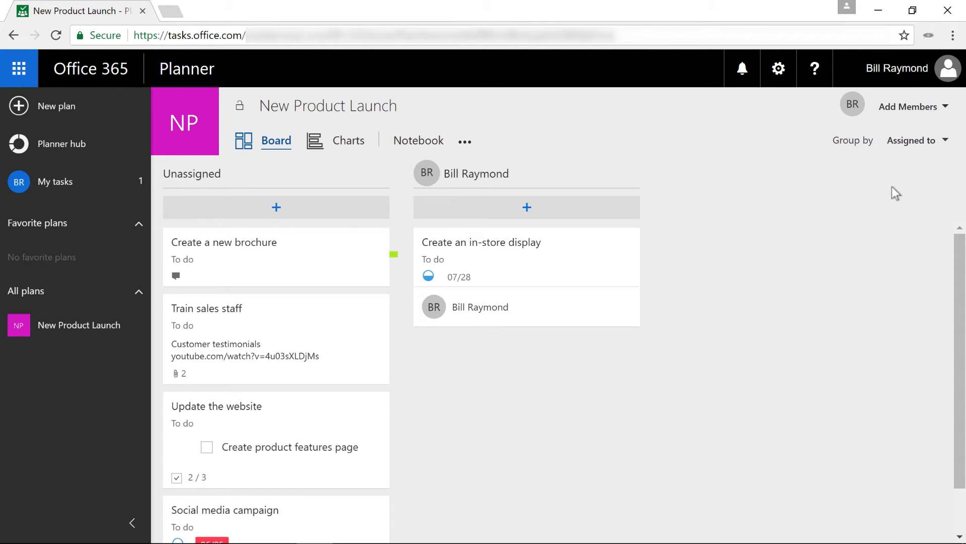
mouse_move(893, 196)
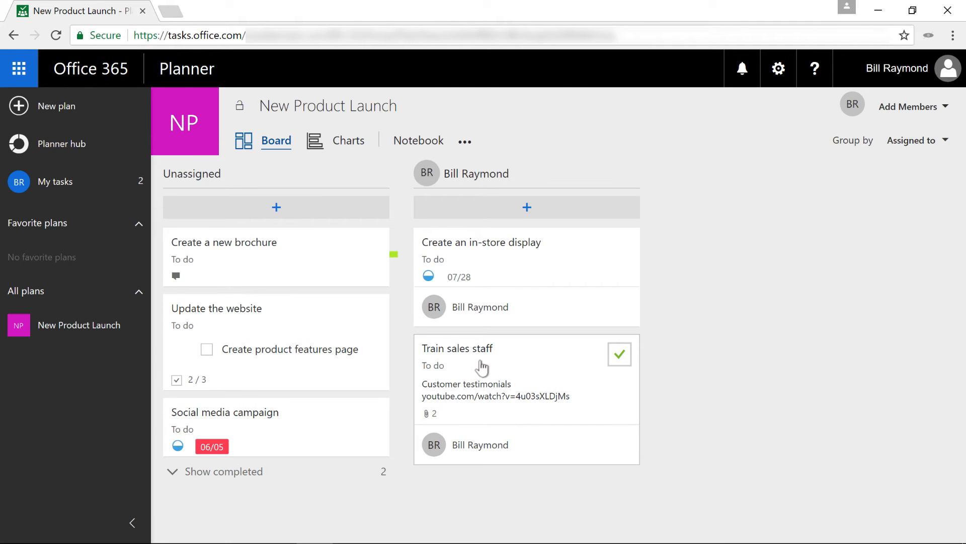
mouse_move(829, 311)
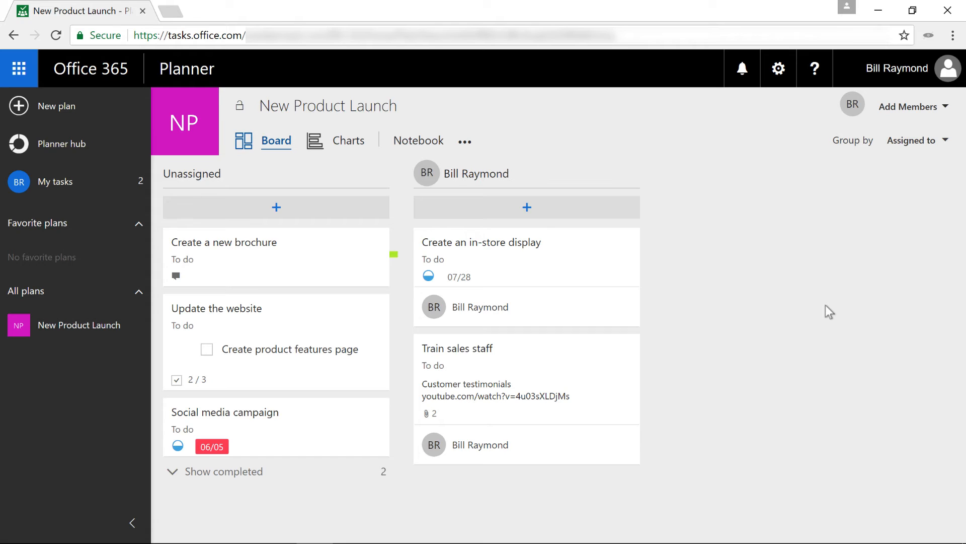
mouse_move(532, 259)
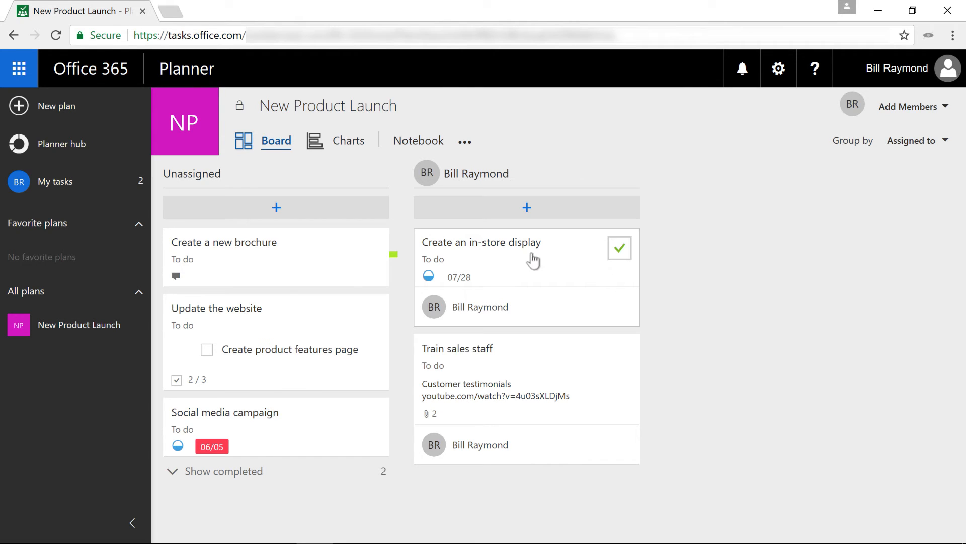
mouse_move(531, 247)
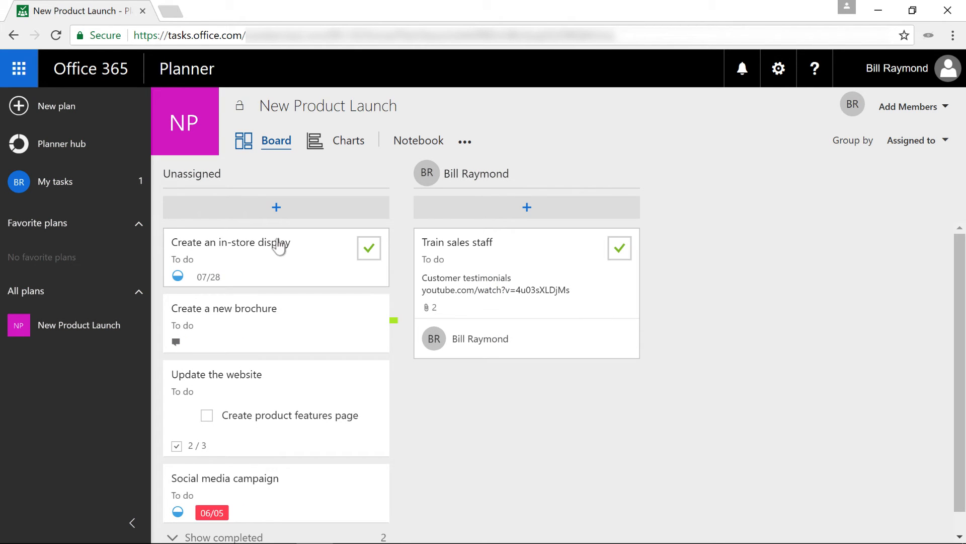
mouse_move(165, 215)
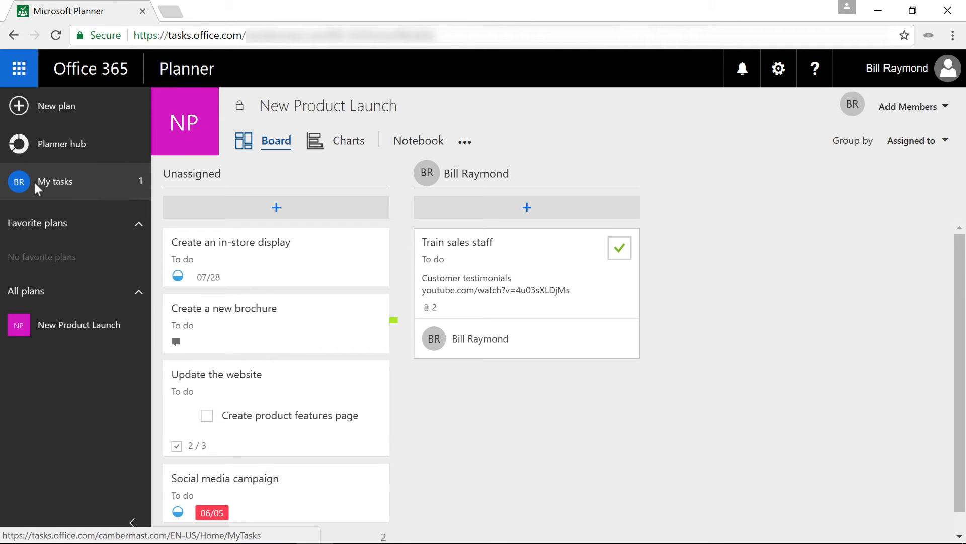
- Visit My tasks to move Train sales staff to In progress, then return to the New Product Launch board
click(54, 181)
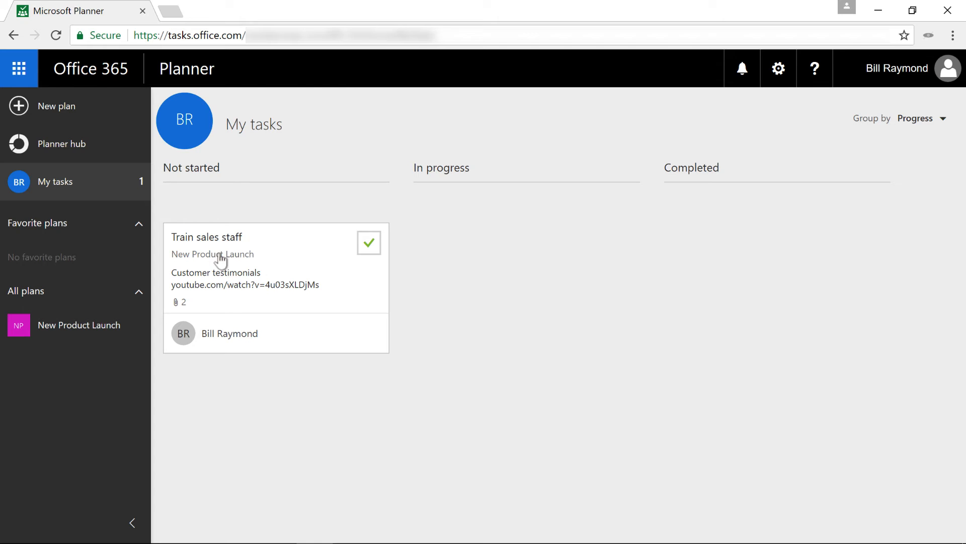
mouse_move(183, 221)
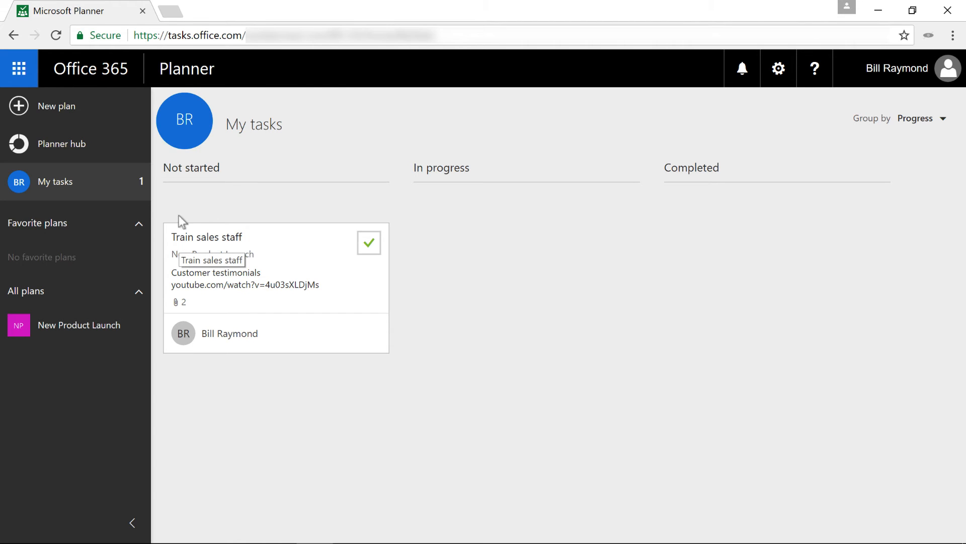
mouse_move(213, 239)
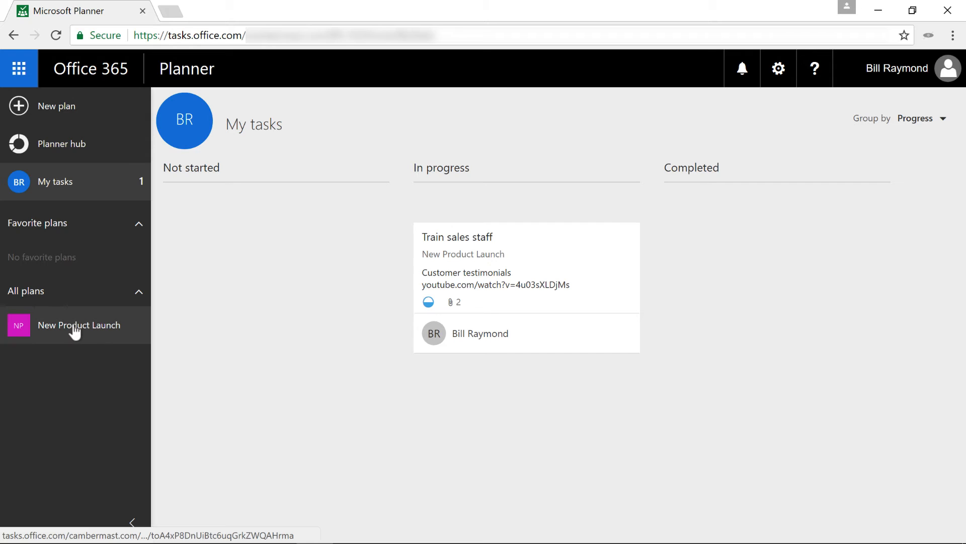
click(79, 325)
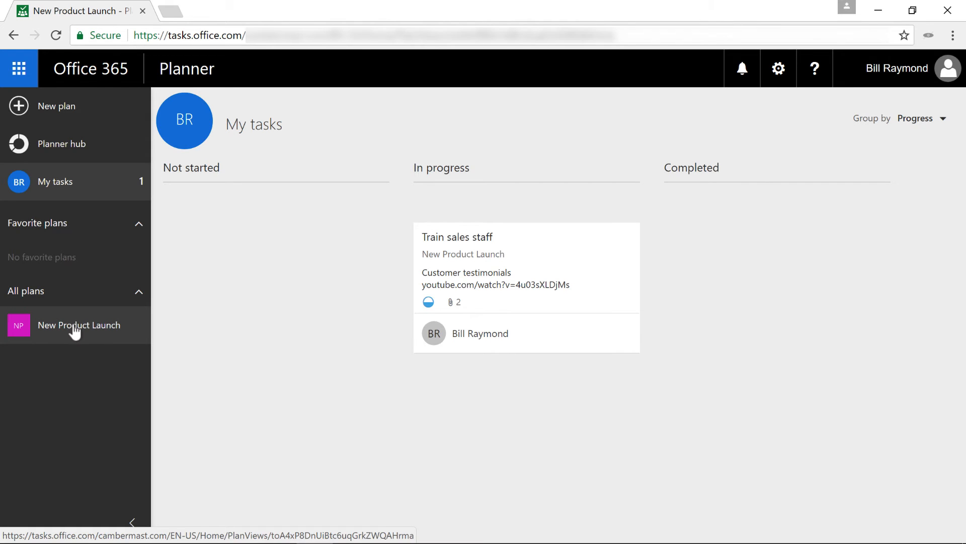
click(79, 325)
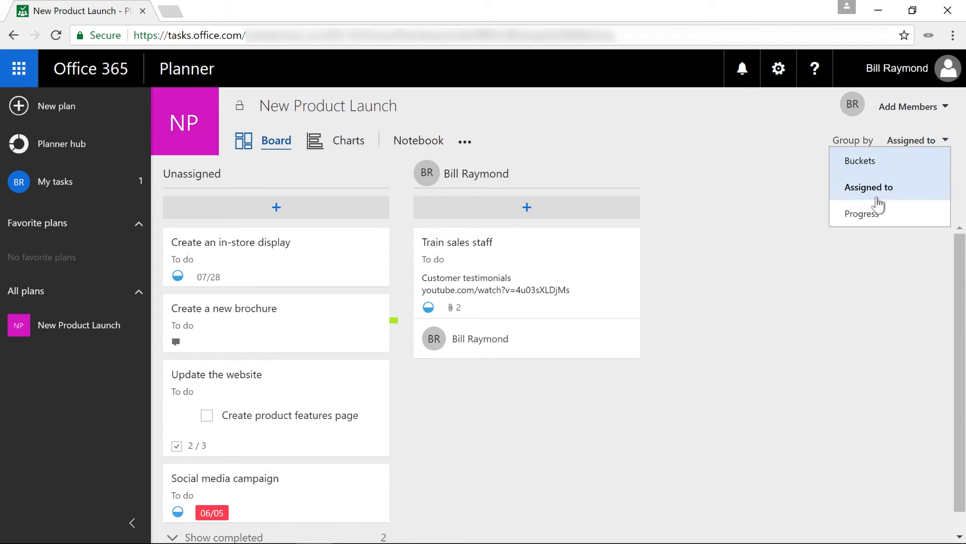
- Switch the board's Group by between Progress and Bucket, ending grouped by Progress
click(861, 213)
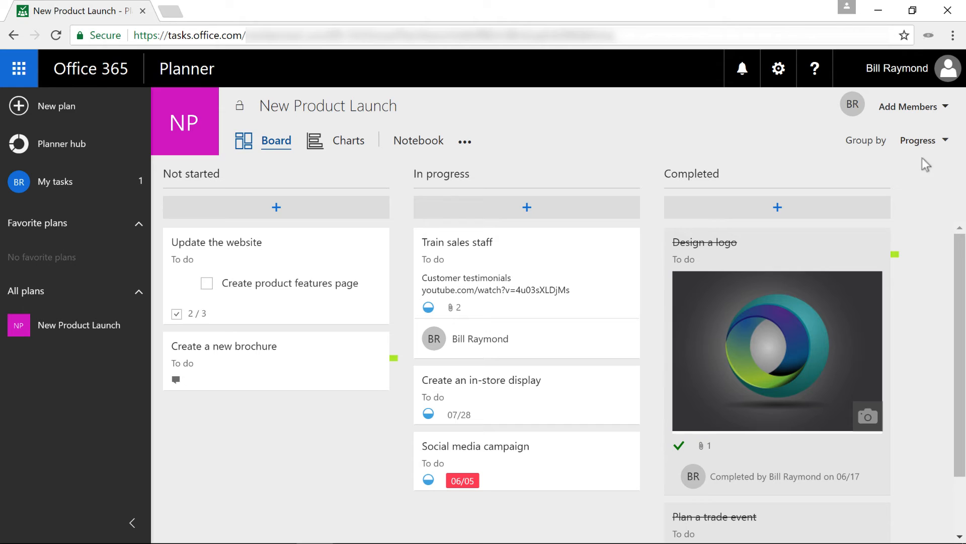
click(918, 140)
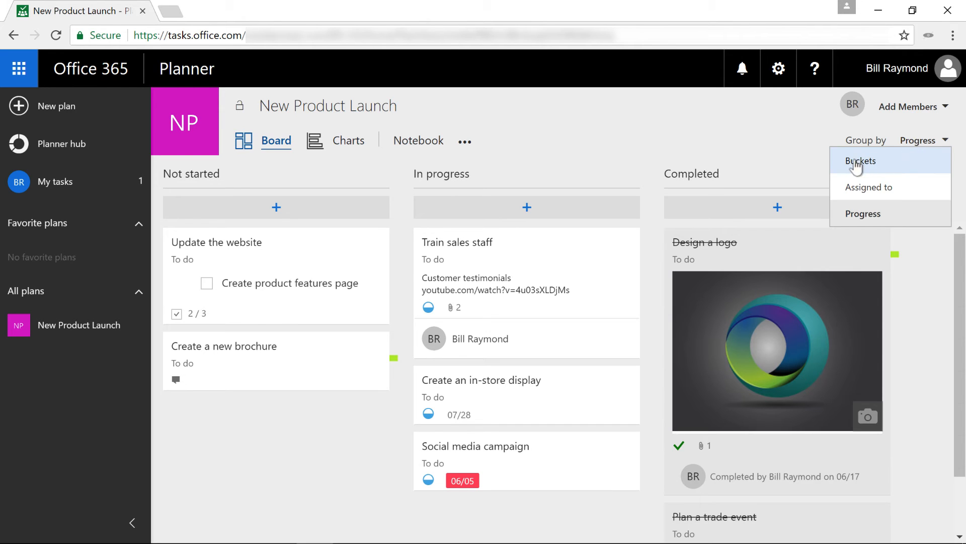
click(860, 161)
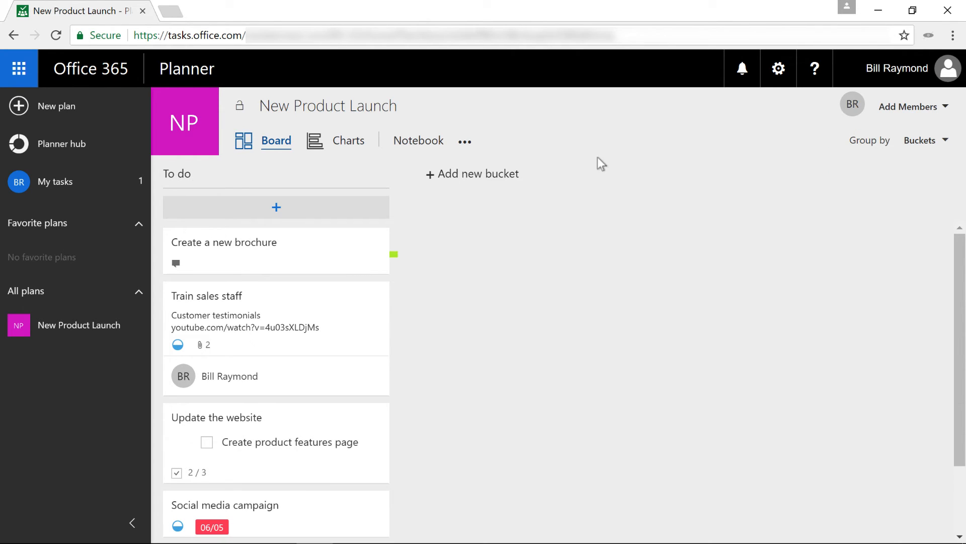
mouse_move(493, 179)
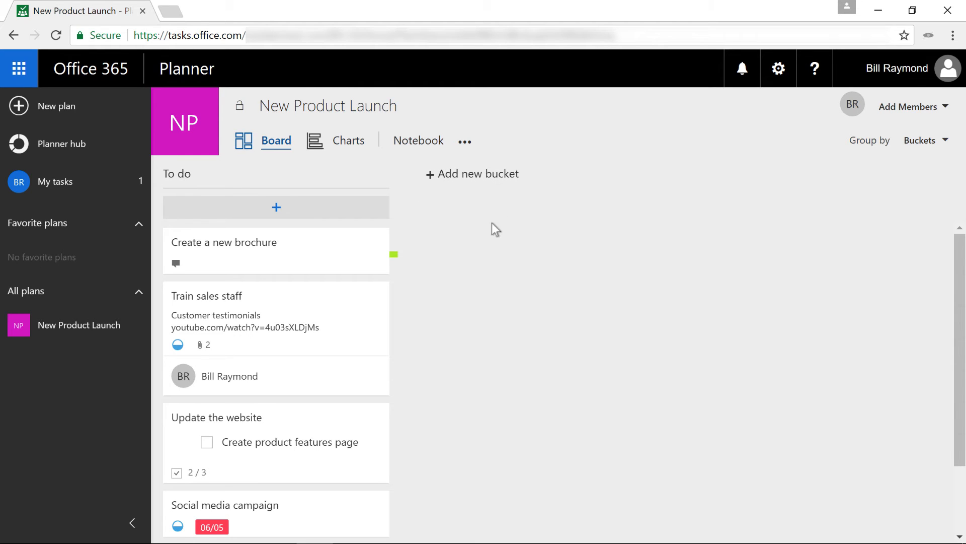
mouse_move(462, 217)
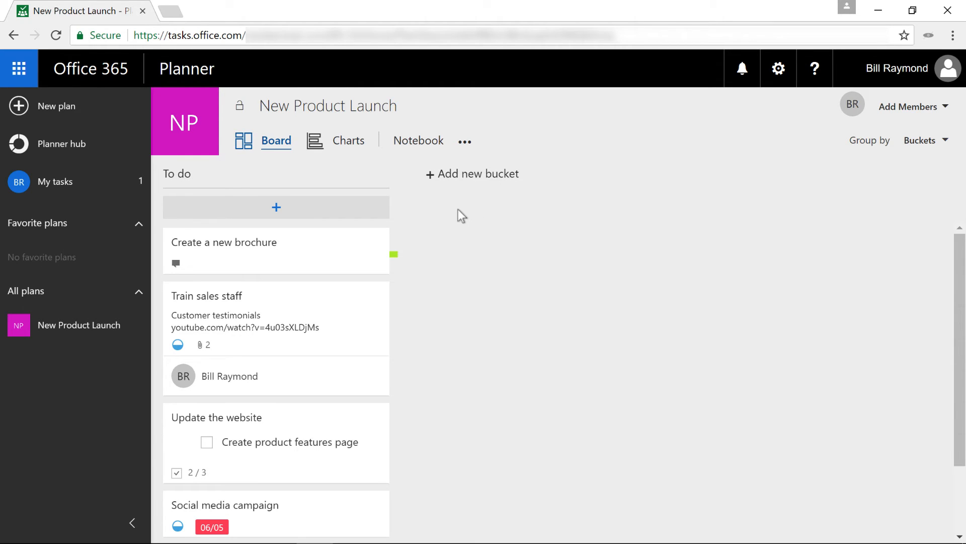
mouse_move(456, 208)
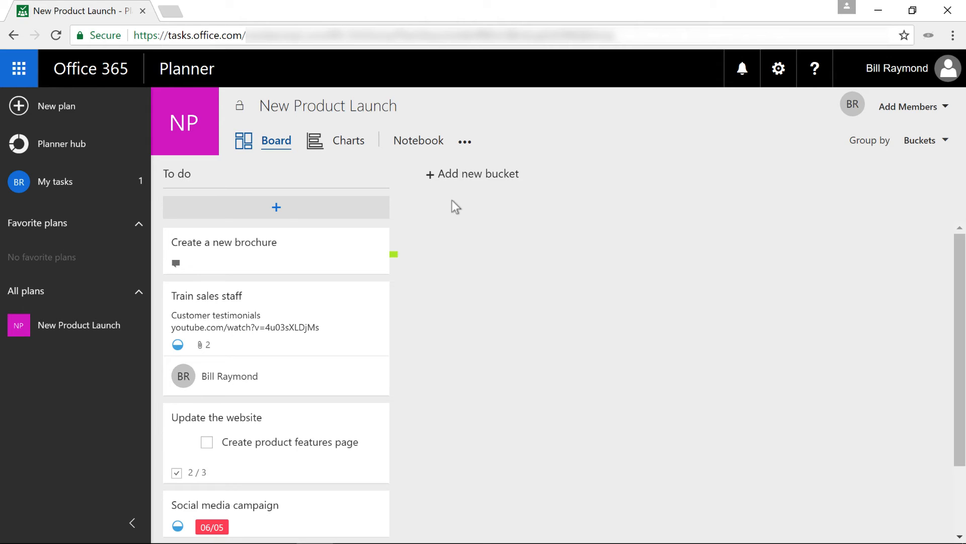
mouse_move(470, 204)
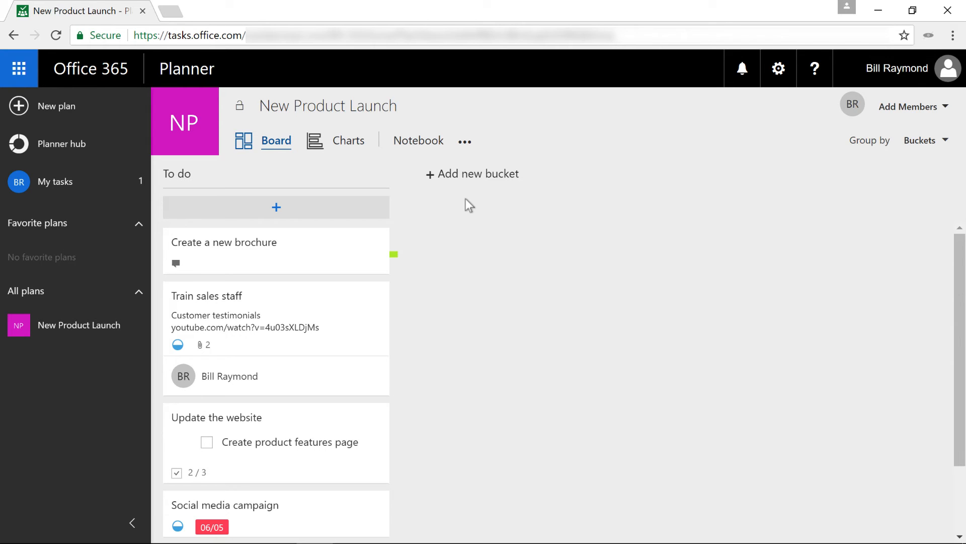
click(923, 140)
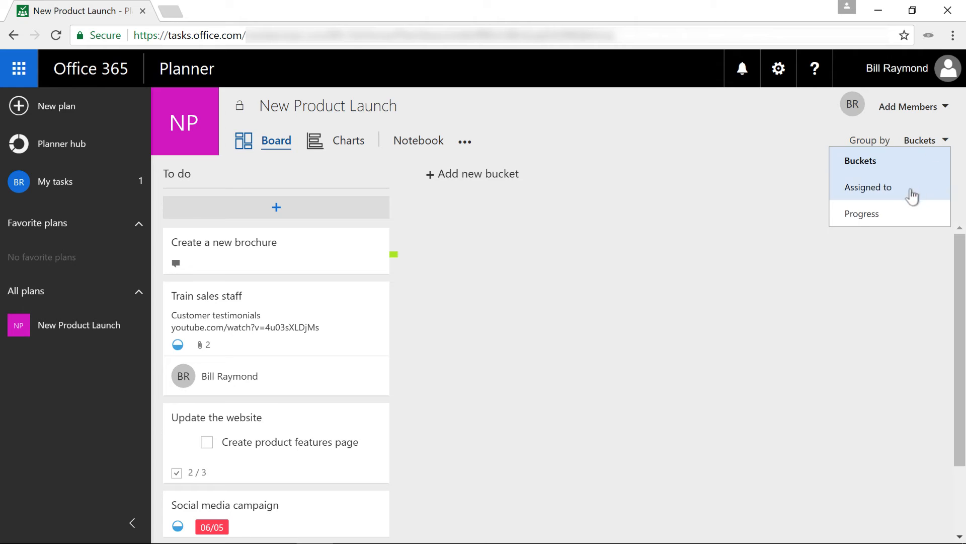
click(862, 214)
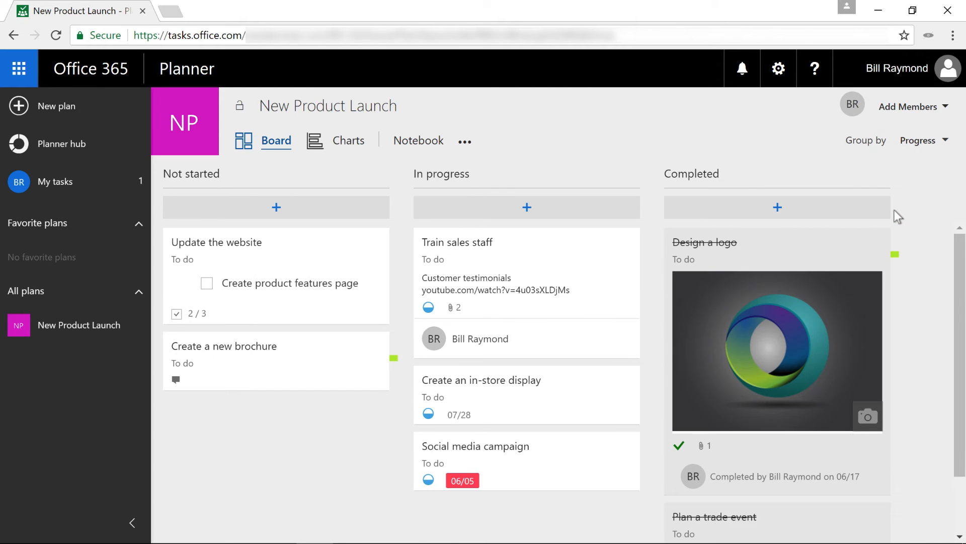
mouse_move(668, 162)
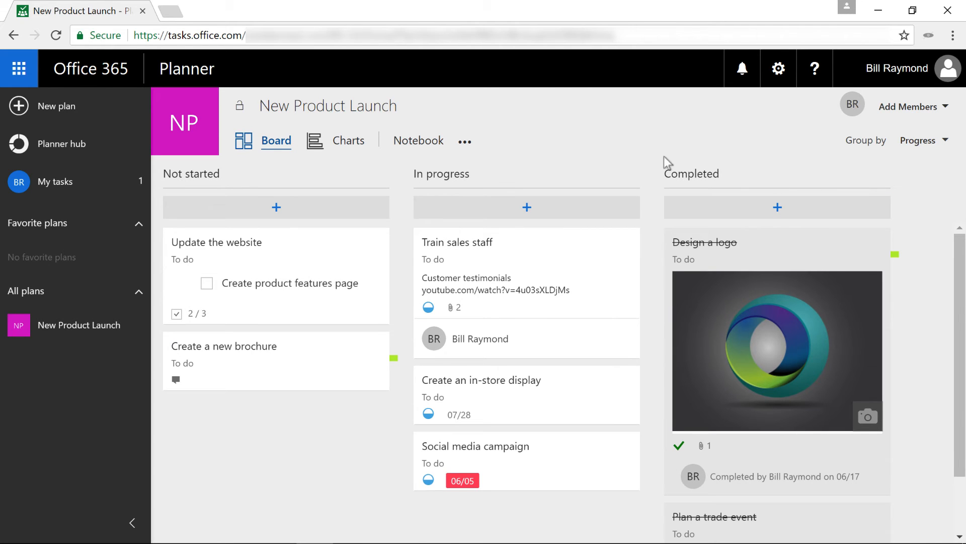
mouse_move(574, 154)
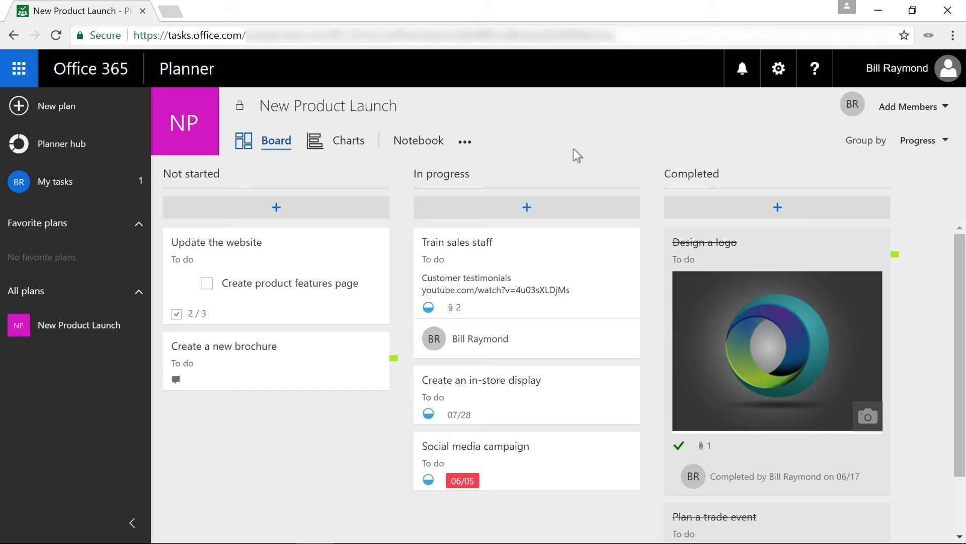
mouse_move(450, 154)
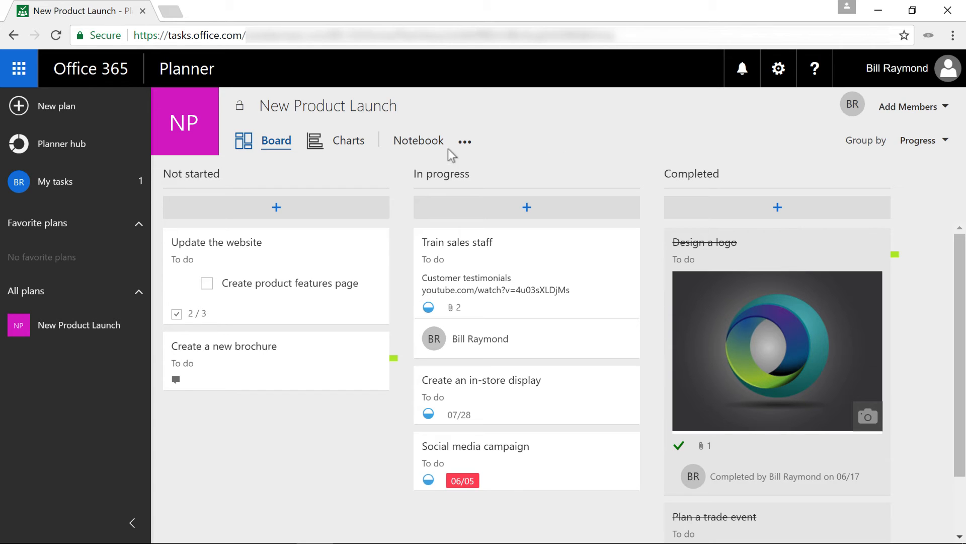
mouse_move(419, 140)
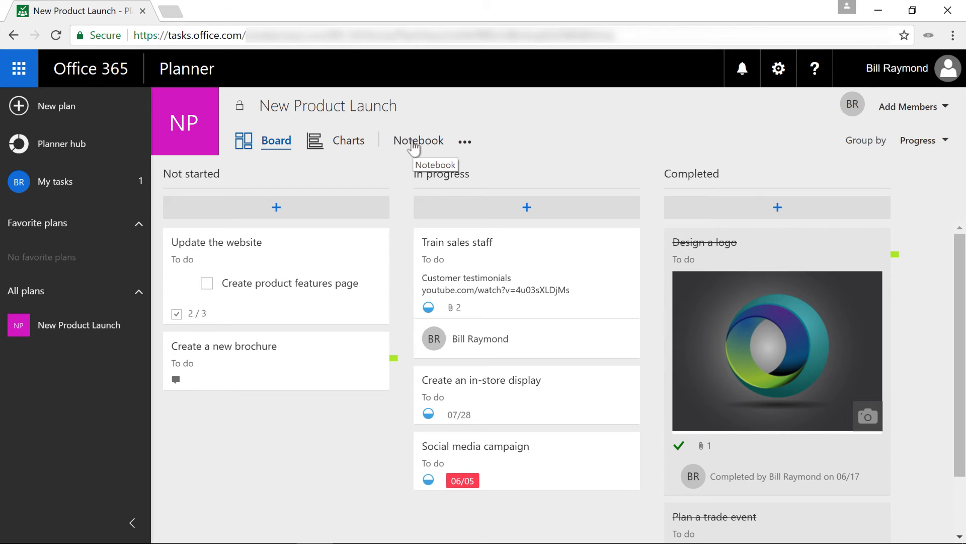
- Choose Files from the plan's … menu to show the document library with logo2.png
click(465, 141)
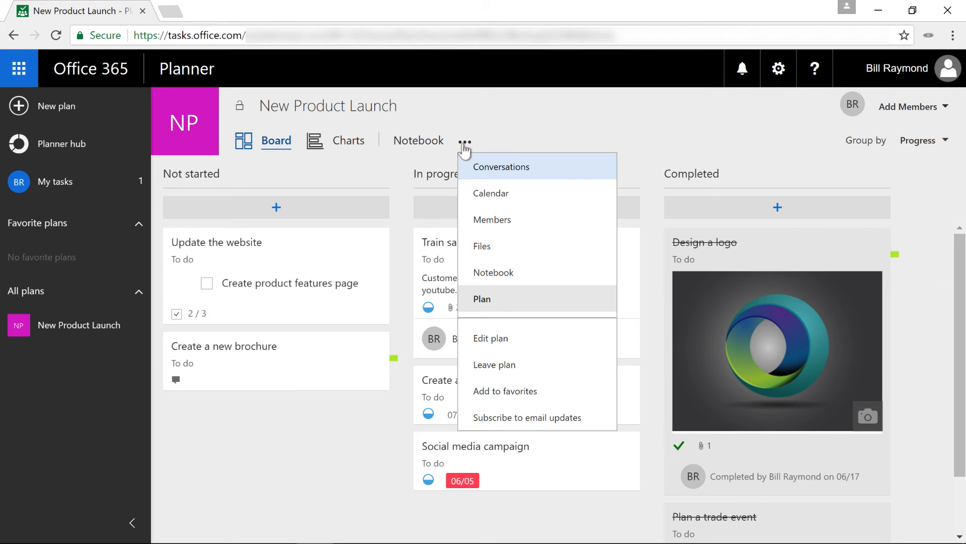
mouse_move(529, 178)
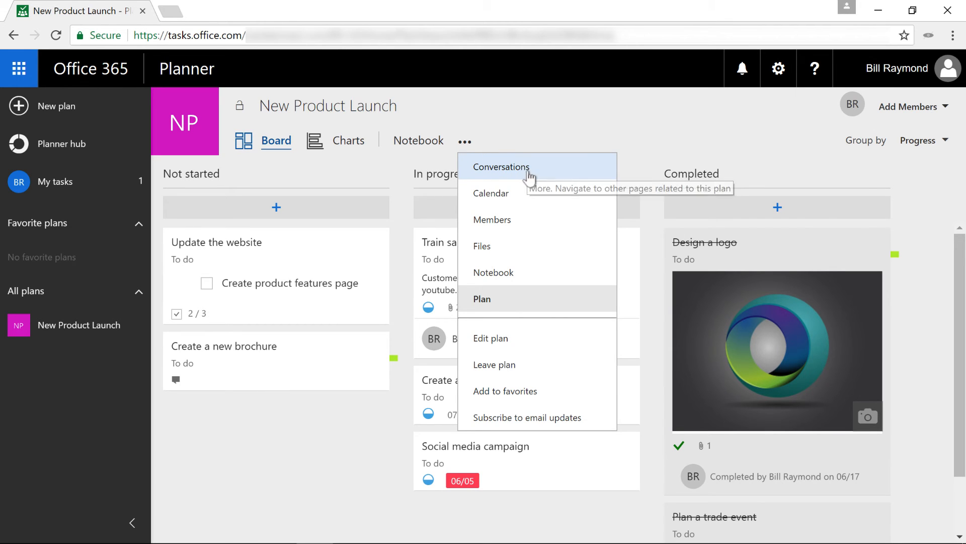
mouse_move(536, 273)
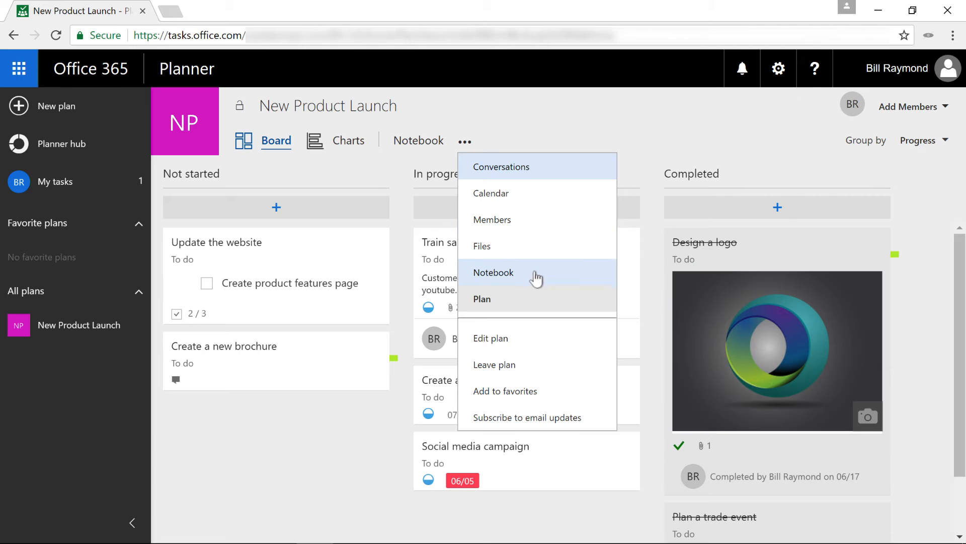
mouse_move(542, 281)
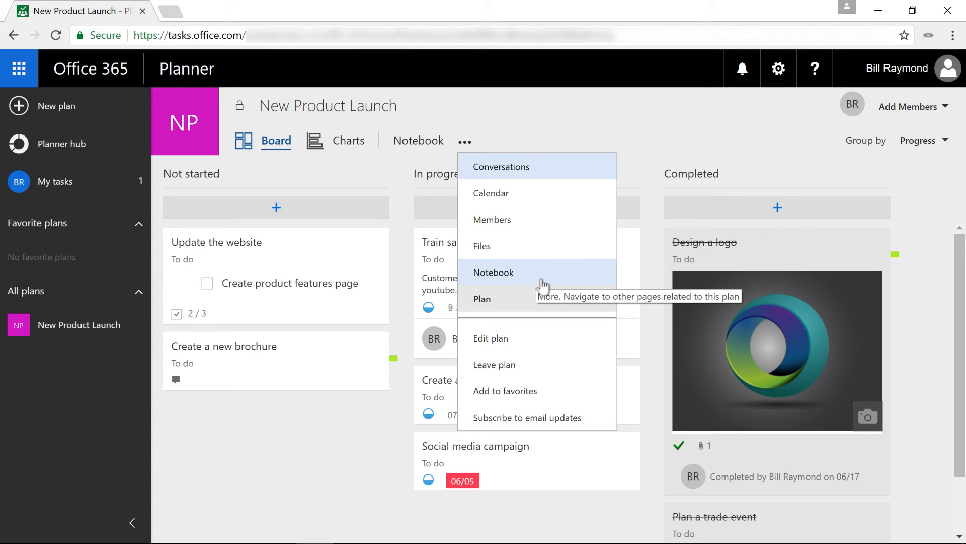
mouse_move(540, 250)
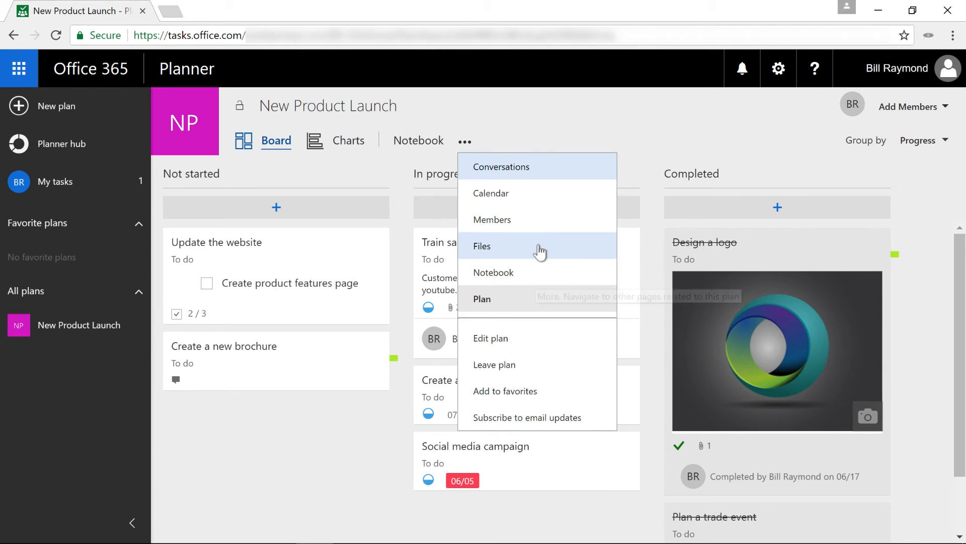
mouse_move(544, 223)
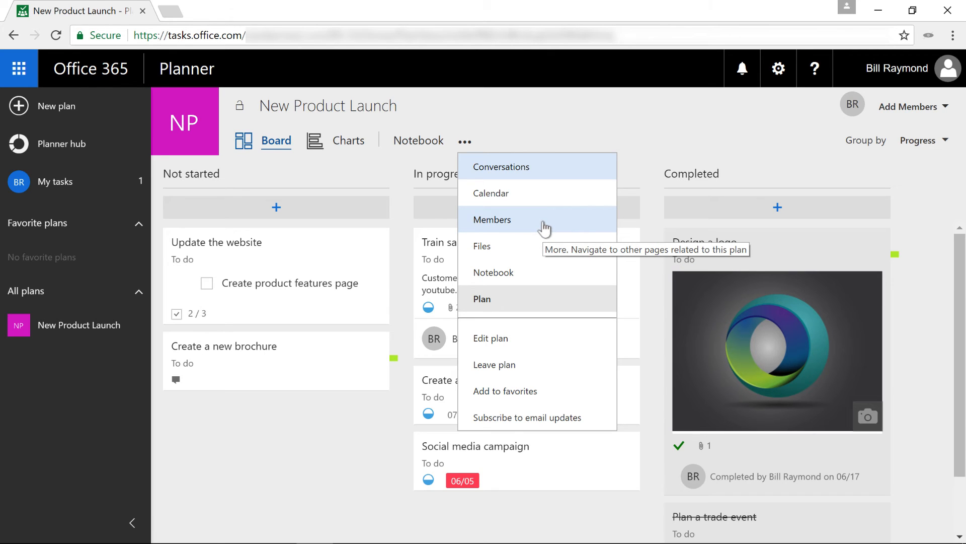
mouse_move(543, 250)
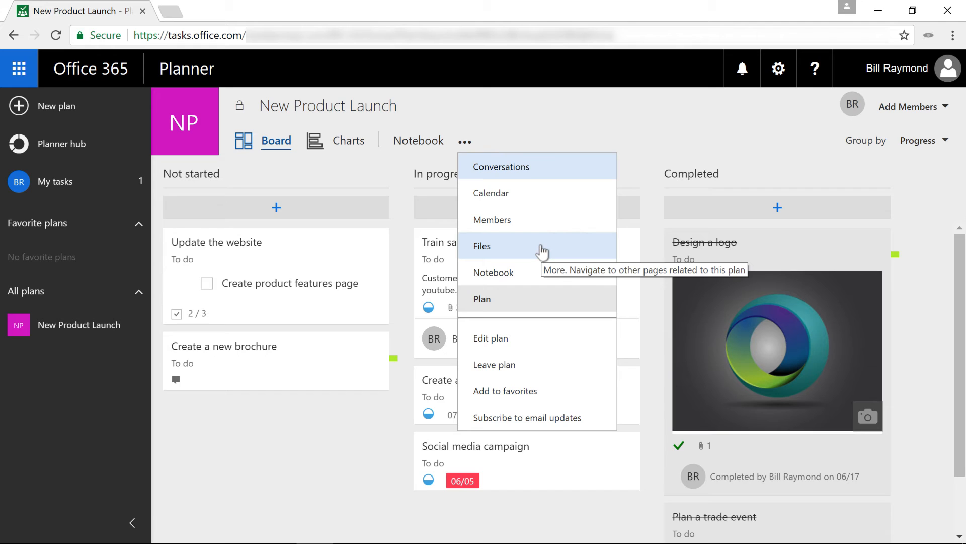
click(481, 246)
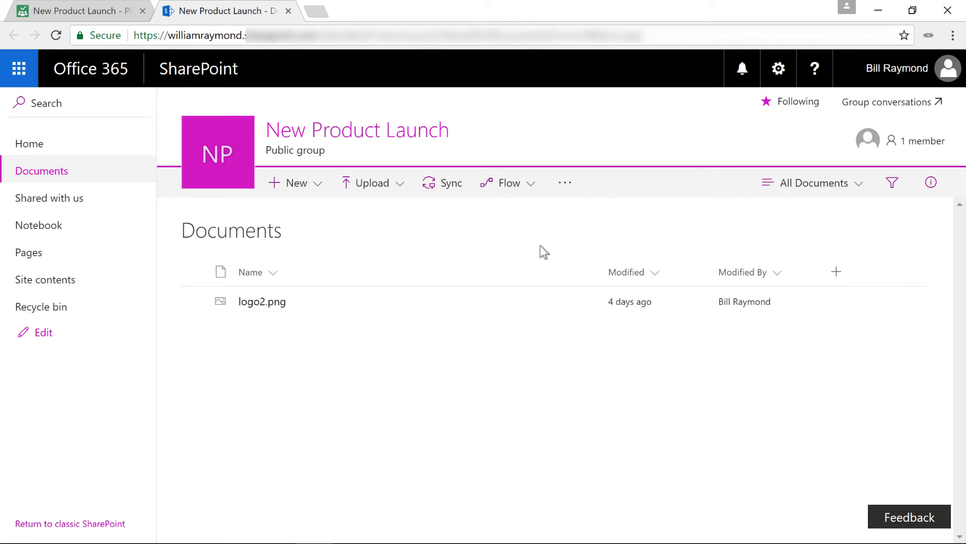
mouse_move(240, 11)
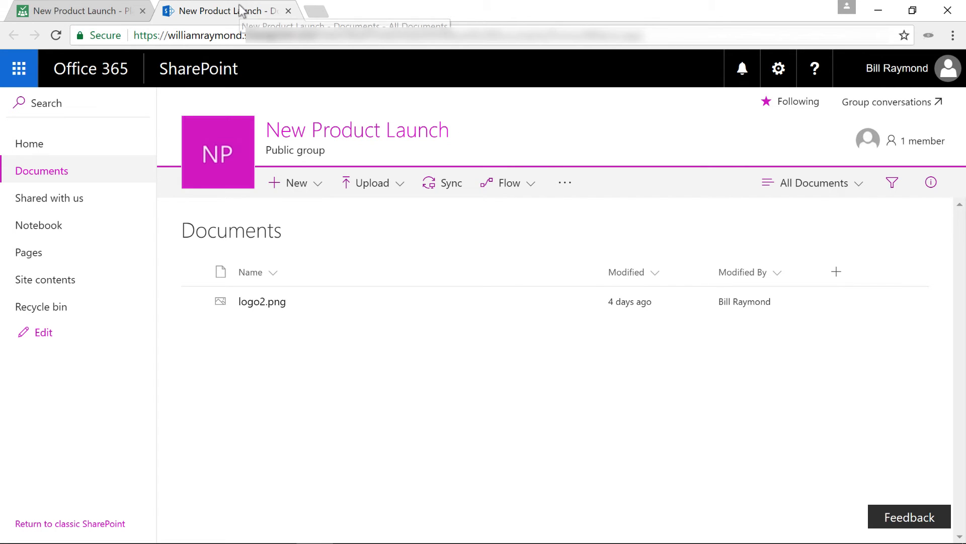
mouse_move(228, 256)
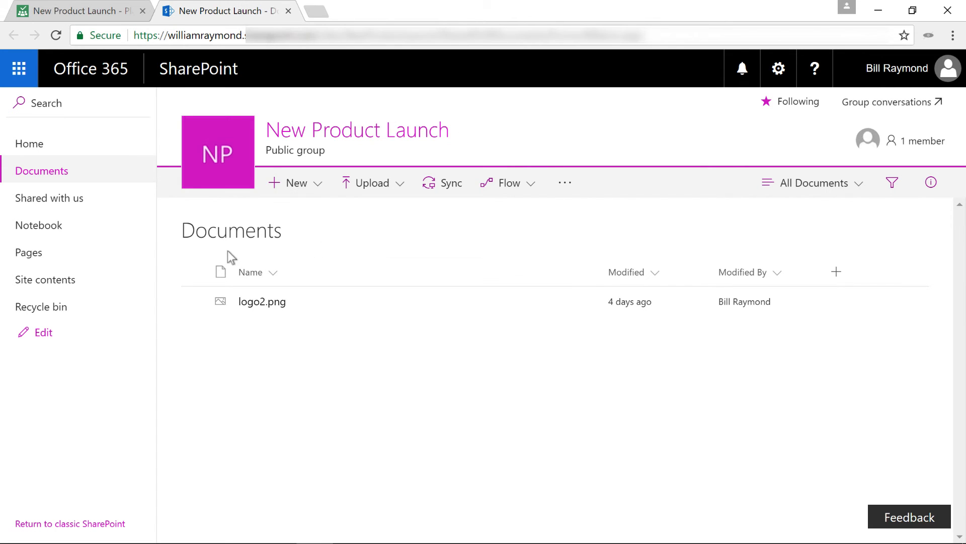
mouse_move(206, 262)
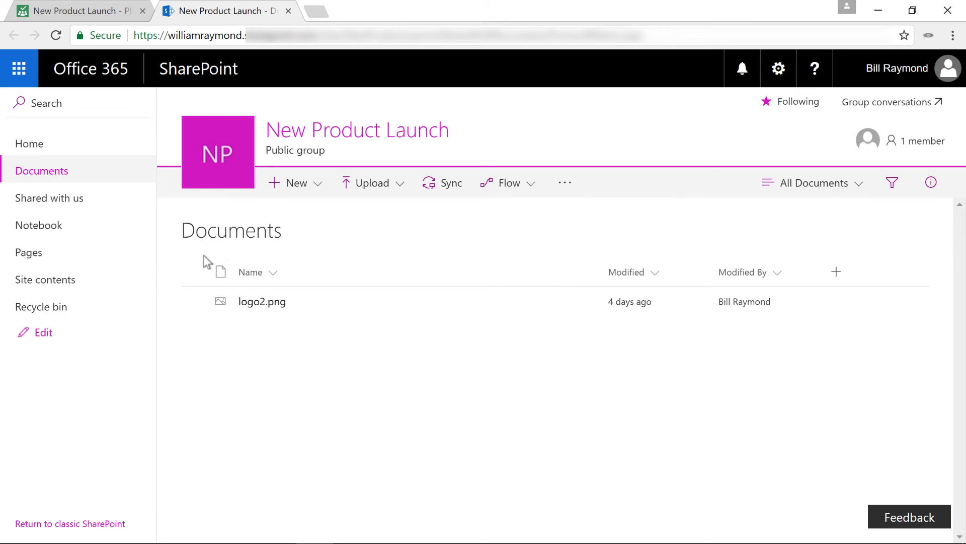
mouse_move(192, 274)
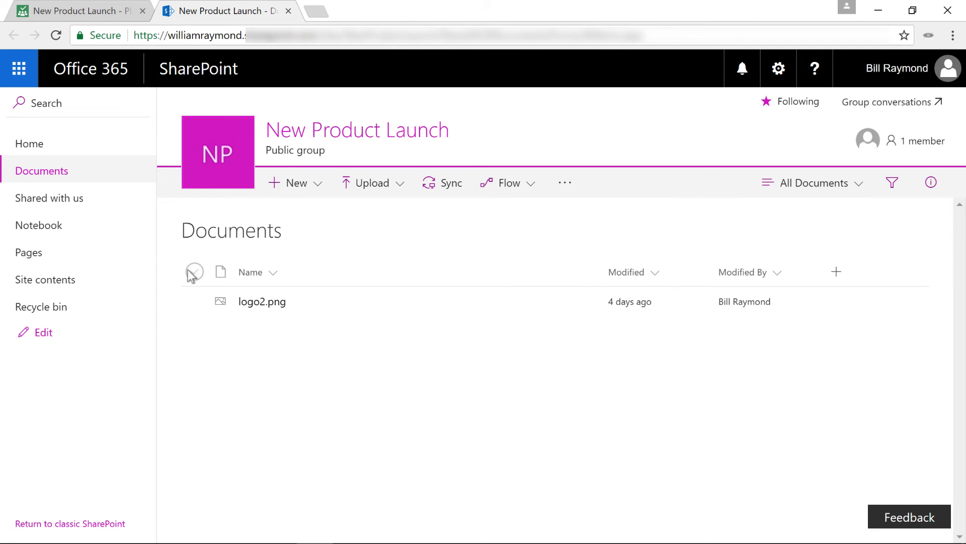
mouse_move(183, 280)
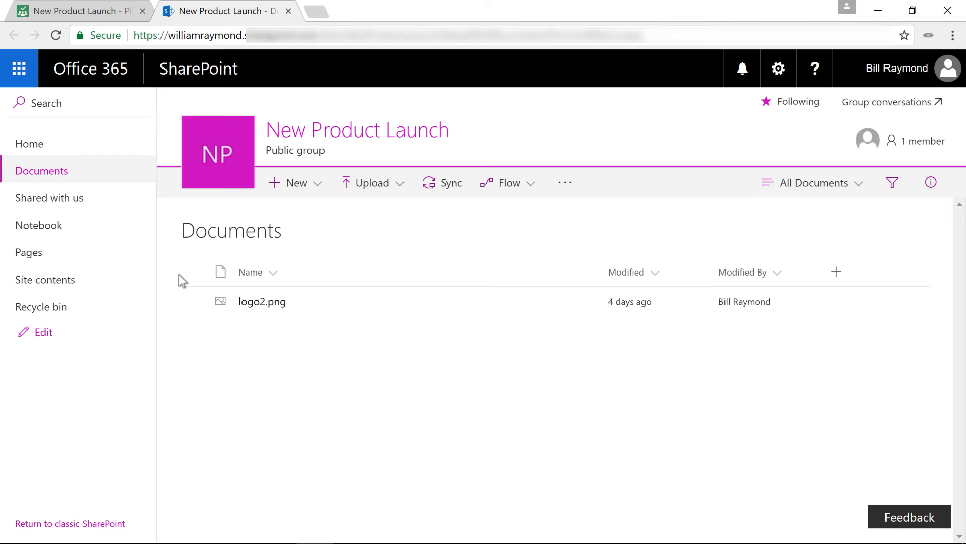
mouse_move(49, 198)
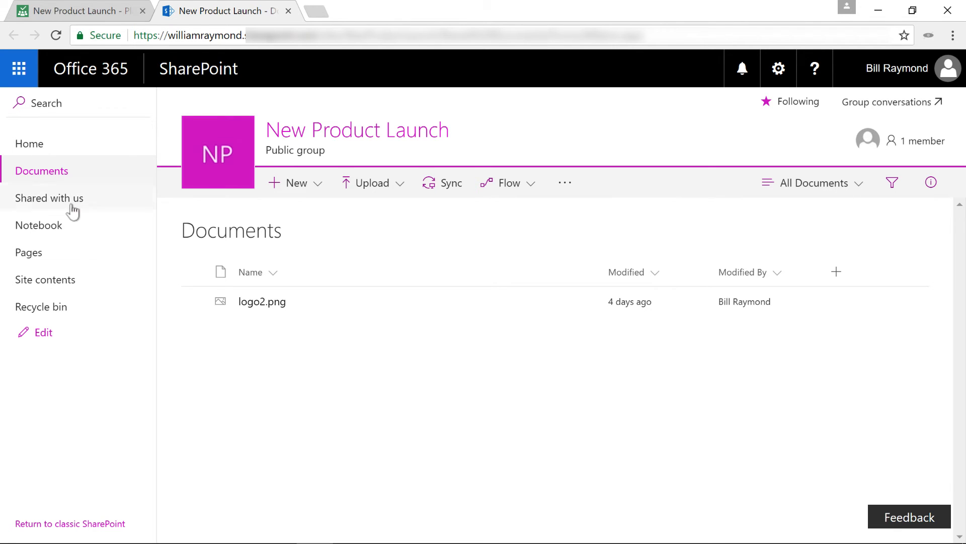
- Title the plan notebook's first page 'Meetings Notes' in OneNote Online and head back
click(38, 224)
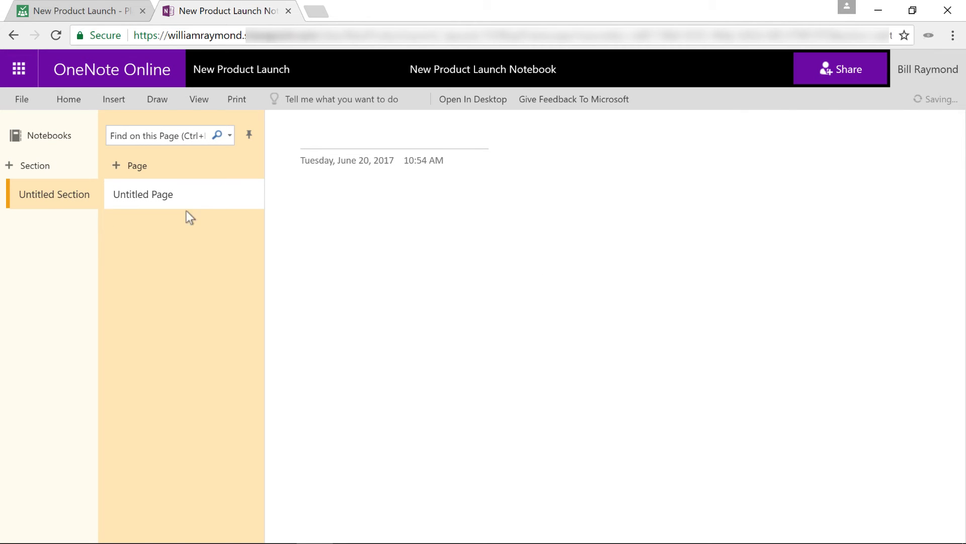
text(Met)
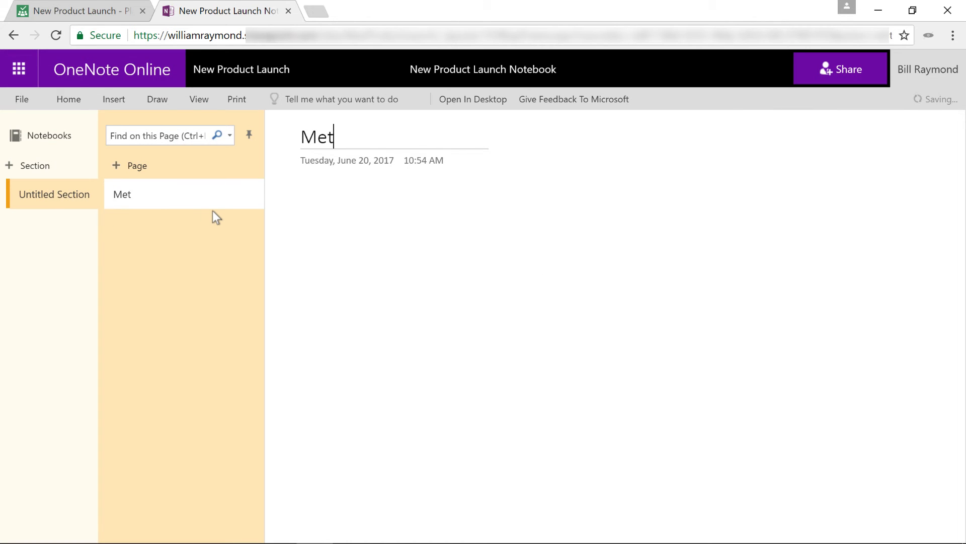
text(eetings N)
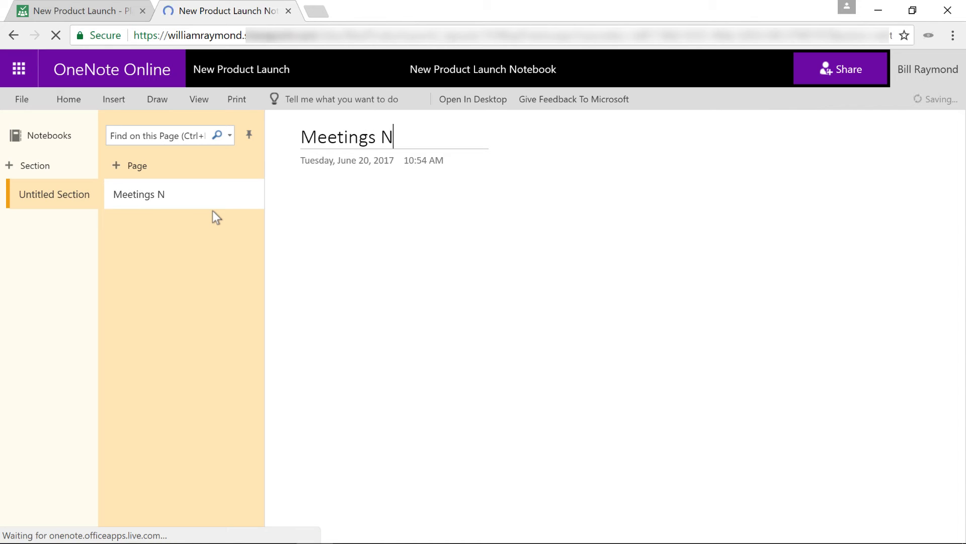
text(otes)
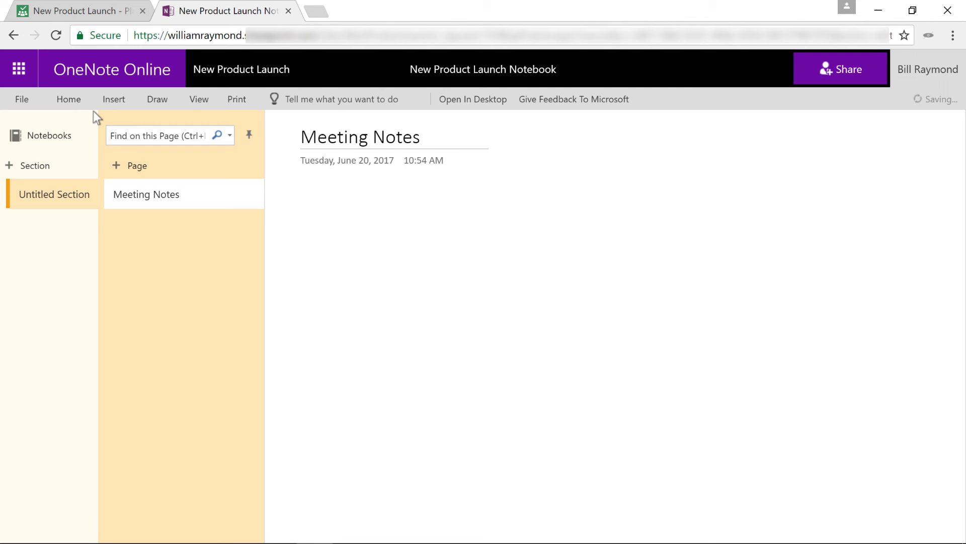
mouse_move(14, 36)
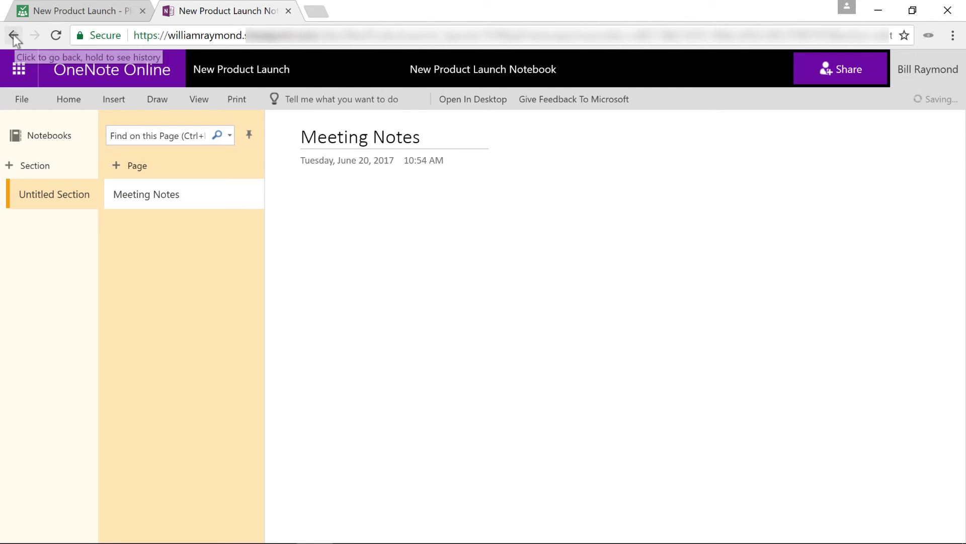
click(13, 35)
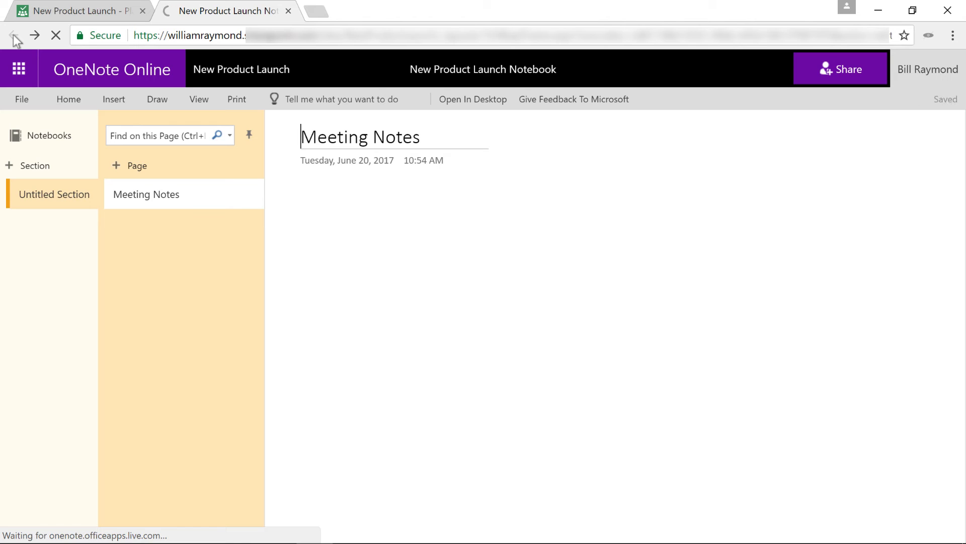
- Go back in the browser to the group's Documents library listing logo2.png
click(13, 35)
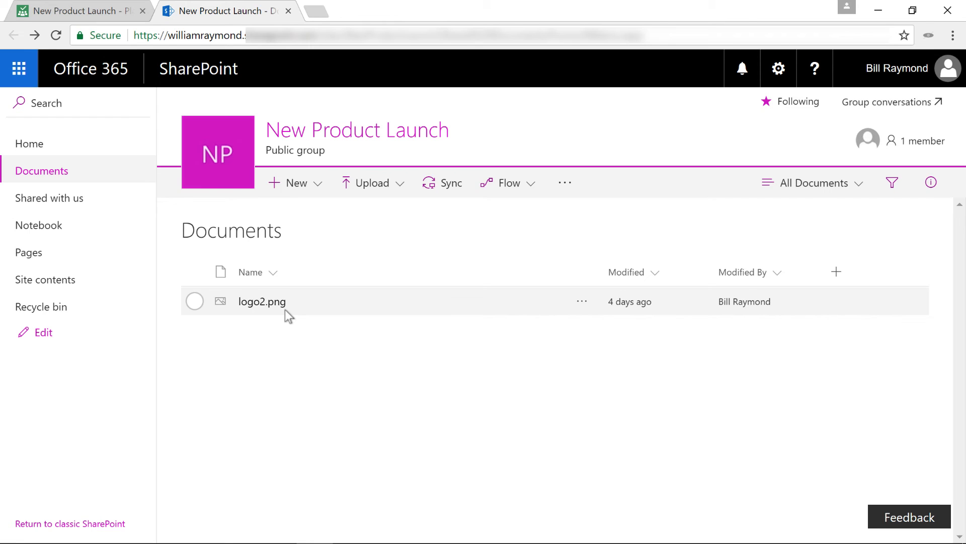
mouse_move(262, 301)
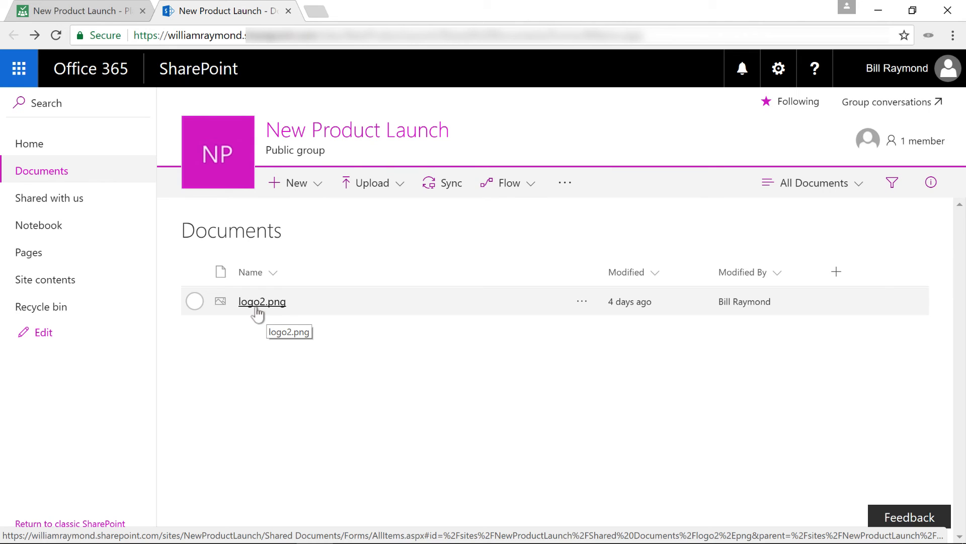
mouse_move(230, 248)
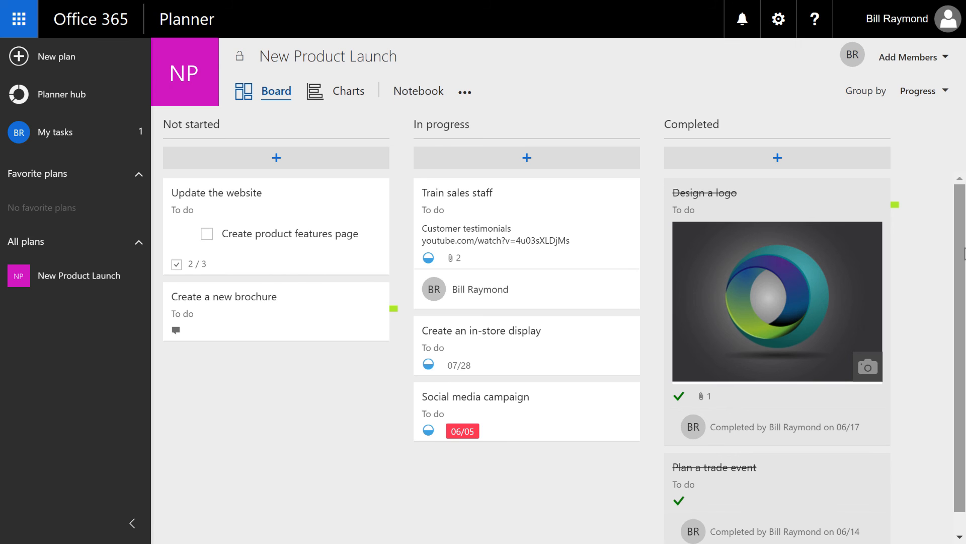
mouse_move(465, 92)
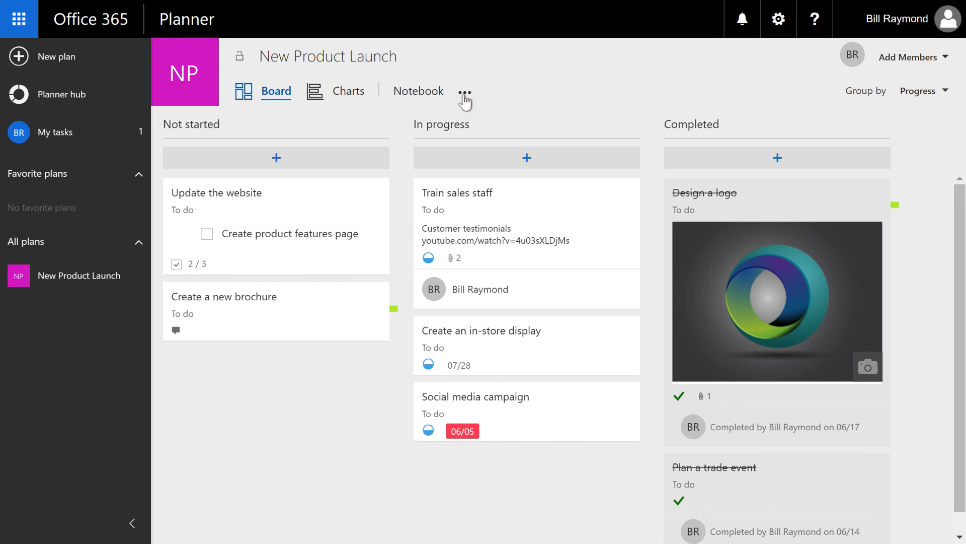
mouse_move(464, 91)
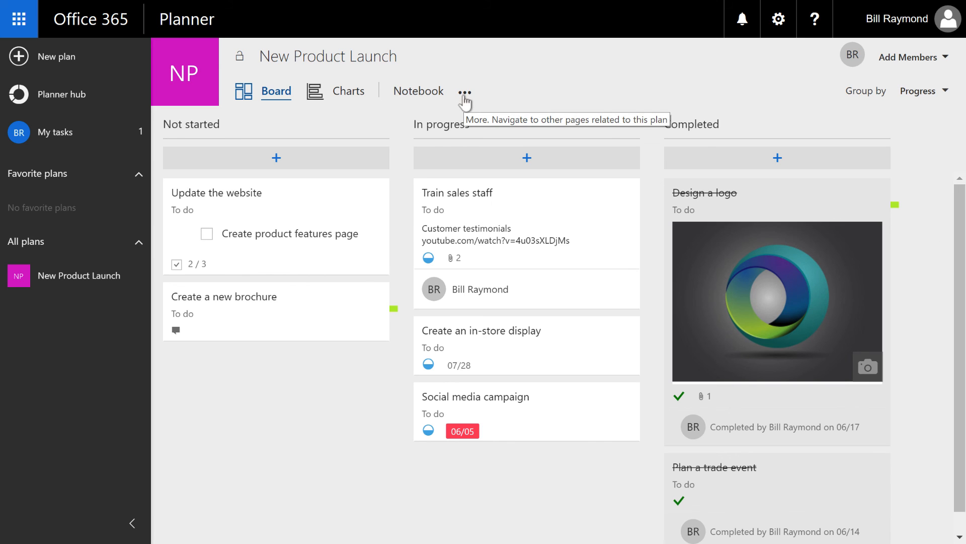
click(465, 91)
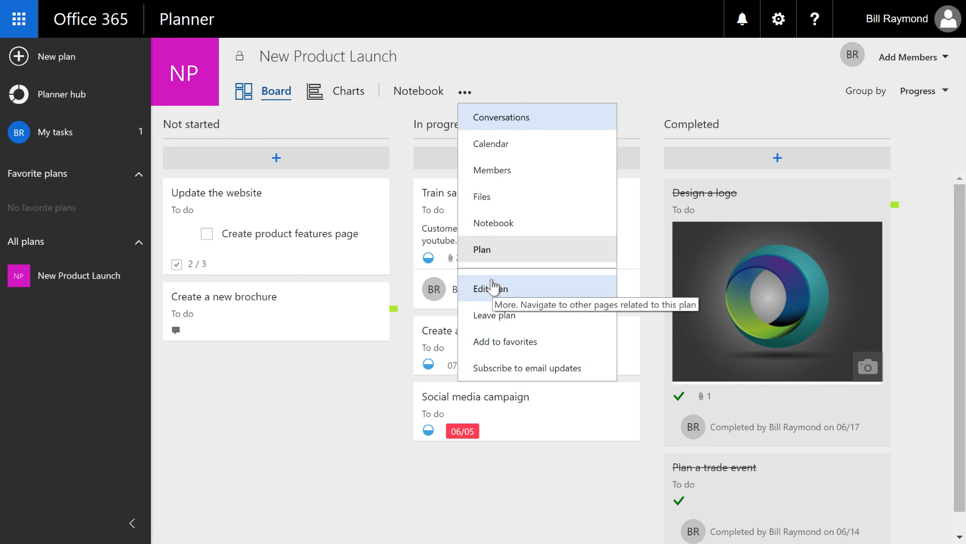
mouse_move(522, 295)
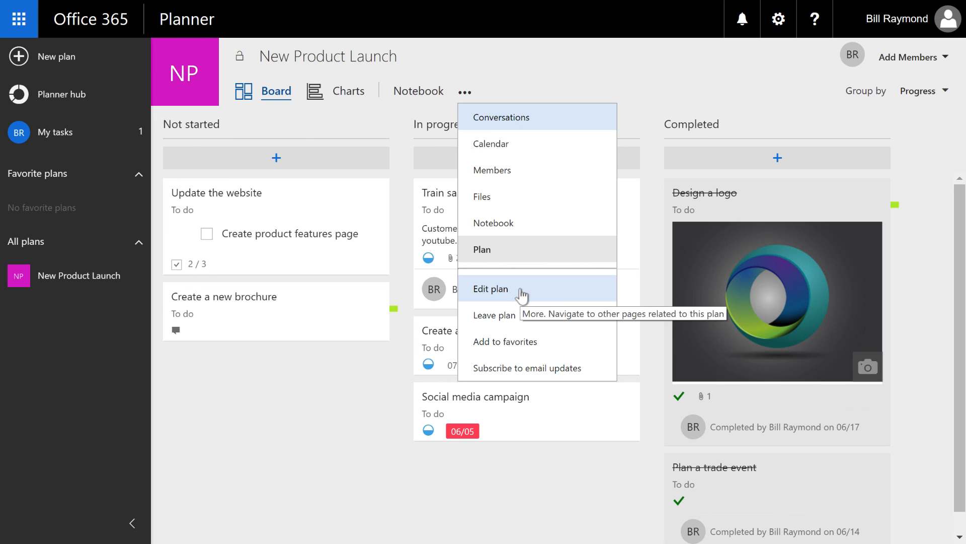
click(490, 289)
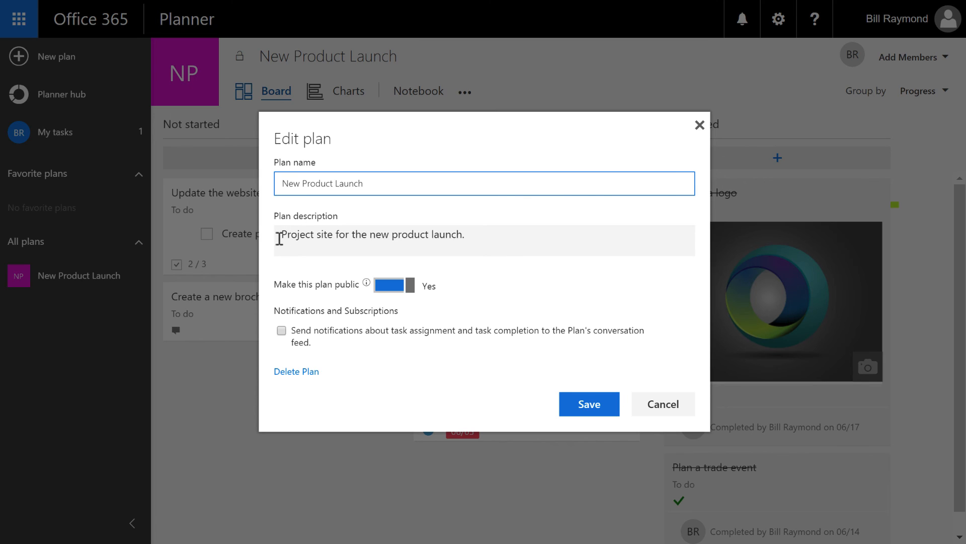
mouse_move(459, 244)
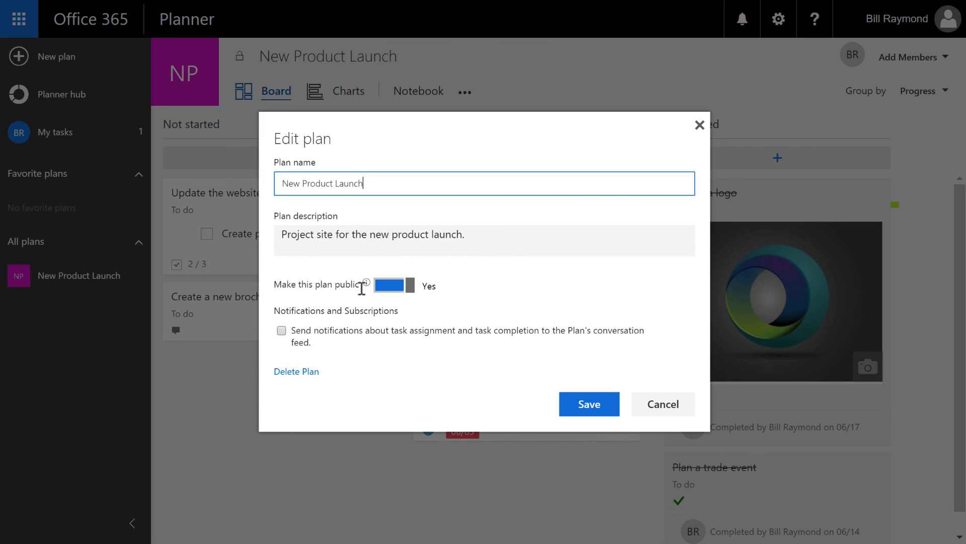
mouse_move(375, 306)
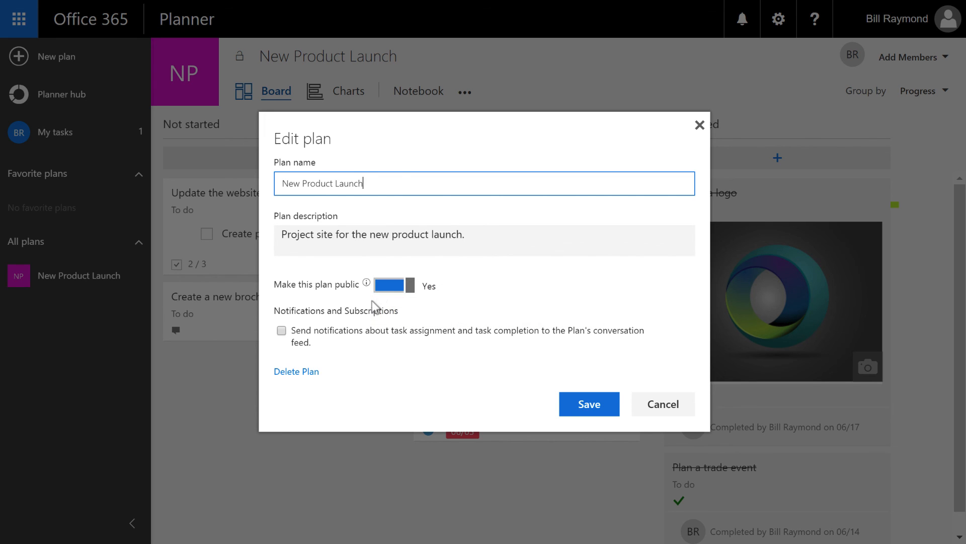
mouse_move(391, 329)
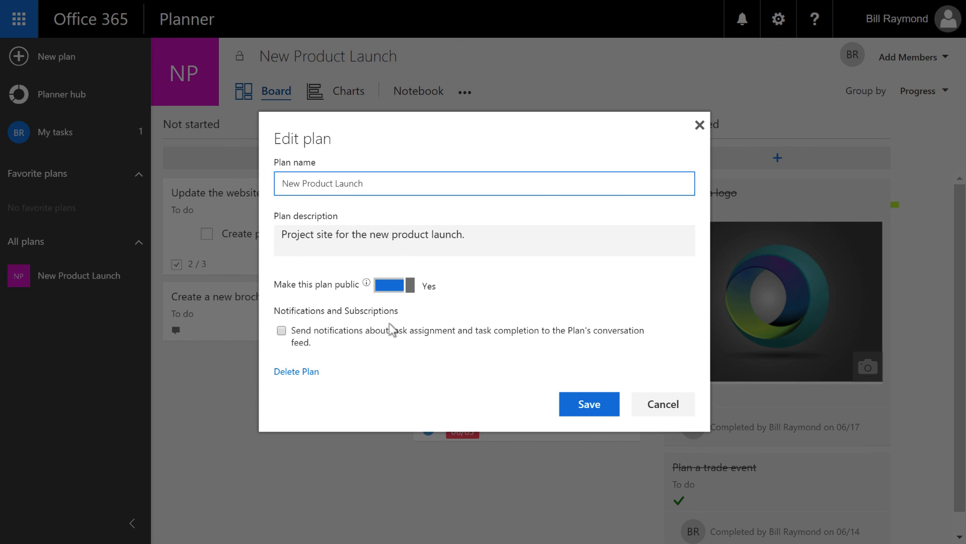
mouse_move(390, 325)
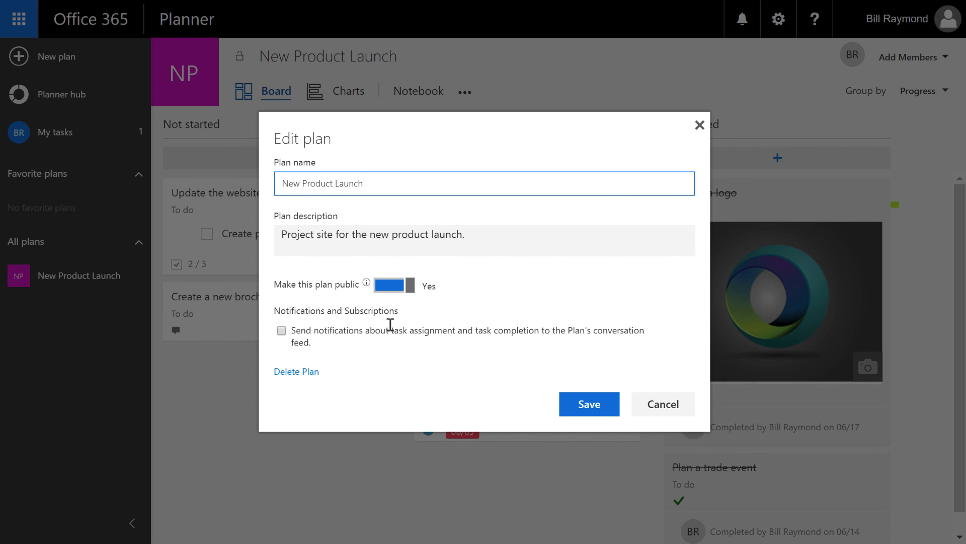
mouse_move(311, 334)
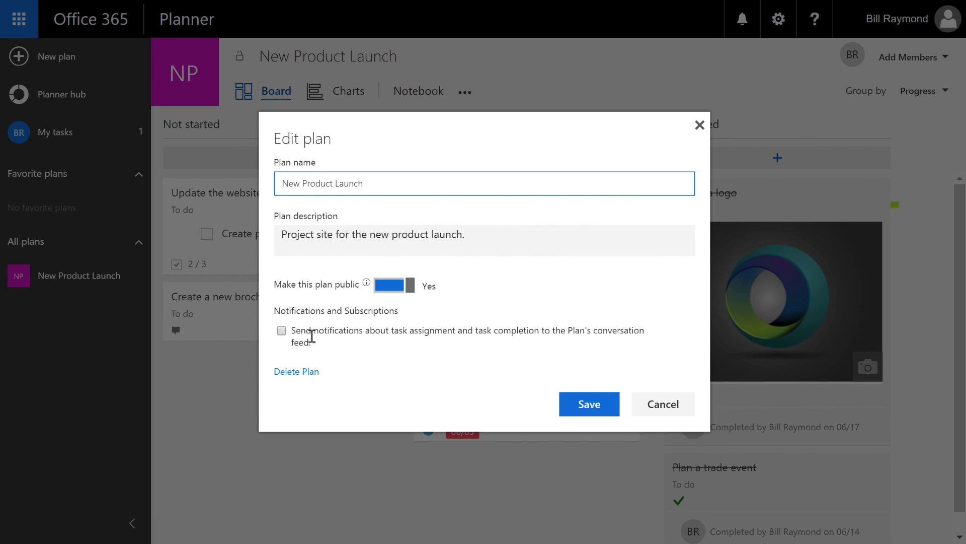
mouse_move(303, 383)
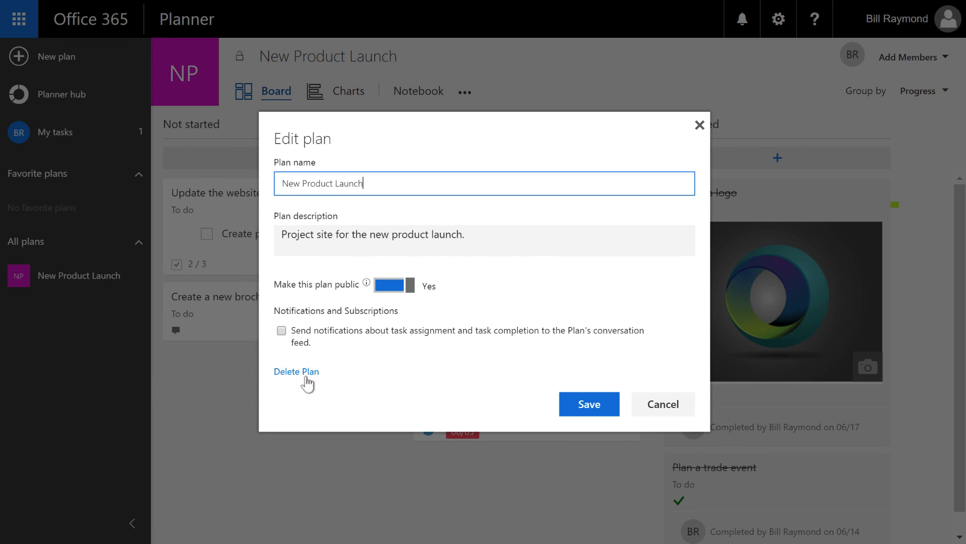
mouse_move(314, 380)
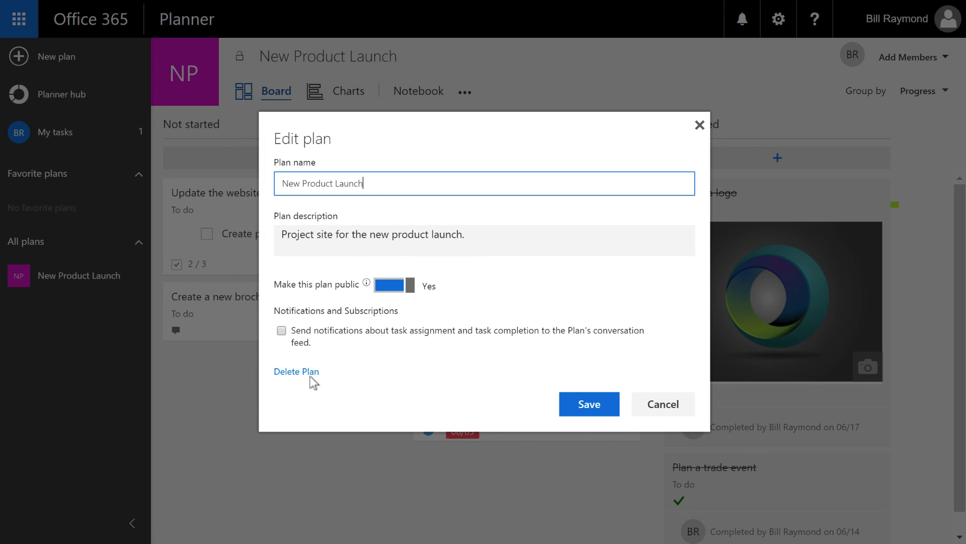
mouse_move(662, 404)
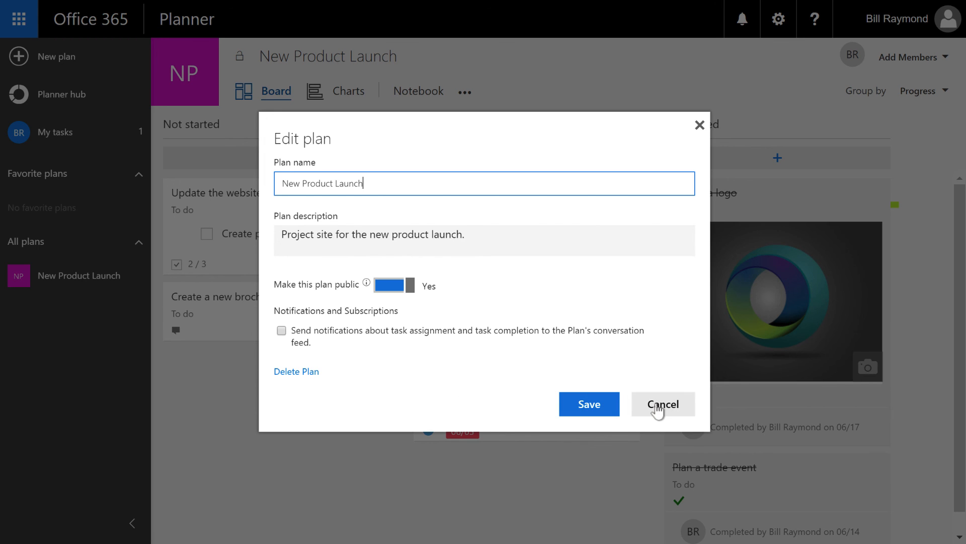
click(663, 403)
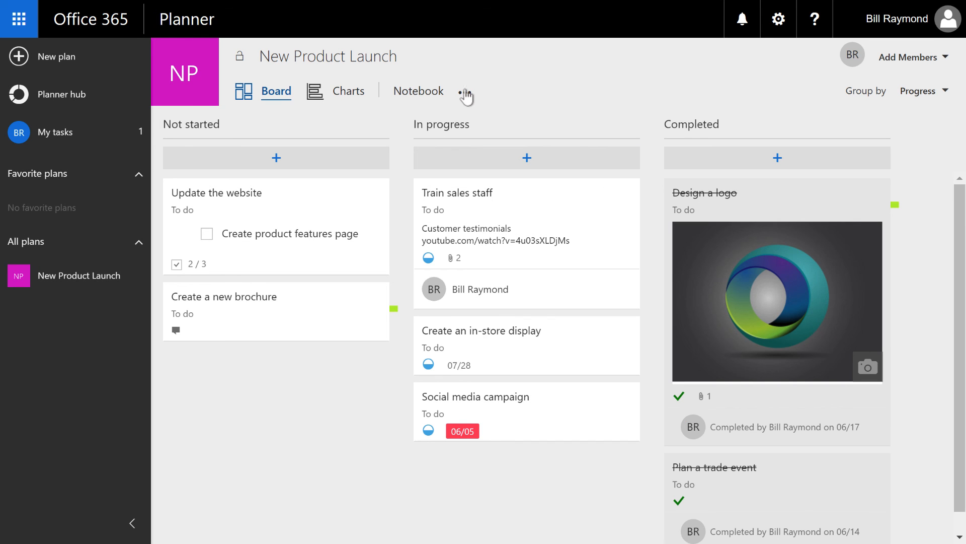
click(465, 92)
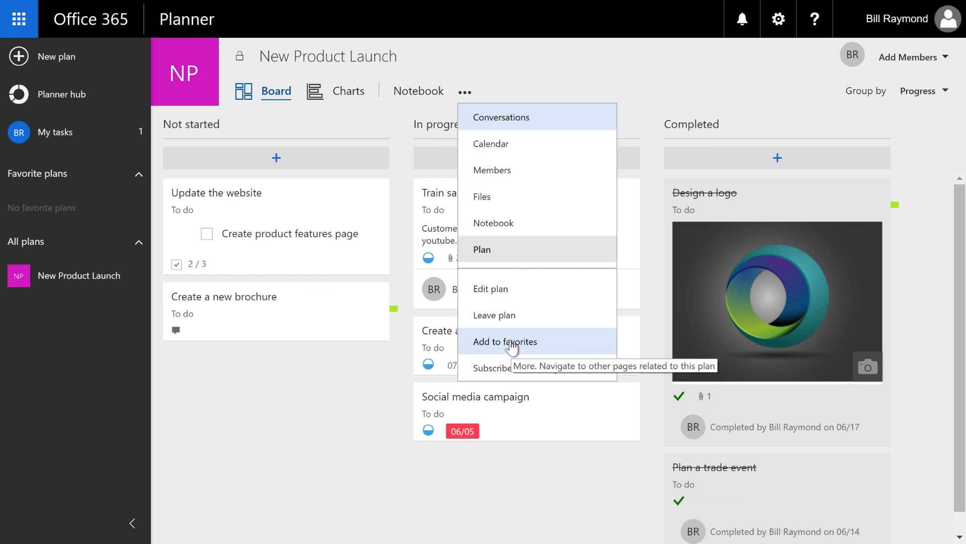
click(504, 341)
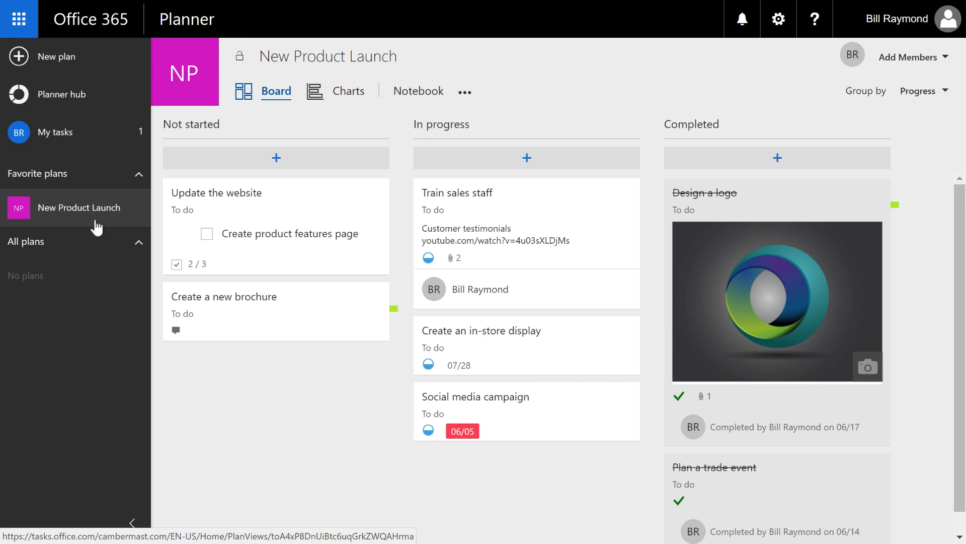
mouse_move(94, 223)
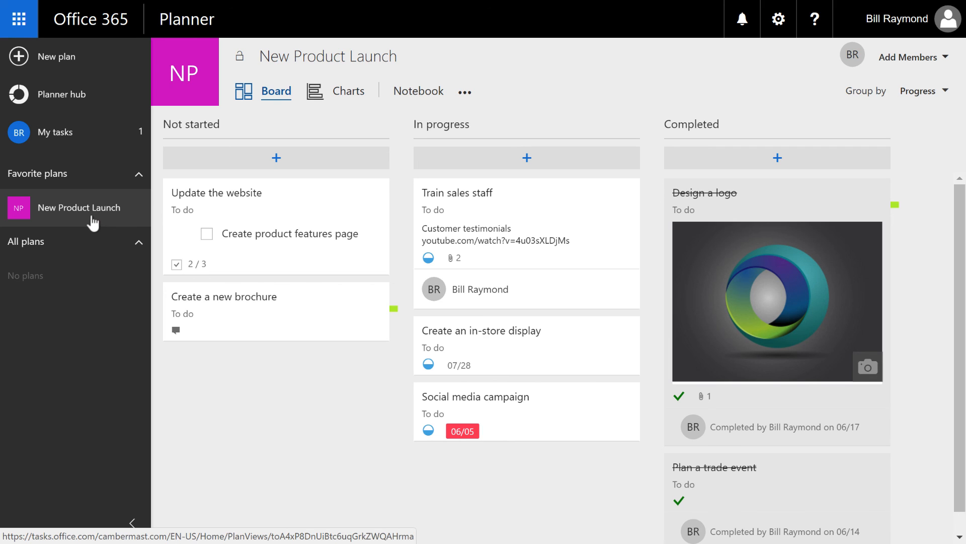
mouse_move(465, 97)
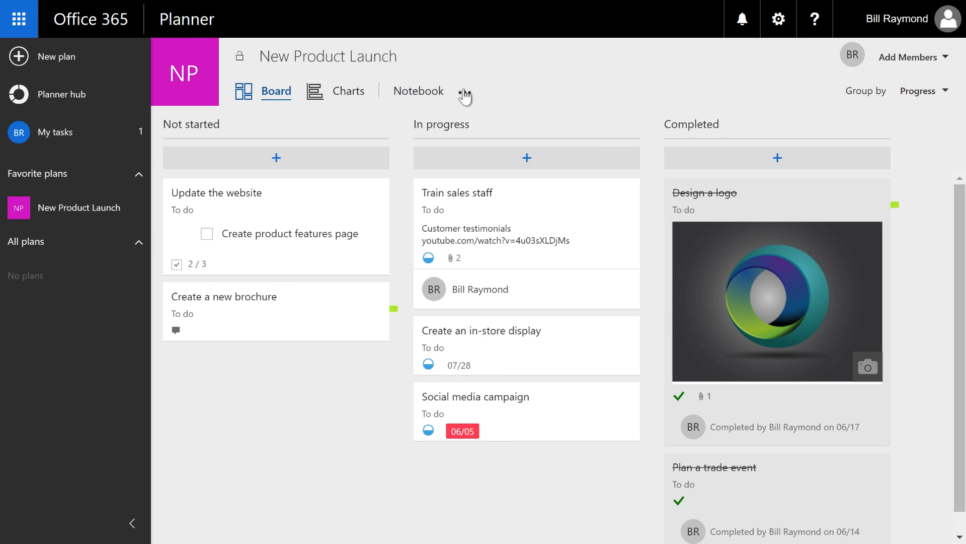
click(465, 92)
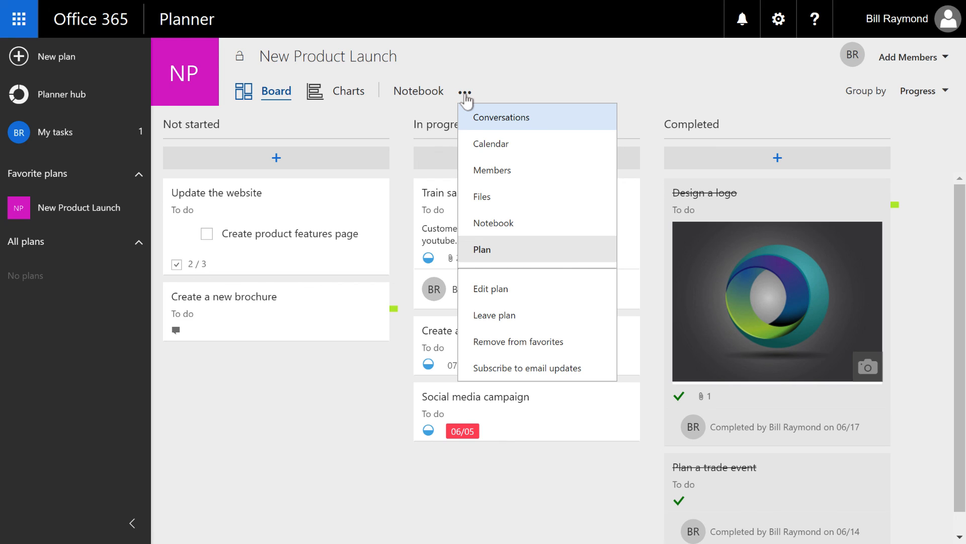
mouse_move(470, 114)
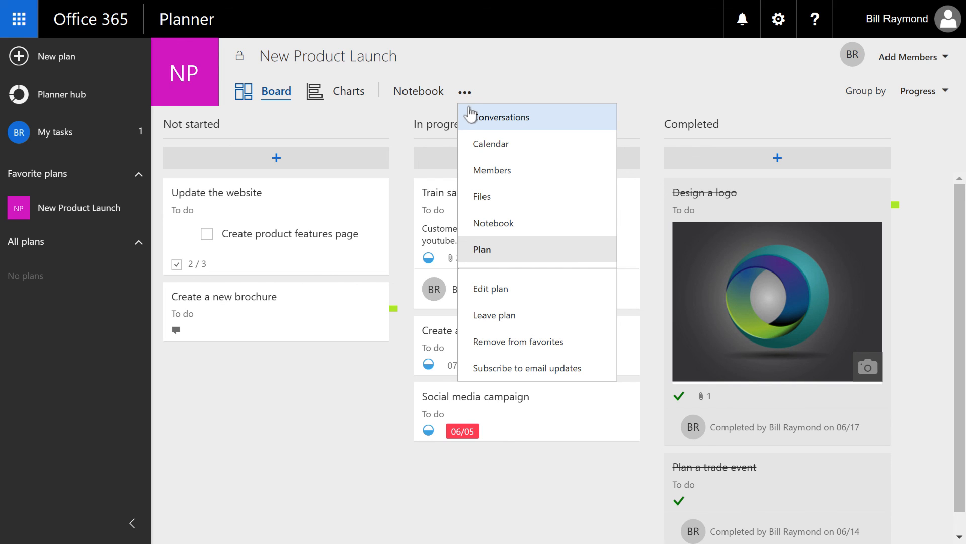
mouse_move(513, 352)
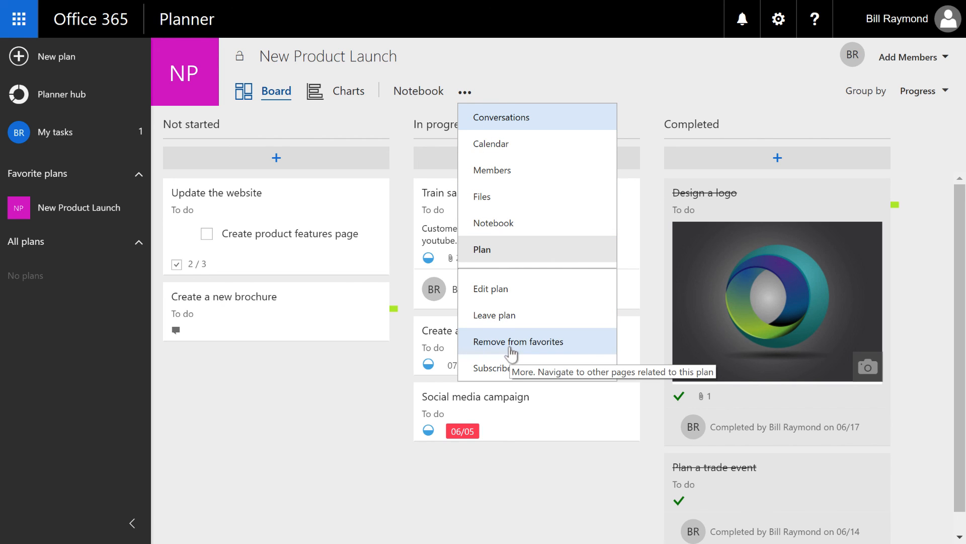
click(518, 342)
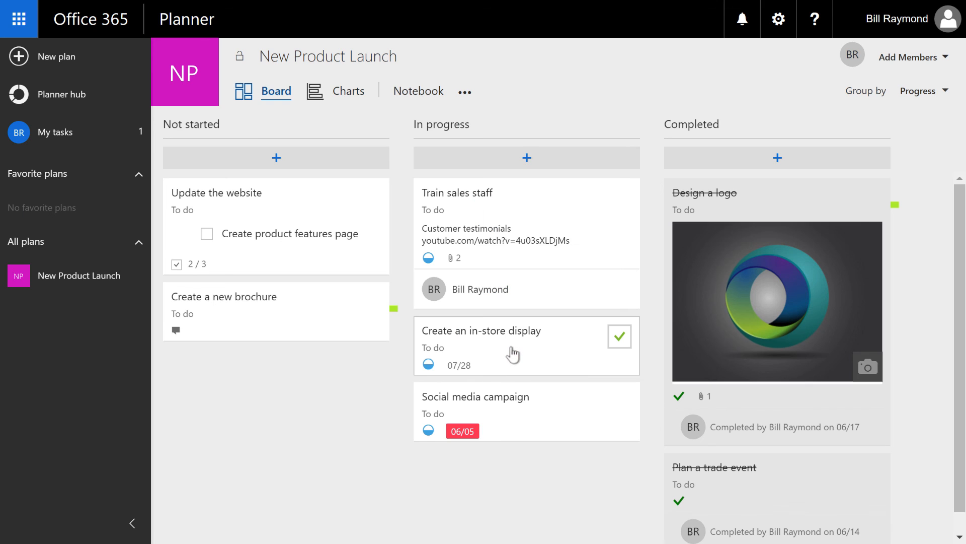
mouse_move(342, 393)
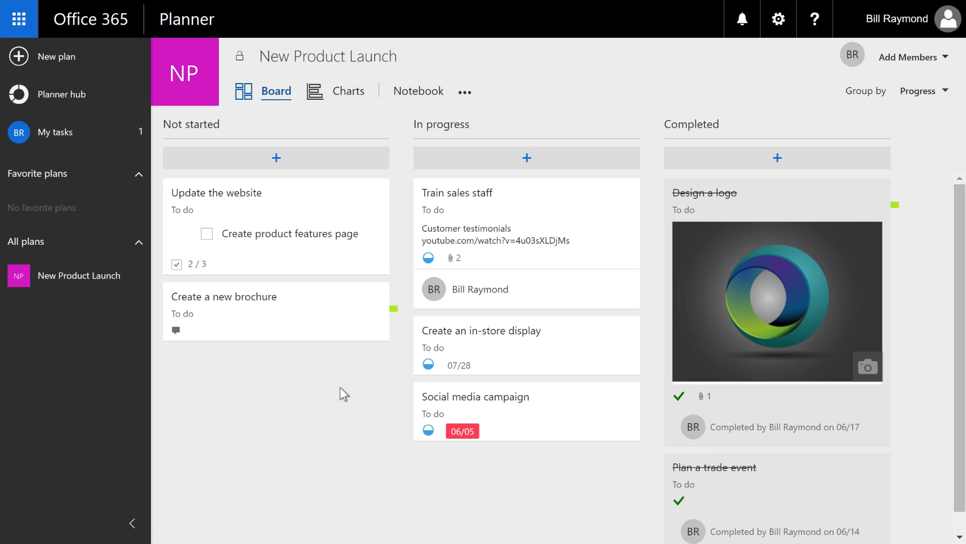
mouse_move(351, 393)
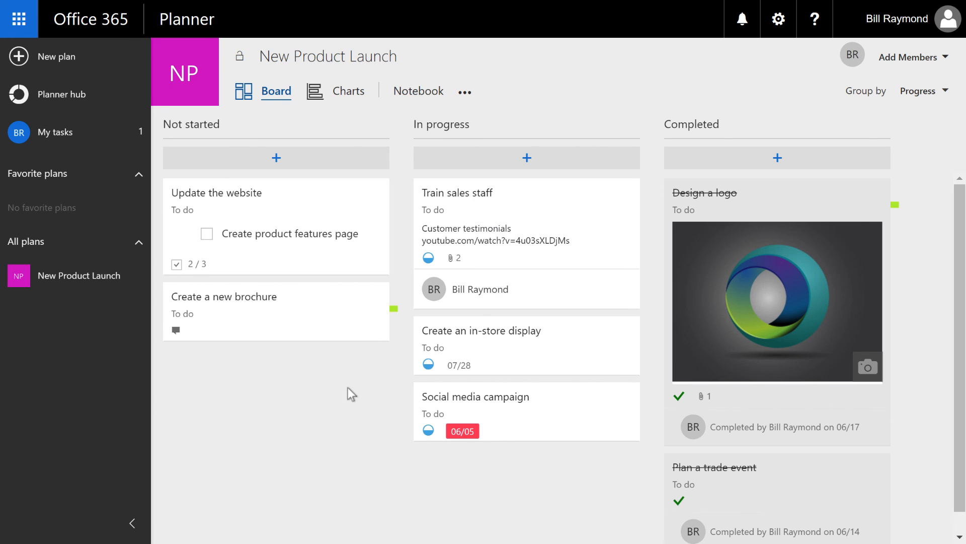